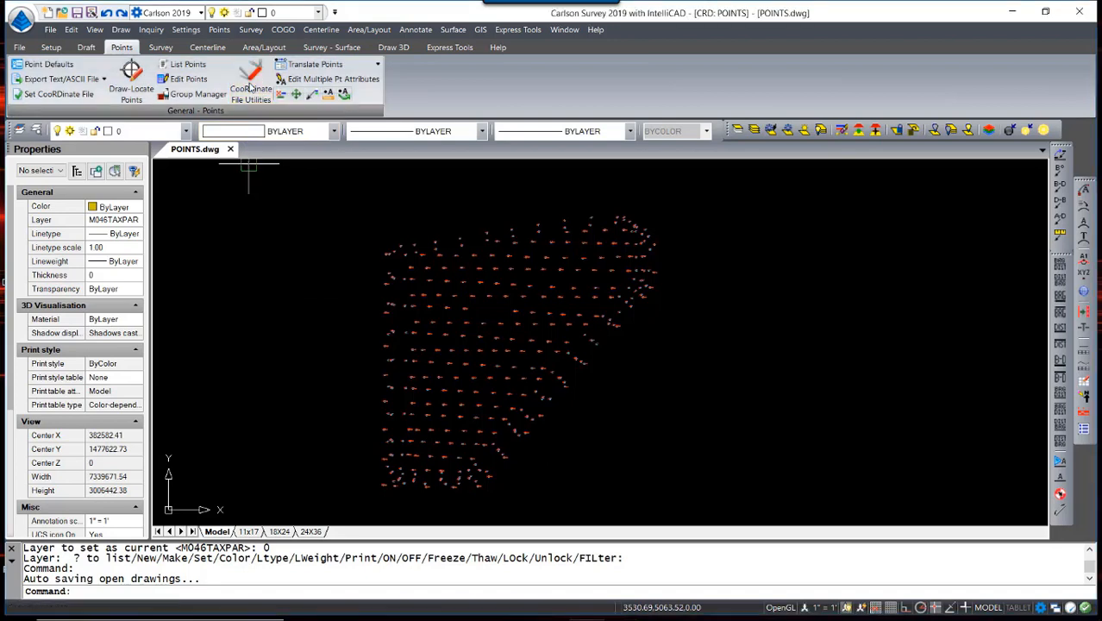
# - Draw a 2D polyline on layer CONTROL, entering survey point GPS40 as a vertex
pyautogui.click(251, 89)
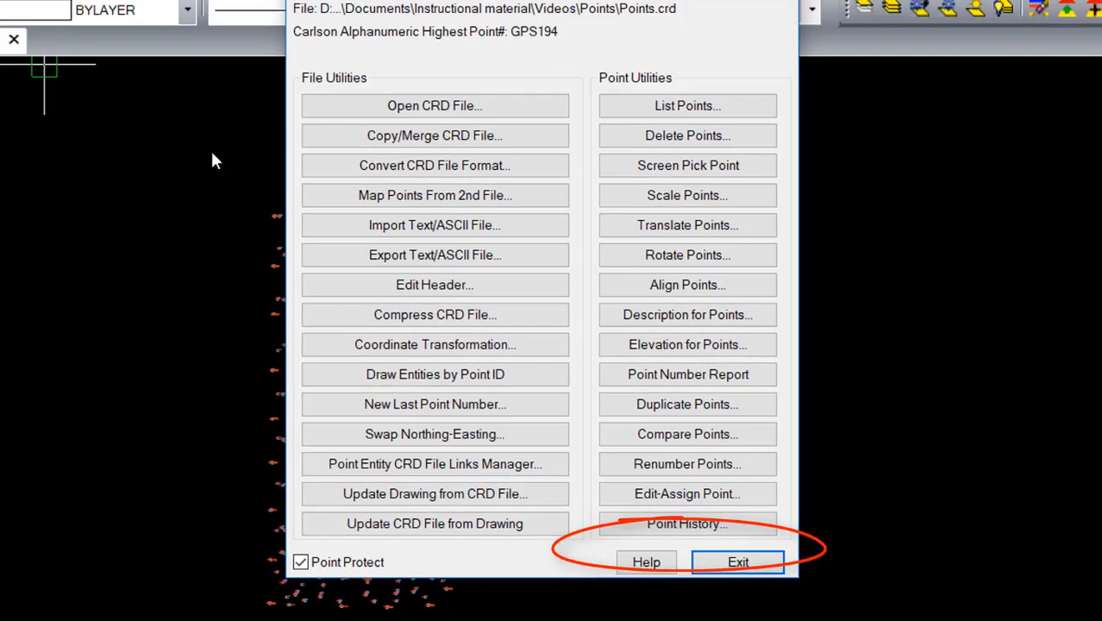
pyautogui.click(737, 562)
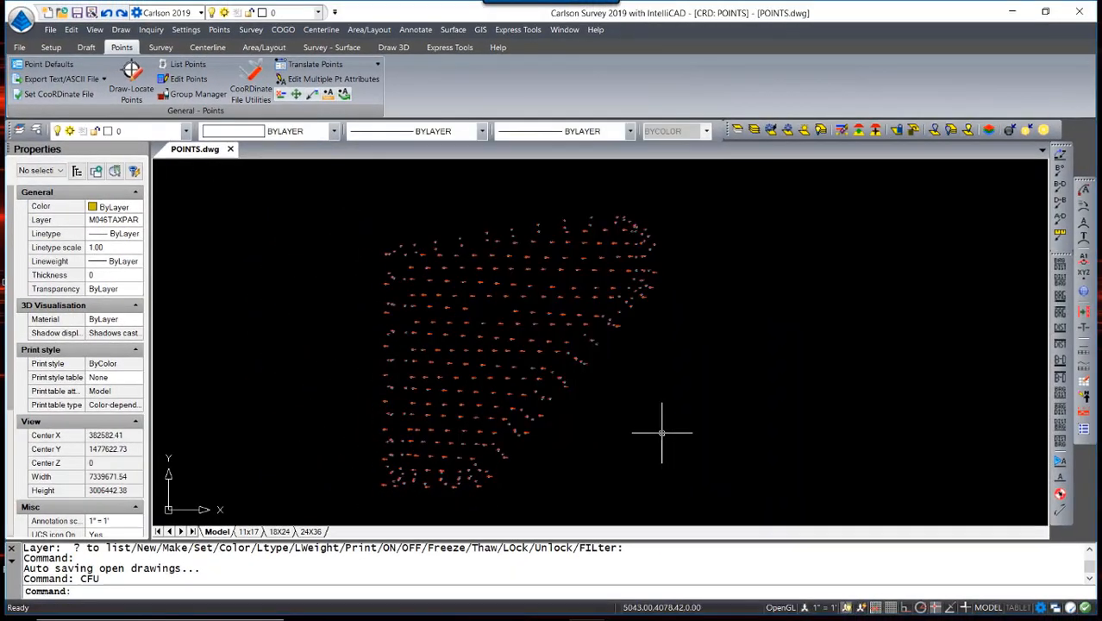
pyautogui.moveTo(425, 210)
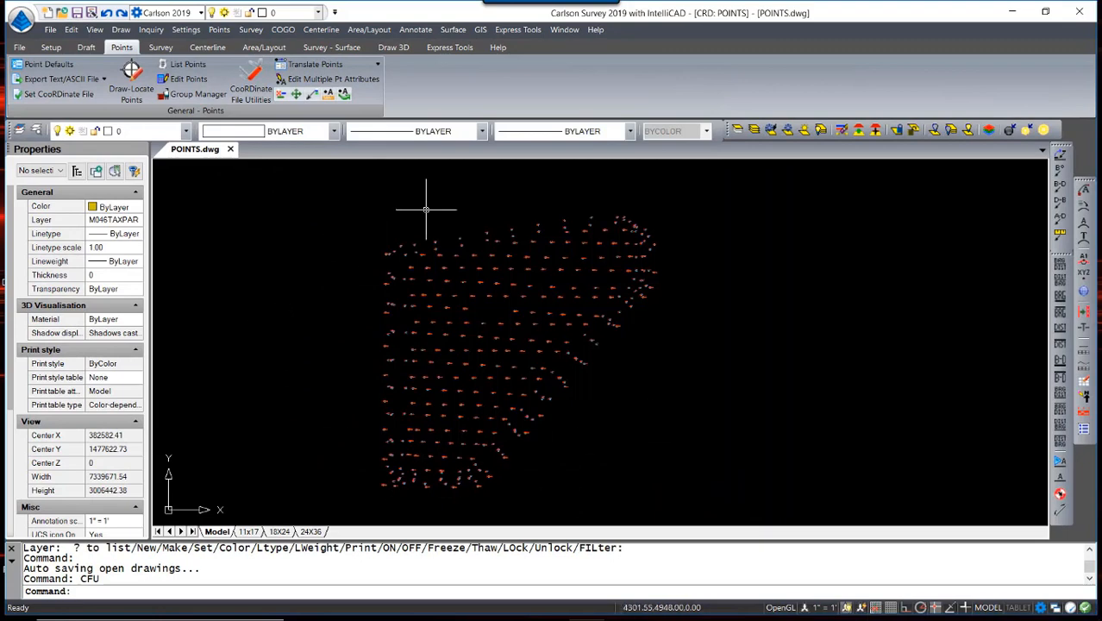
pyautogui.moveTo(586, 464)
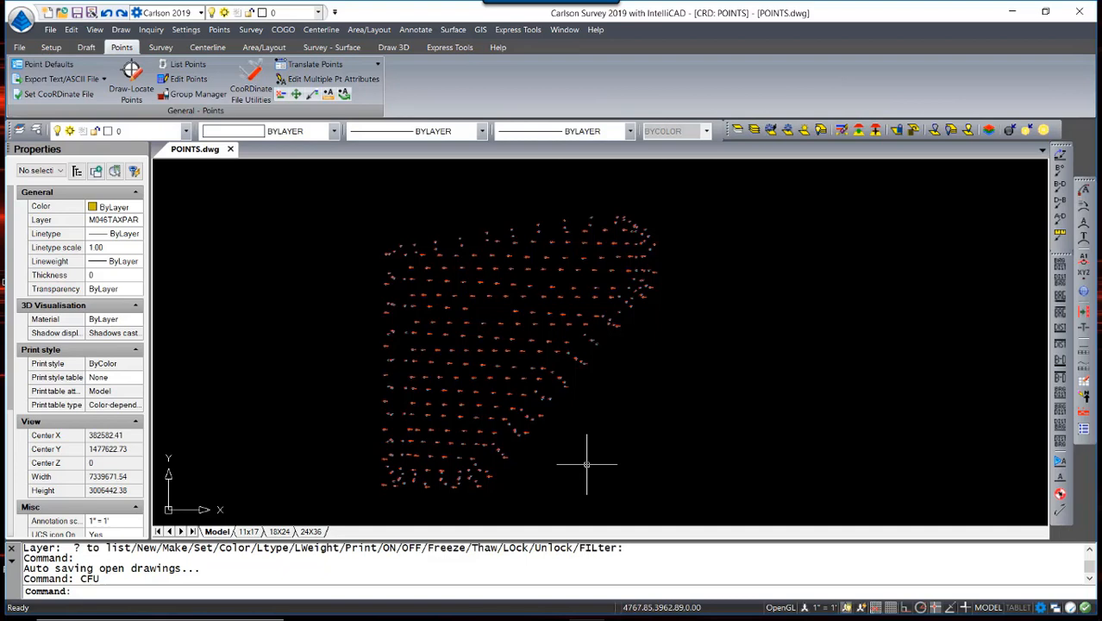
pyautogui.moveTo(573, 468)
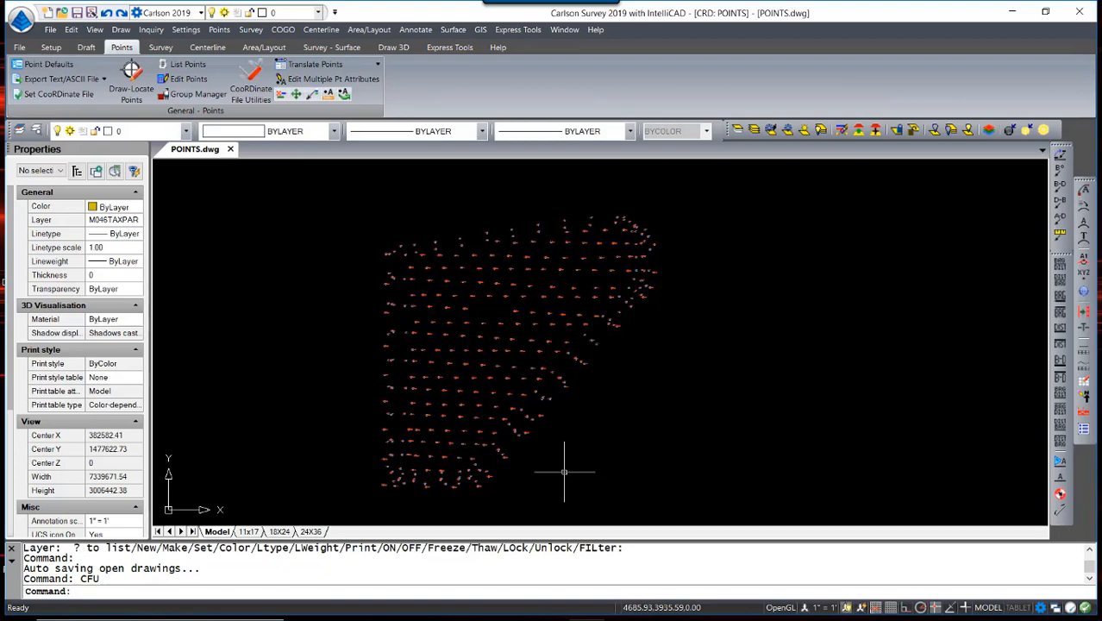
pyautogui.moveTo(584, 459)
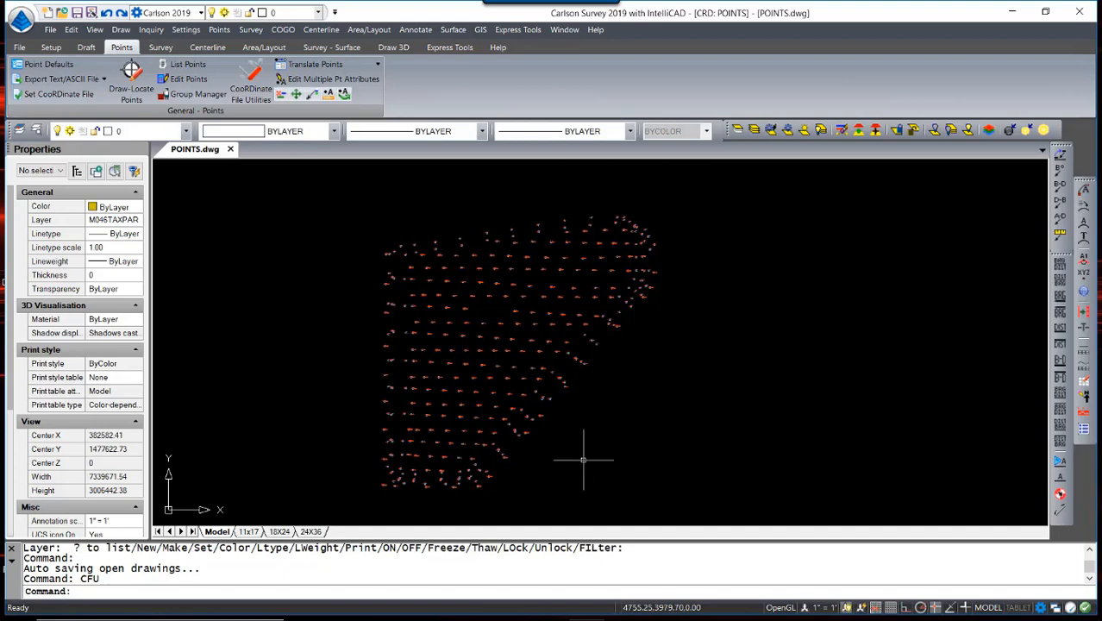
pyautogui.moveTo(580, 457)
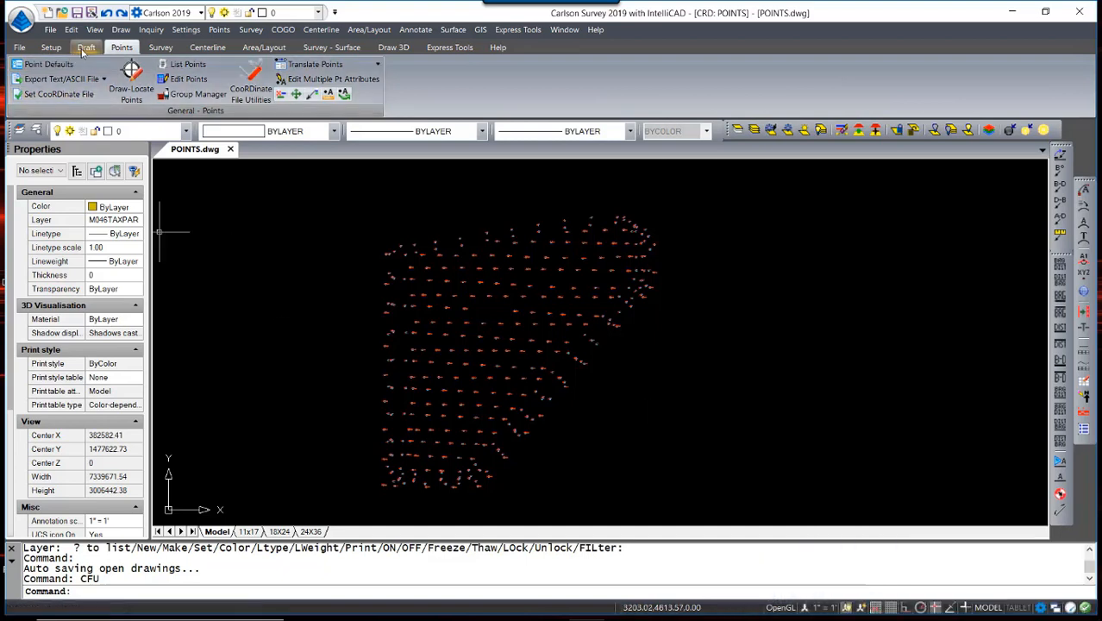
pyautogui.click(86, 47)
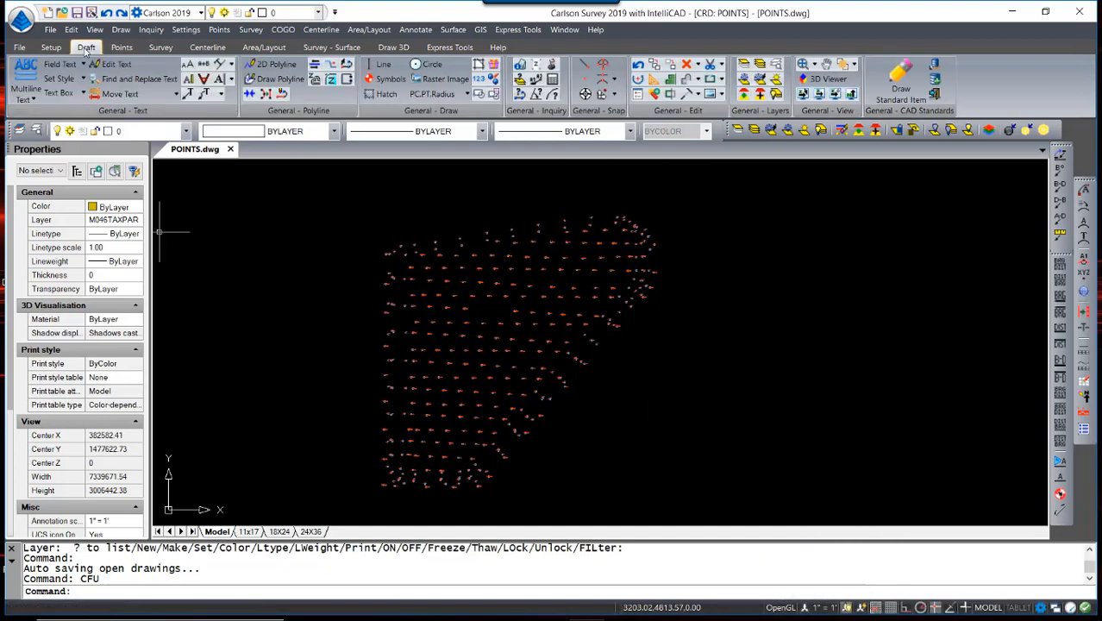
pyautogui.moveTo(264, 64)
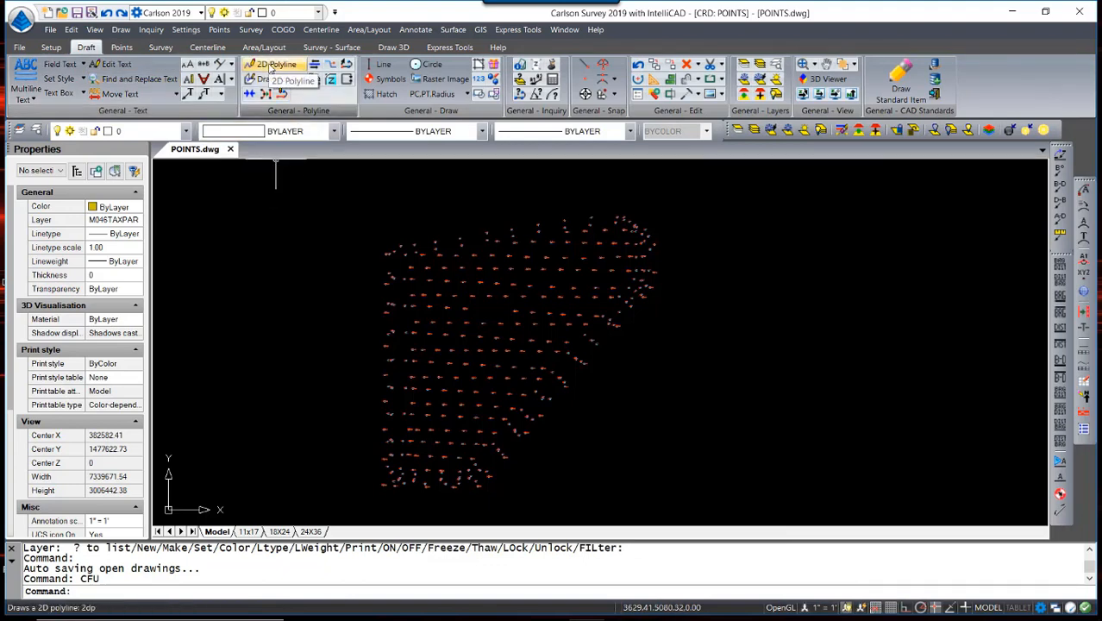
pyautogui.click(276, 64)
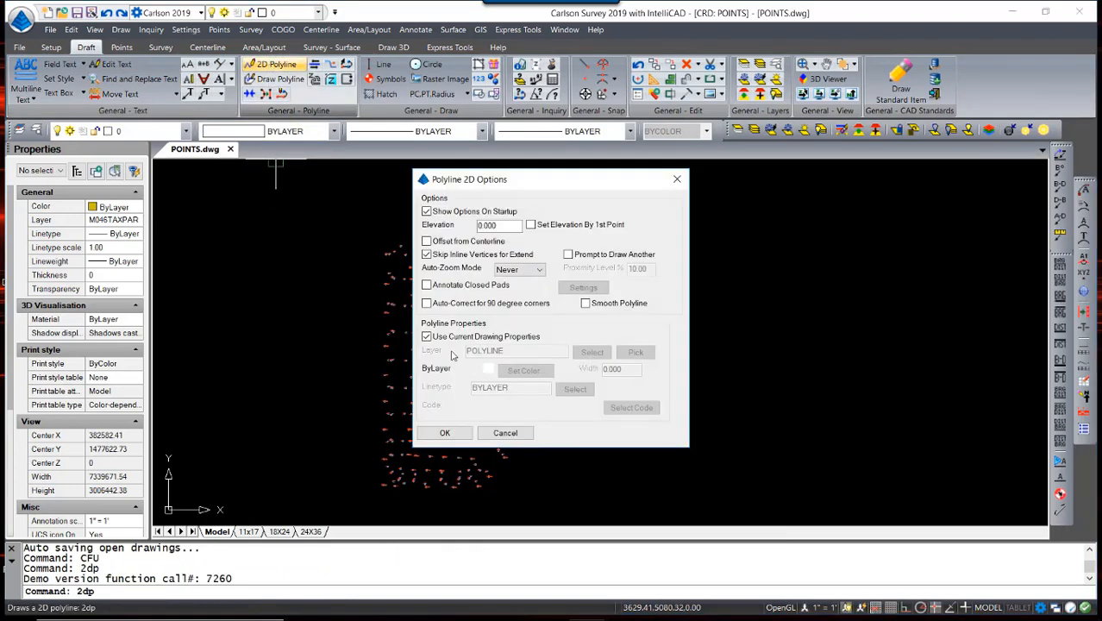
pyautogui.click(426, 336)
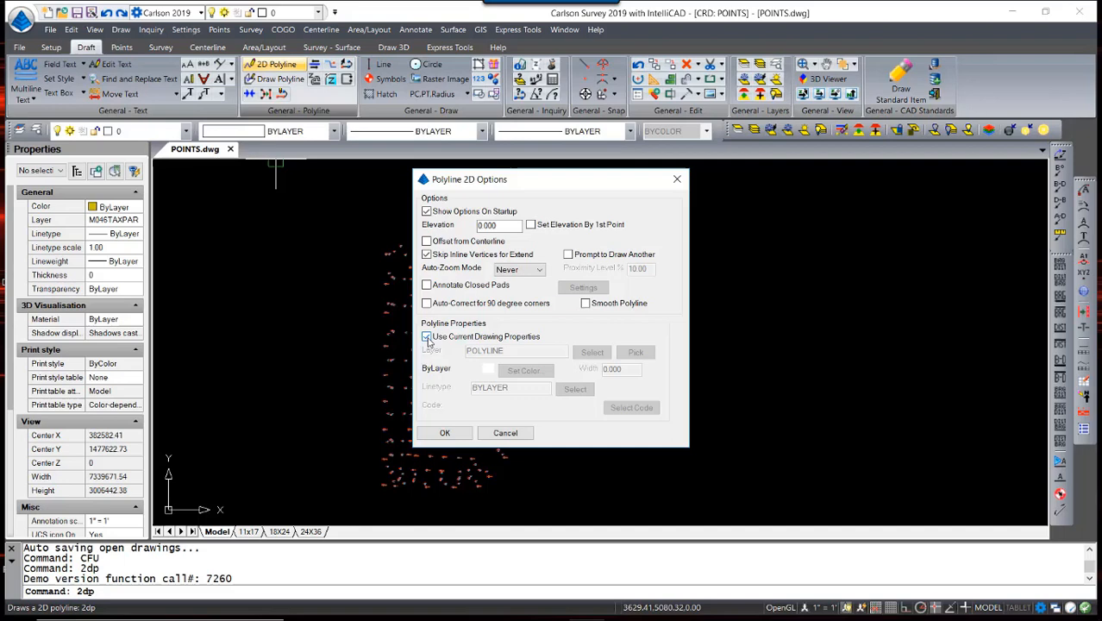
pyautogui.click(426, 336)
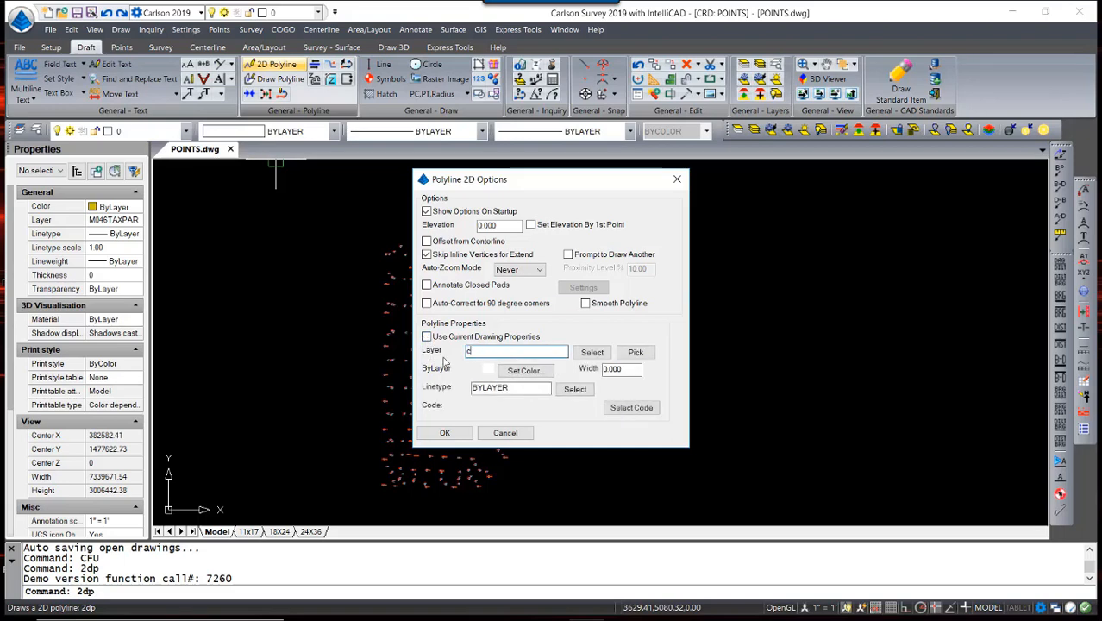
pyautogui.click(445, 432)
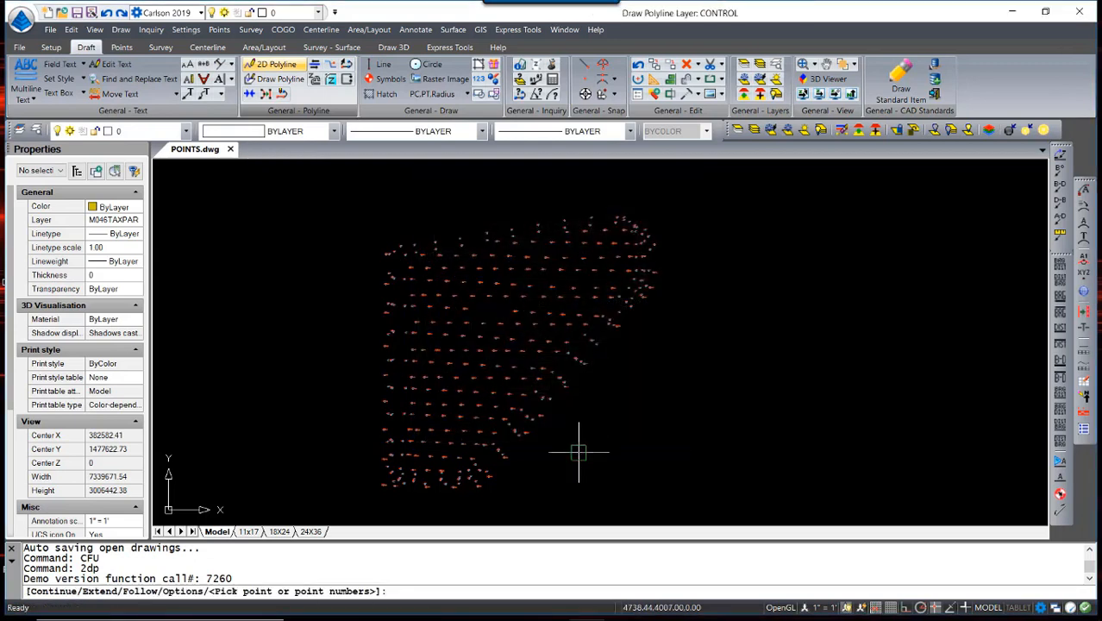
pyautogui.write('GPS')
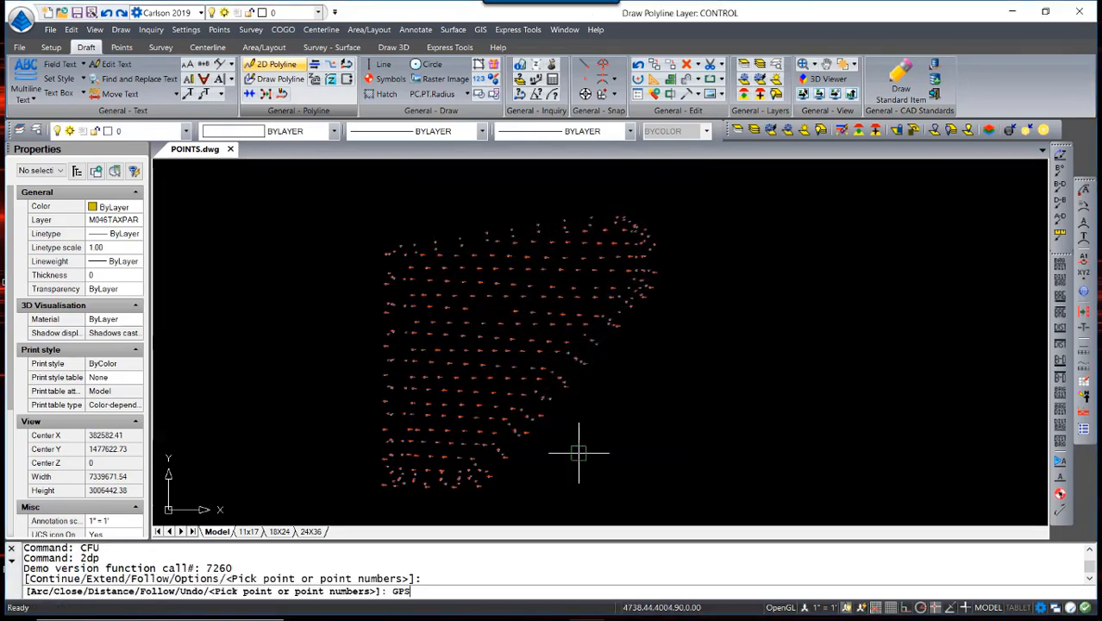
pyautogui.write('40')
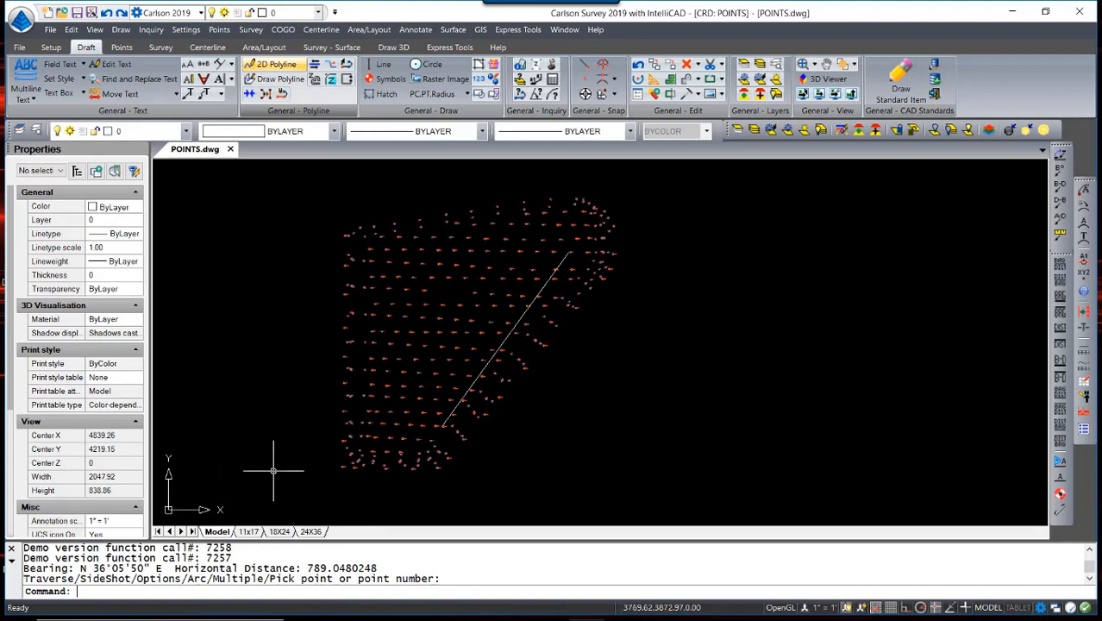
pyautogui.moveTo(274, 471)
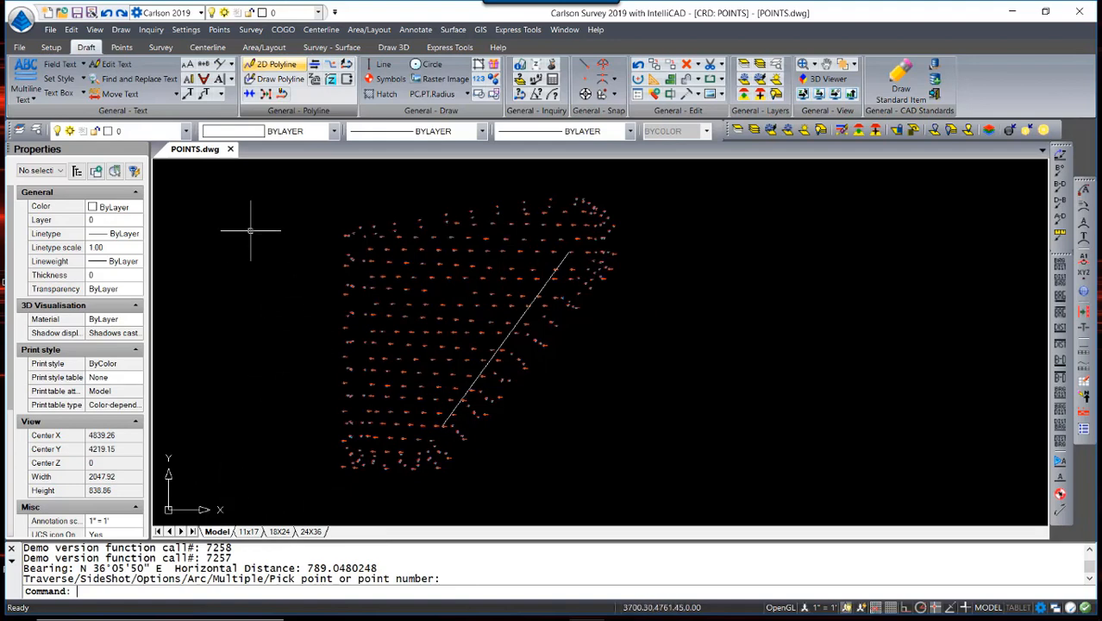
# - In Drawing Setup, use Grid coordinates with State Plane 83 projection, MA Mainland zone
pyautogui.click(186, 30)
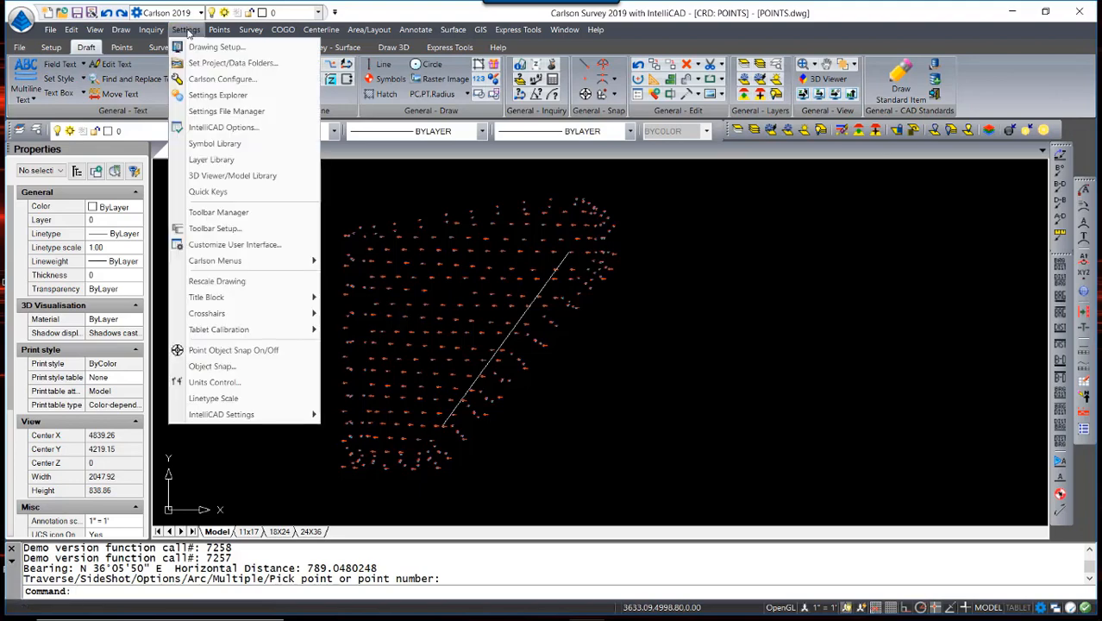
pyautogui.click(216, 47)
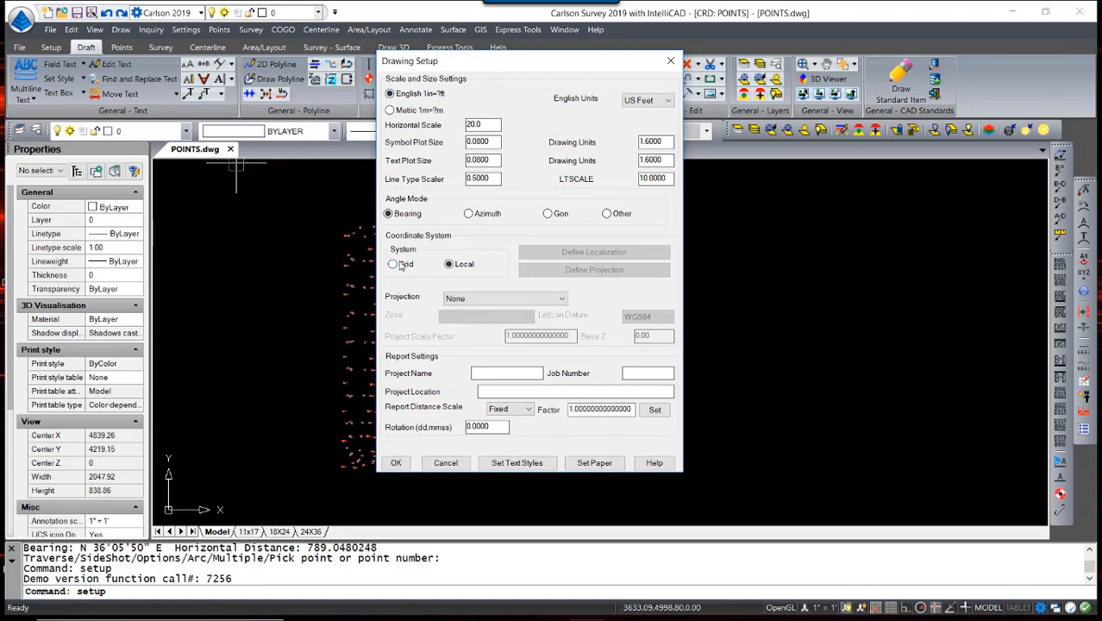
pyautogui.click(393, 263)
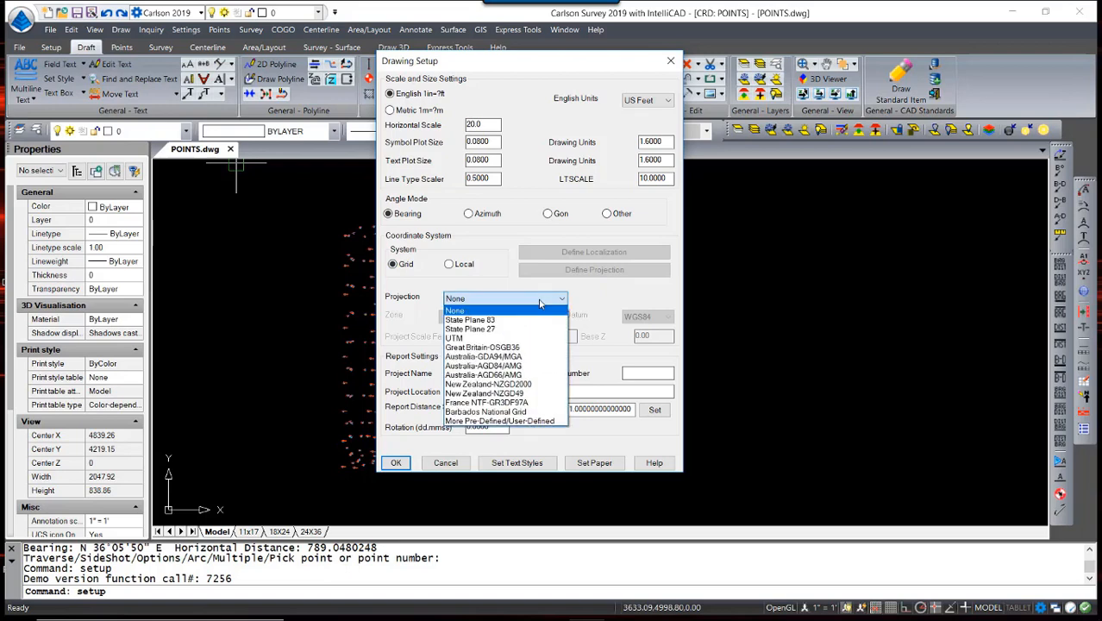
pyautogui.click(470, 320)
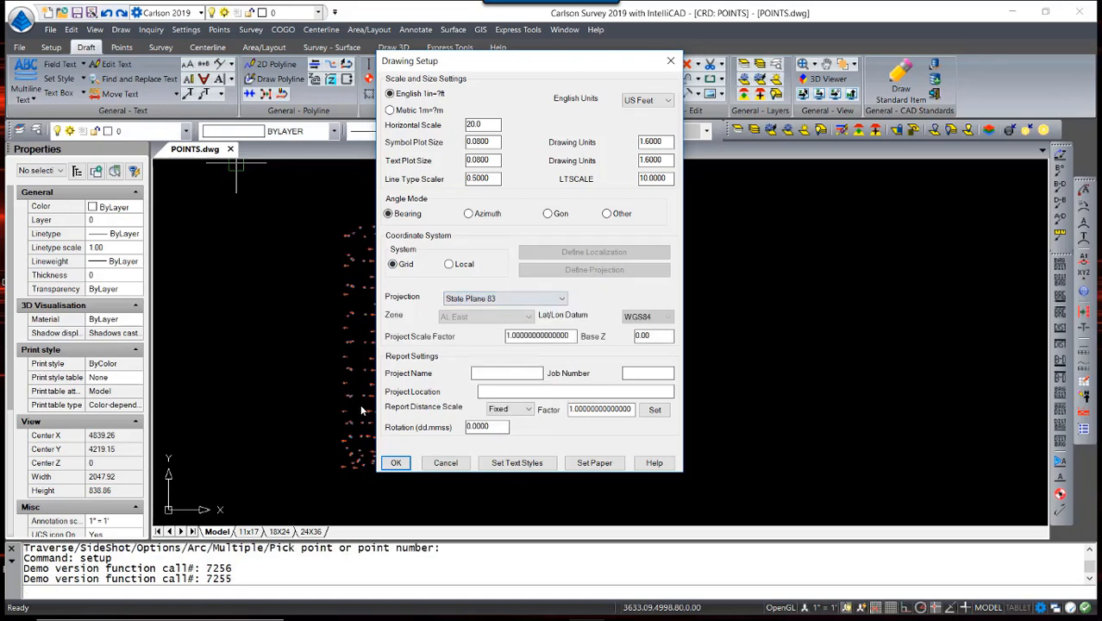
pyautogui.click(528, 317)
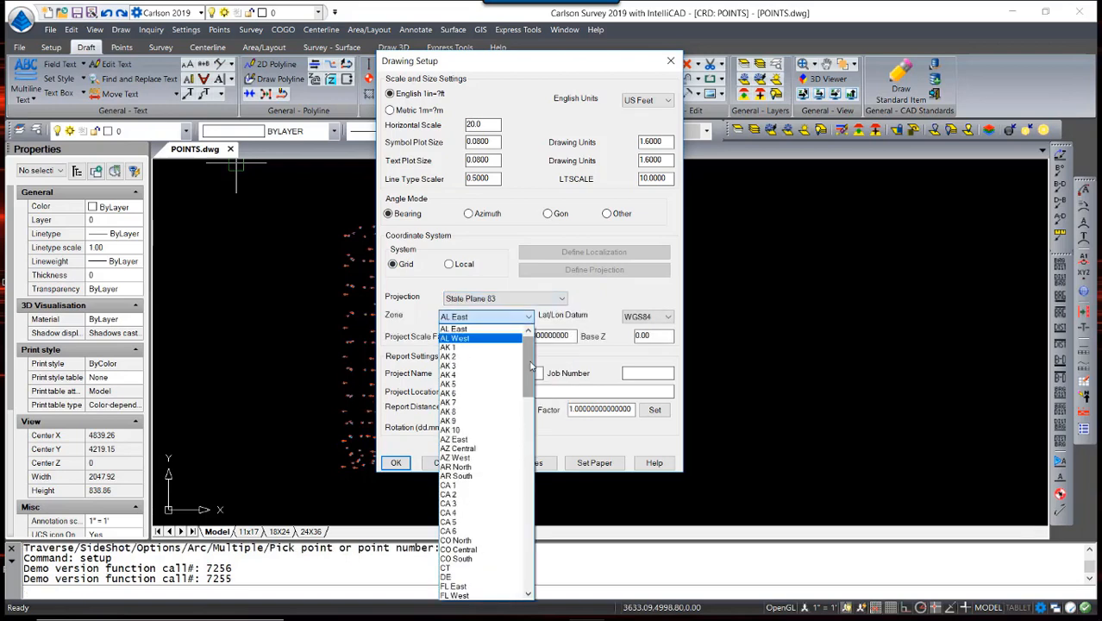
pyautogui.click(463, 316)
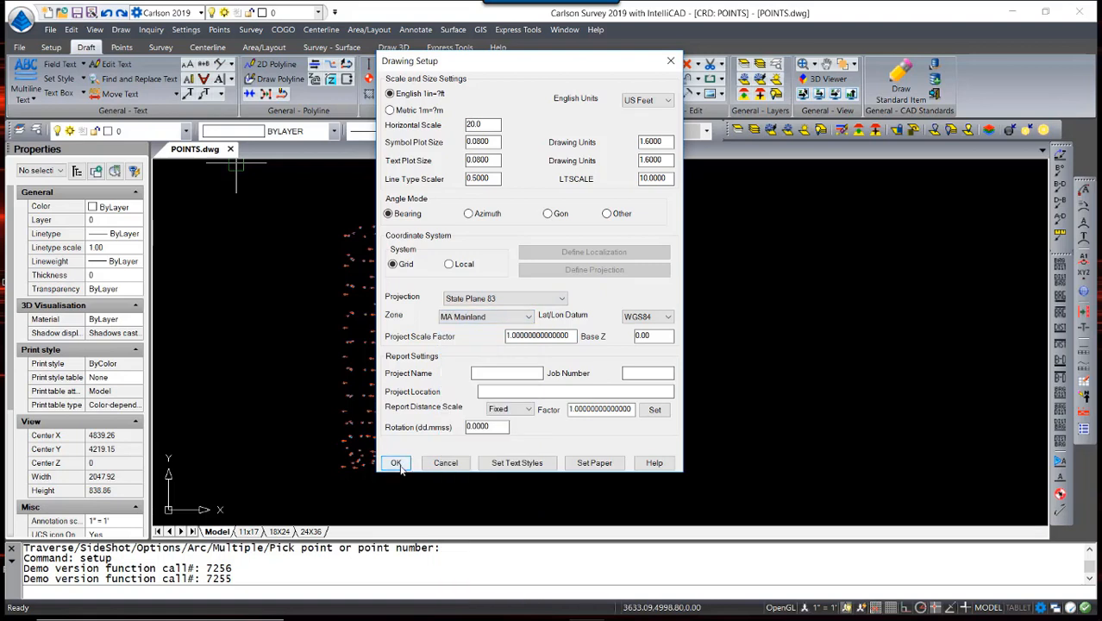
pyautogui.click(396, 463)
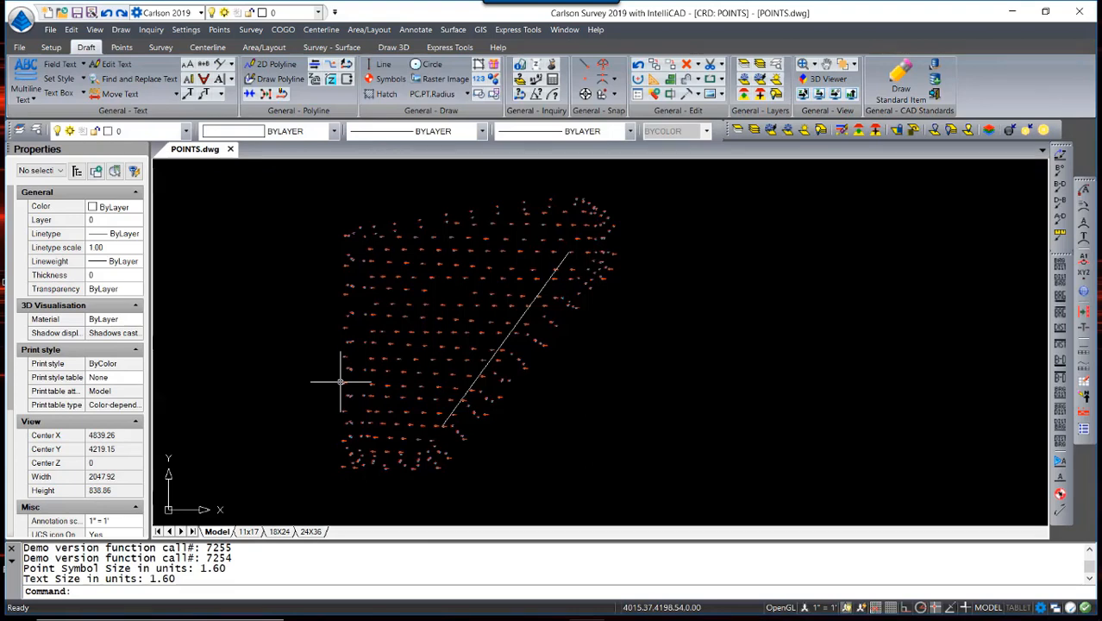
# - Use Copy/Merge CRD File to import CONTROL POINTS.crd into the current file
pyautogui.click(122, 47)
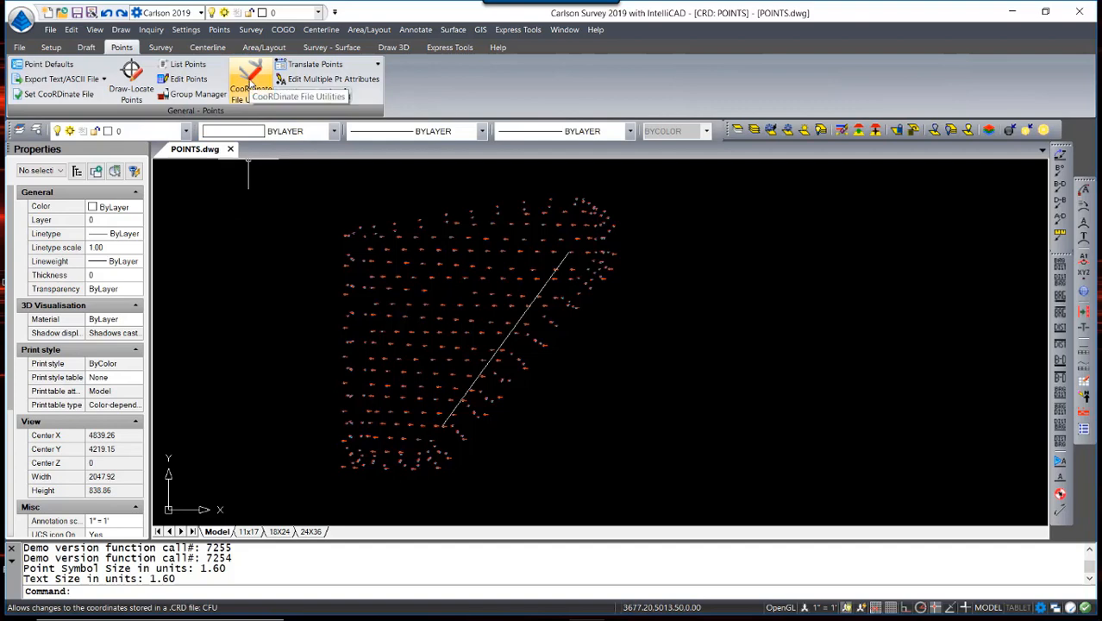
pyautogui.click(251, 86)
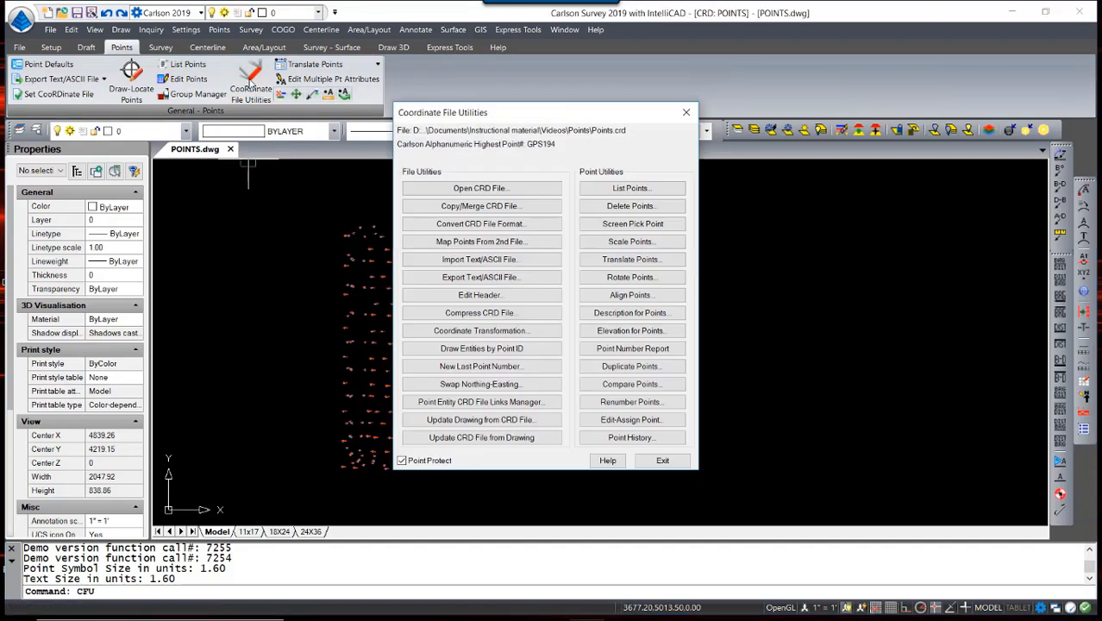
pyautogui.moveTo(302, 332)
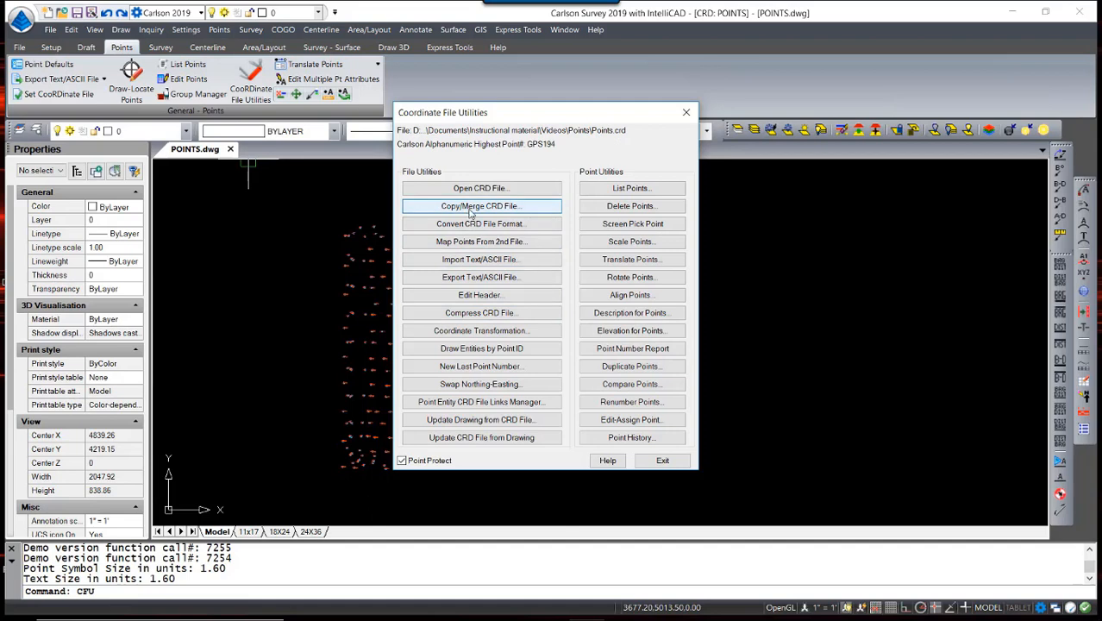
pyautogui.click(480, 205)
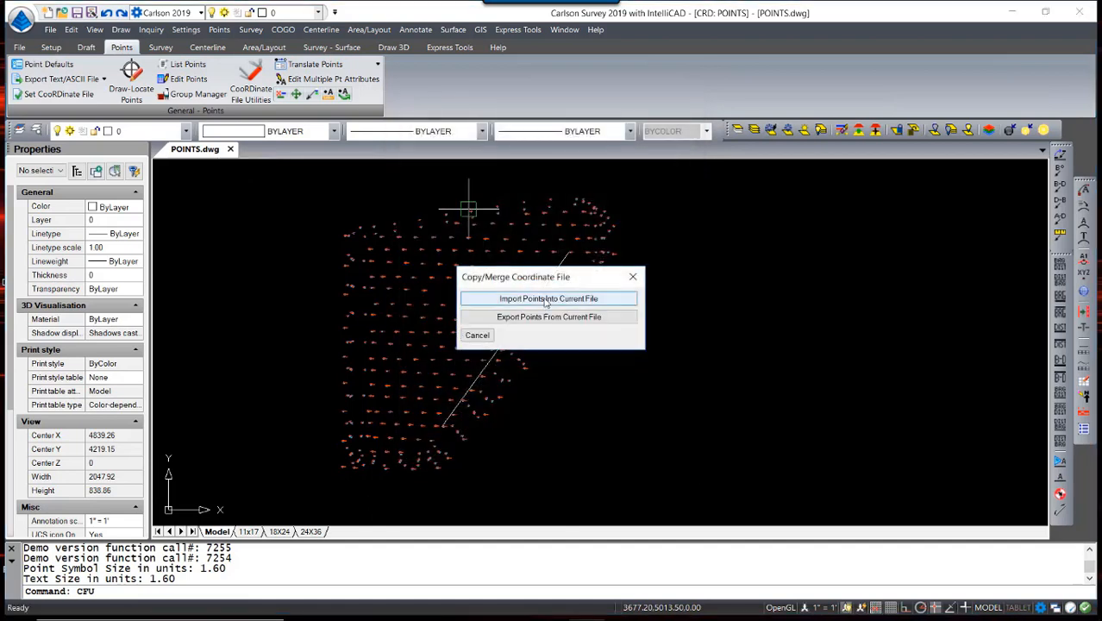
pyautogui.click(548, 297)
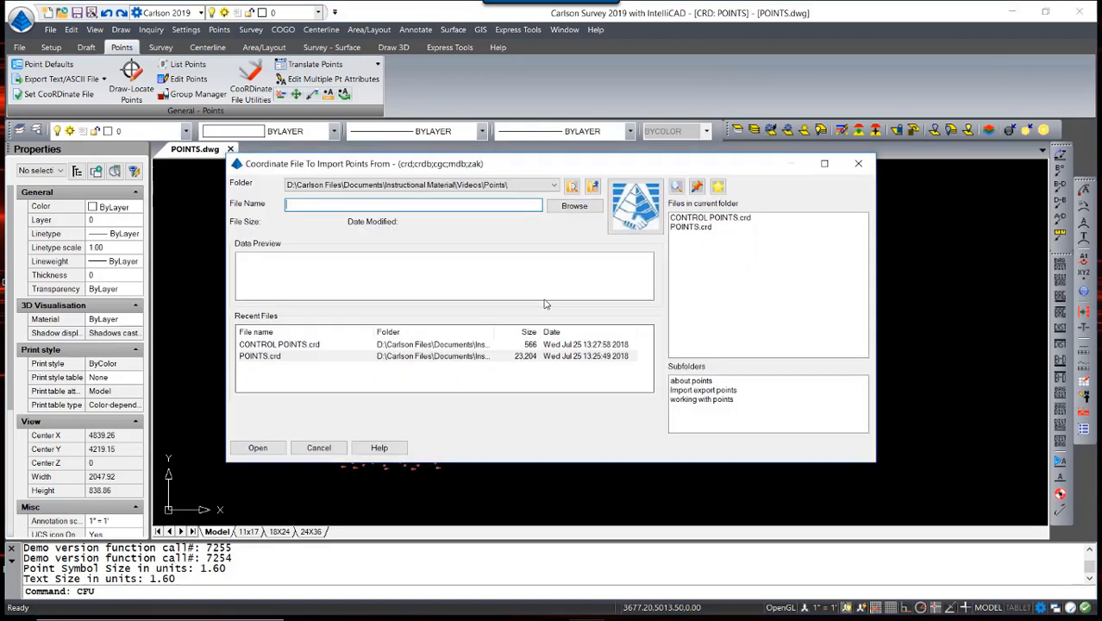
pyautogui.click(709, 218)
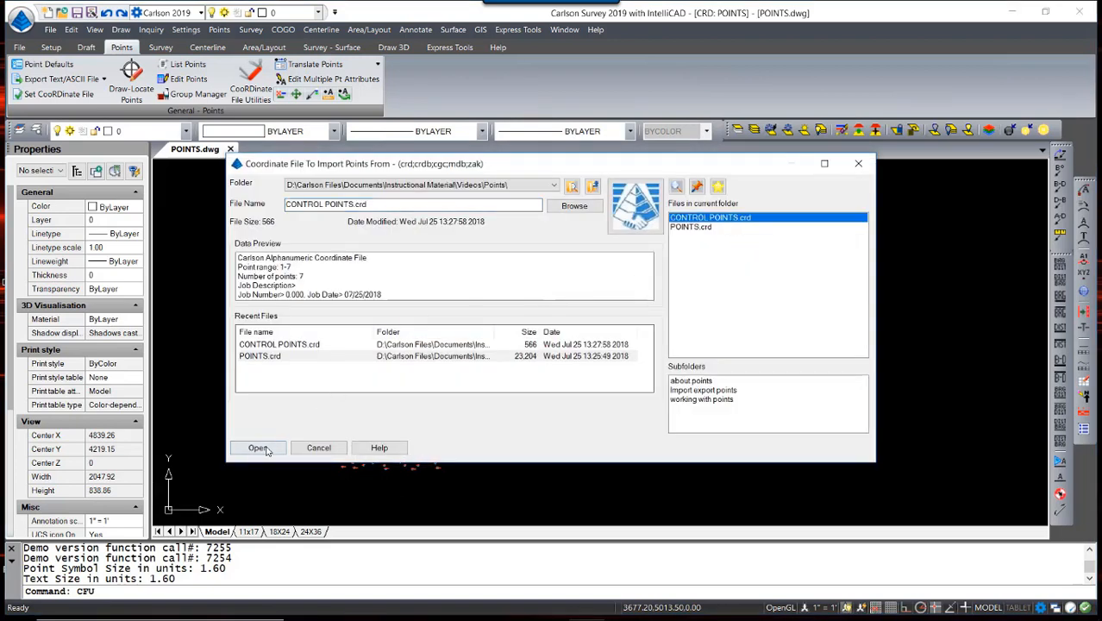
pyautogui.click(257, 447)
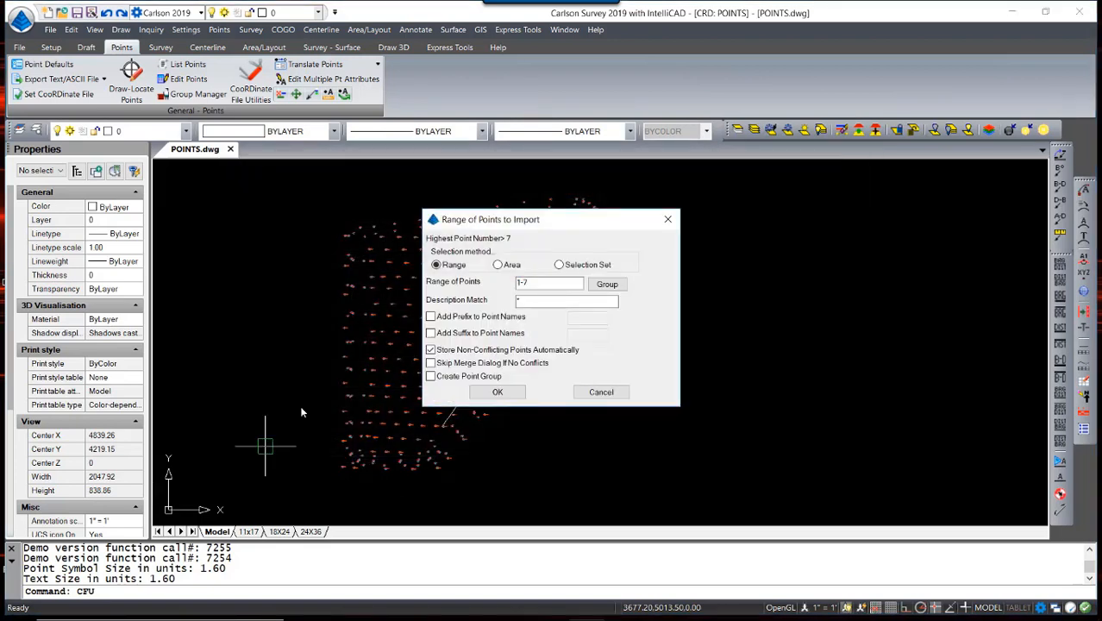
# - Accept the 1-7 import range to open the Merge Points Manager
pyautogui.click(549, 283)
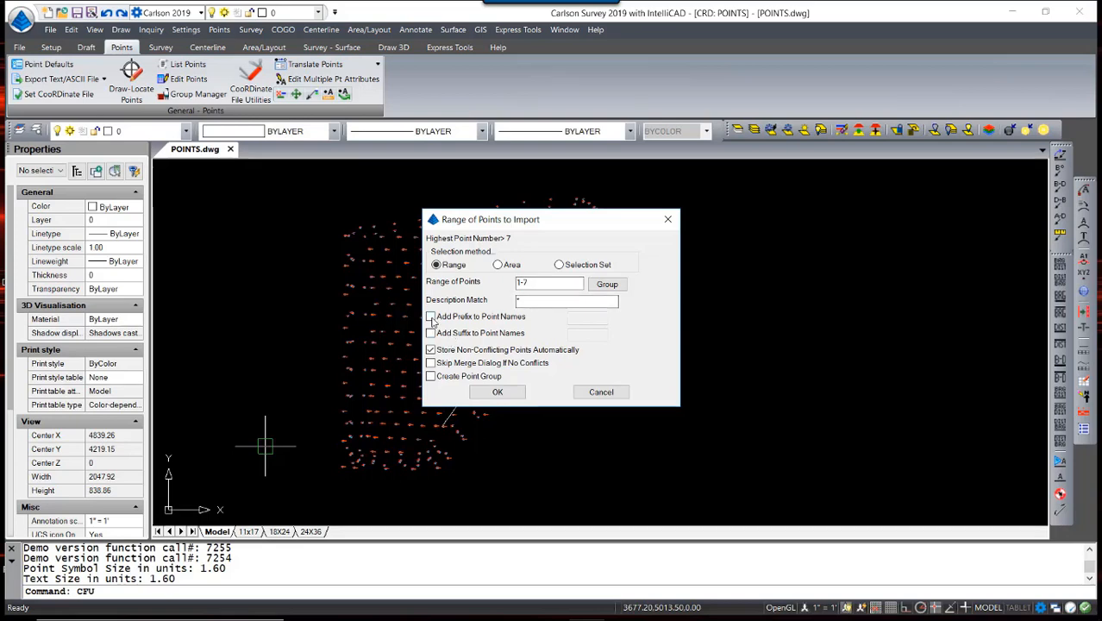
pyautogui.moveTo(532, 321)
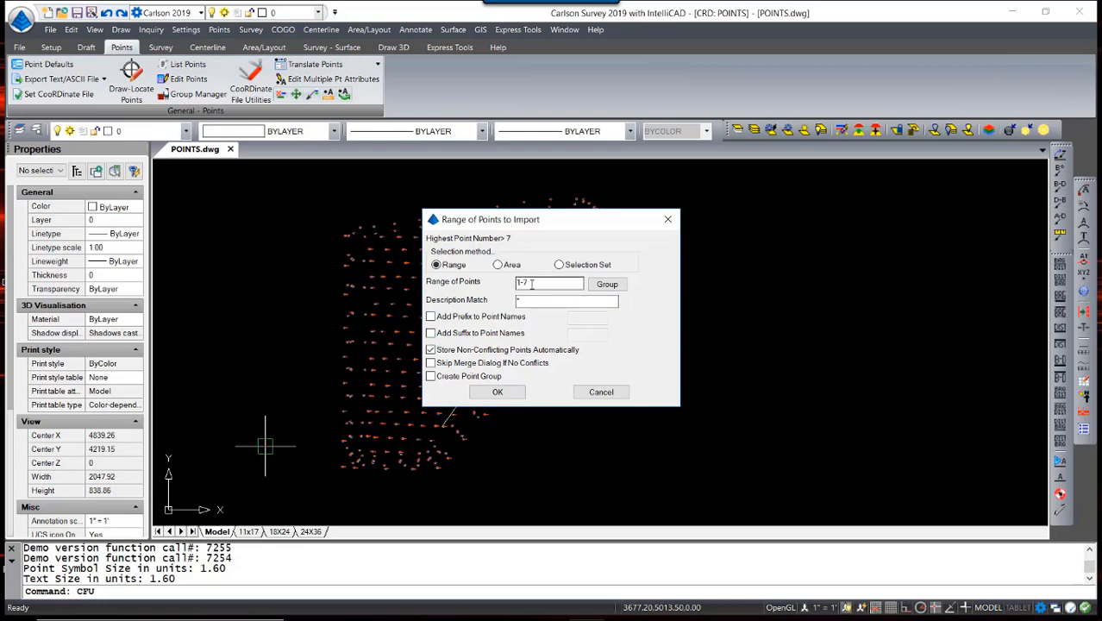
pyautogui.click(497, 391)
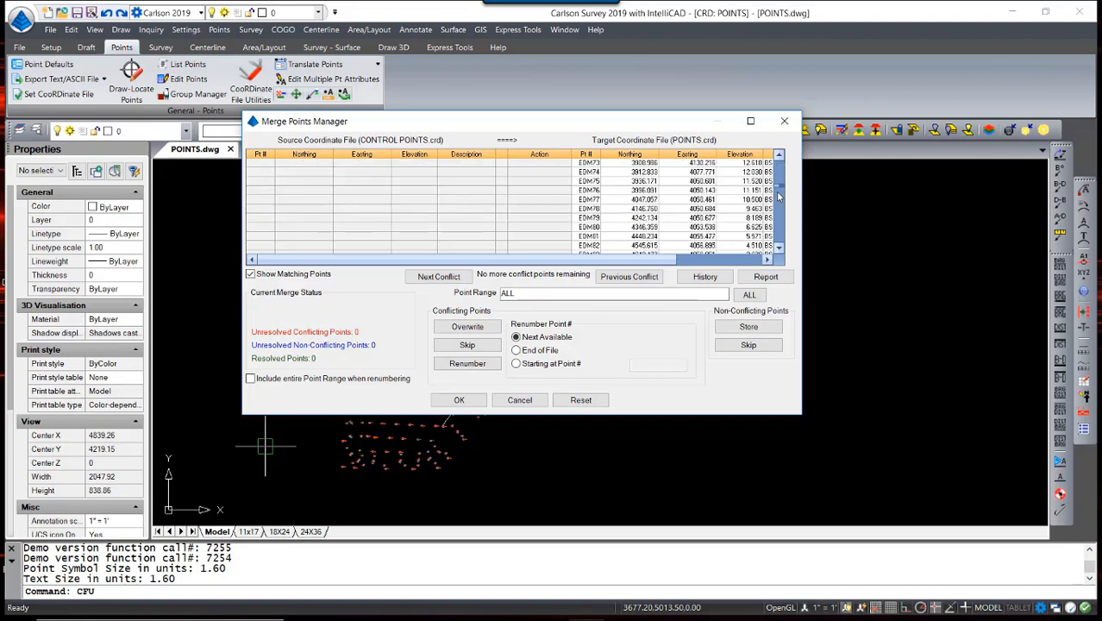
# - Check points 1 to 7 in the Merge Points Manager and confirm the merge
pyautogui.click(779, 249)
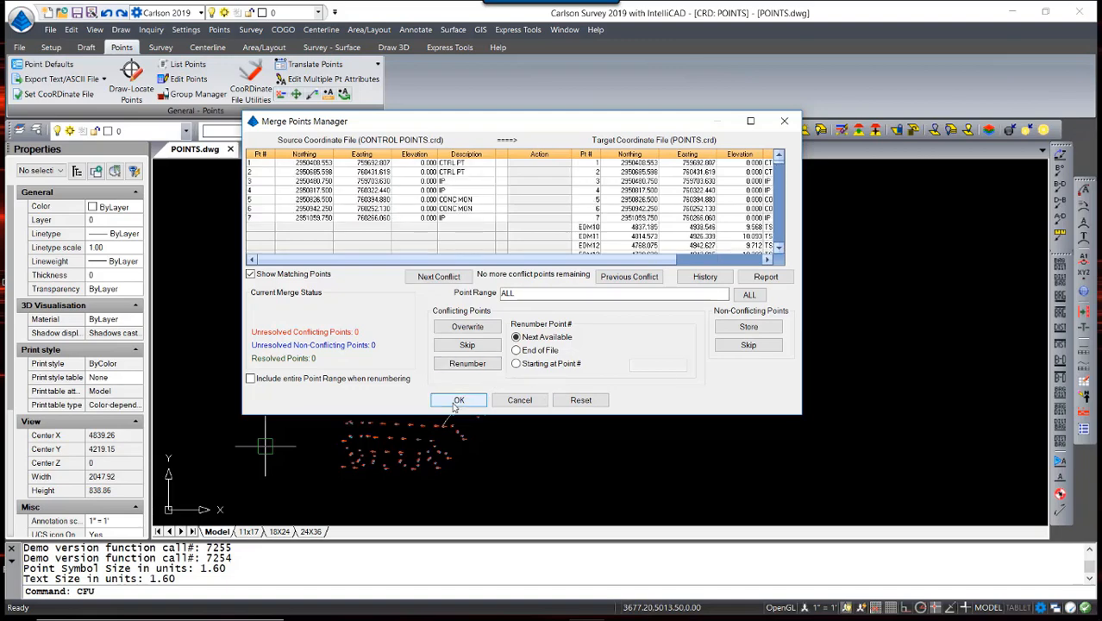
pyautogui.click(458, 399)
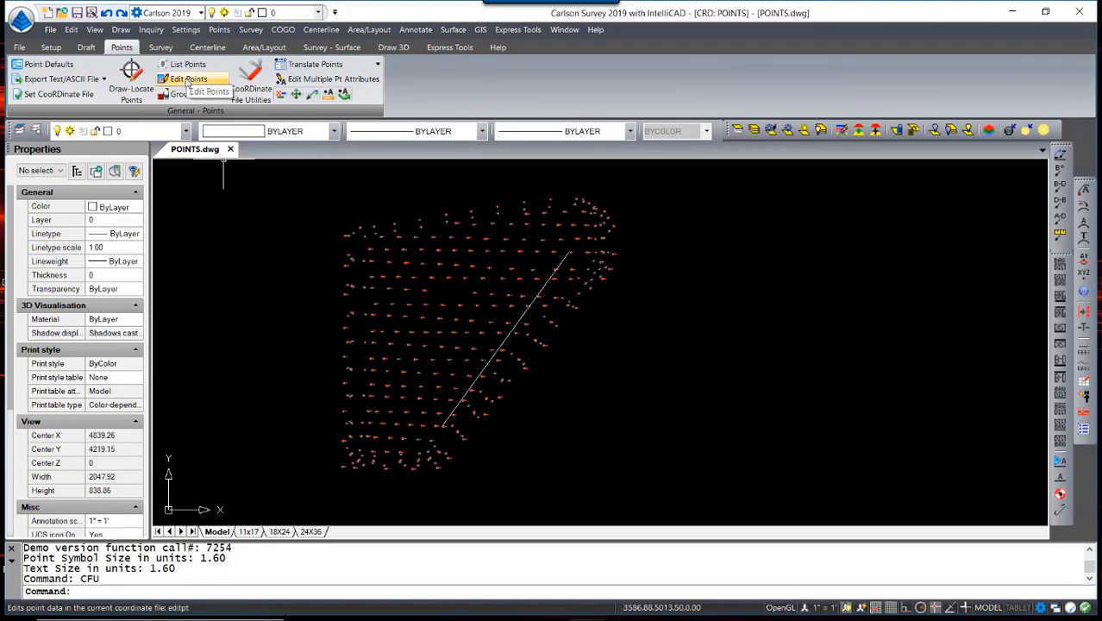
# - Split the view so the parcel linework with the red line sits beside the points
pyautogui.click(188, 78)
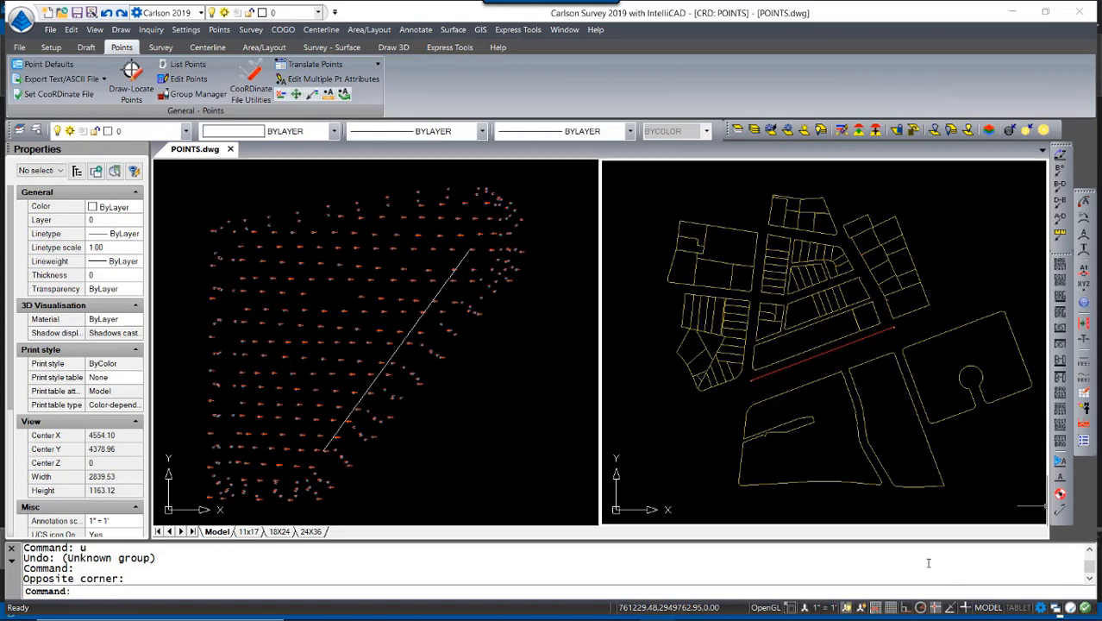
pyautogui.moveTo(1022, 541)
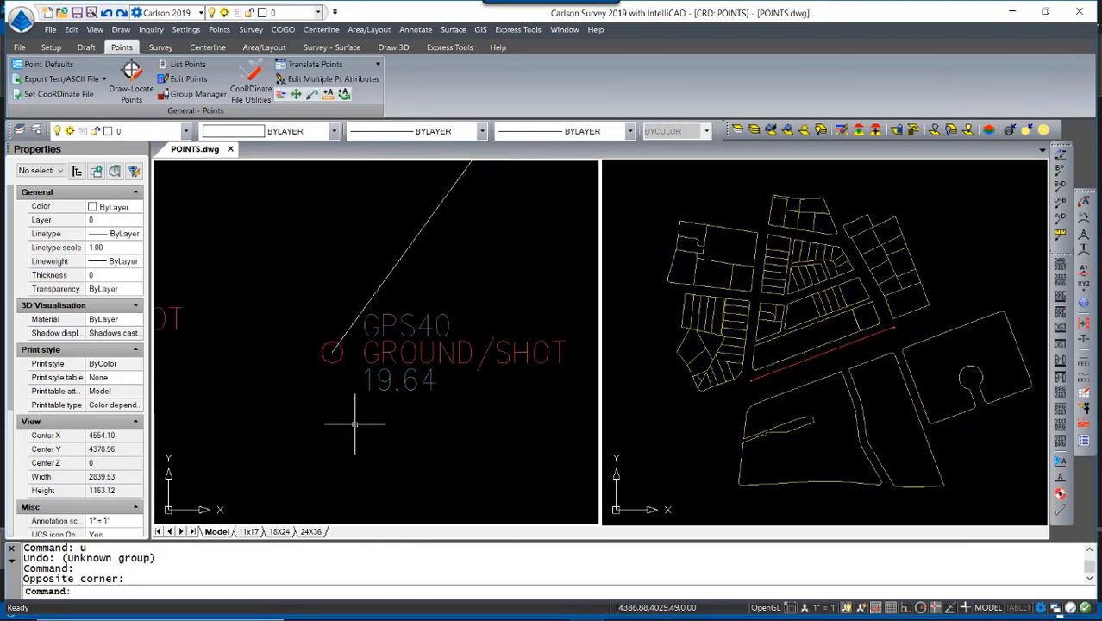
pyautogui.moveTo(740, 384)
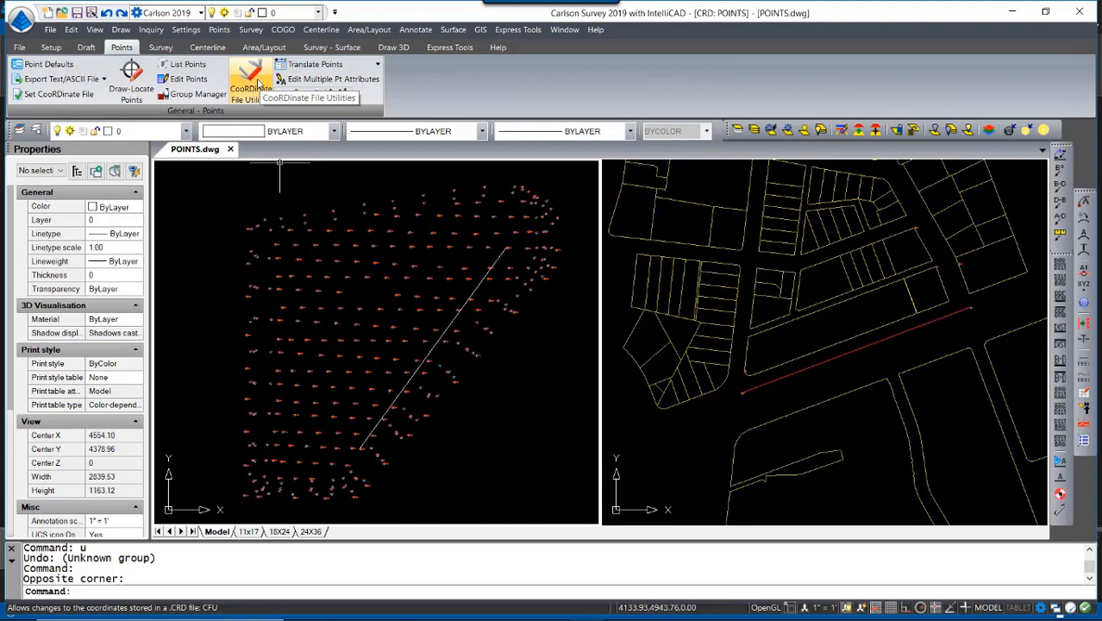
# - Start the two-point alignment using the EDM and GPS point groups as the range
pyautogui.click(250, 82)
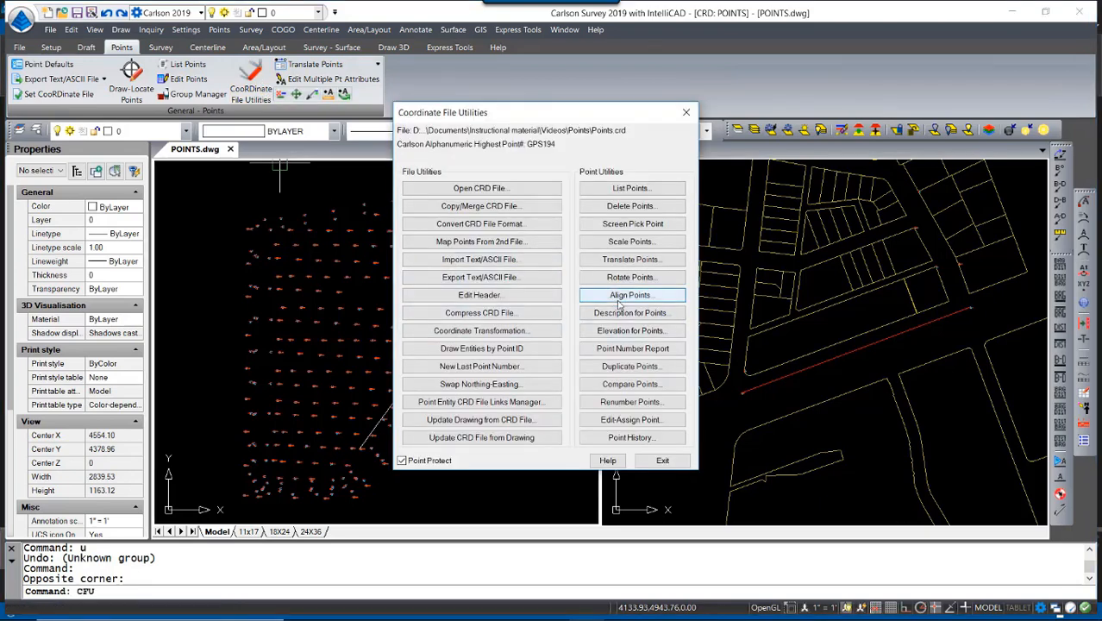
pyautogui.click(630, 294)
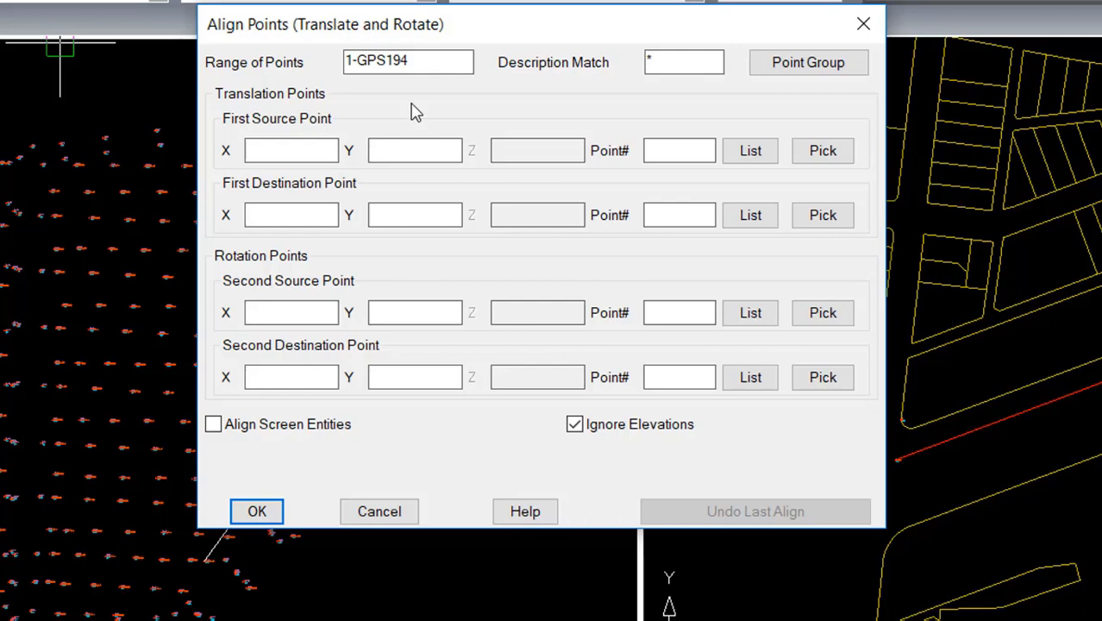
pyautogui.moveTo(783, 124)
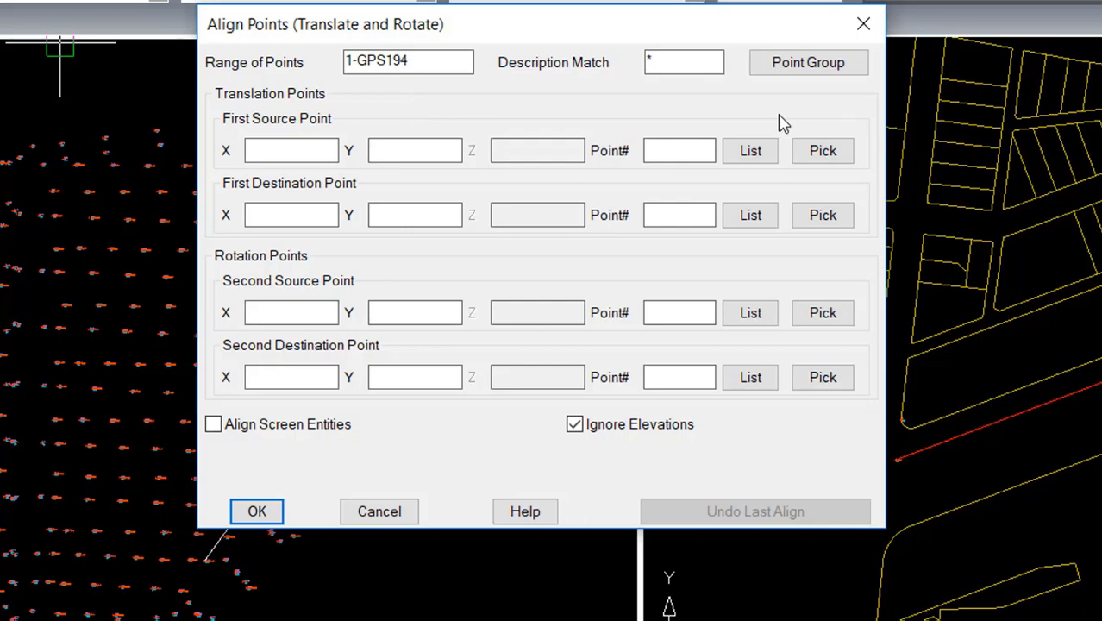
pyautogui.moveTo(787, 112)
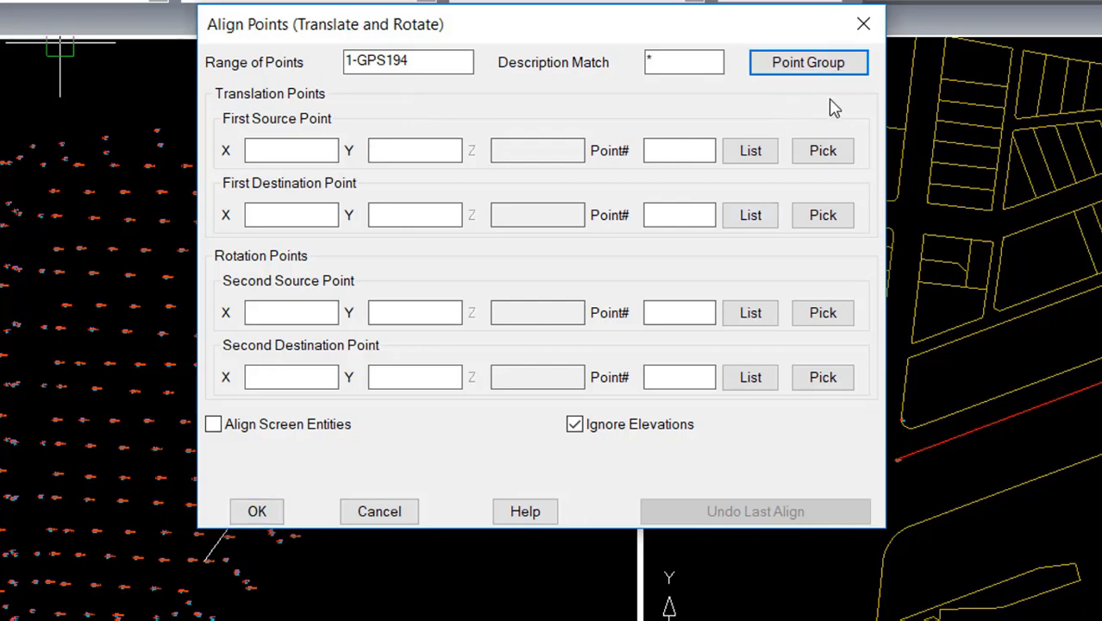
pyautogui.click(807, 62)
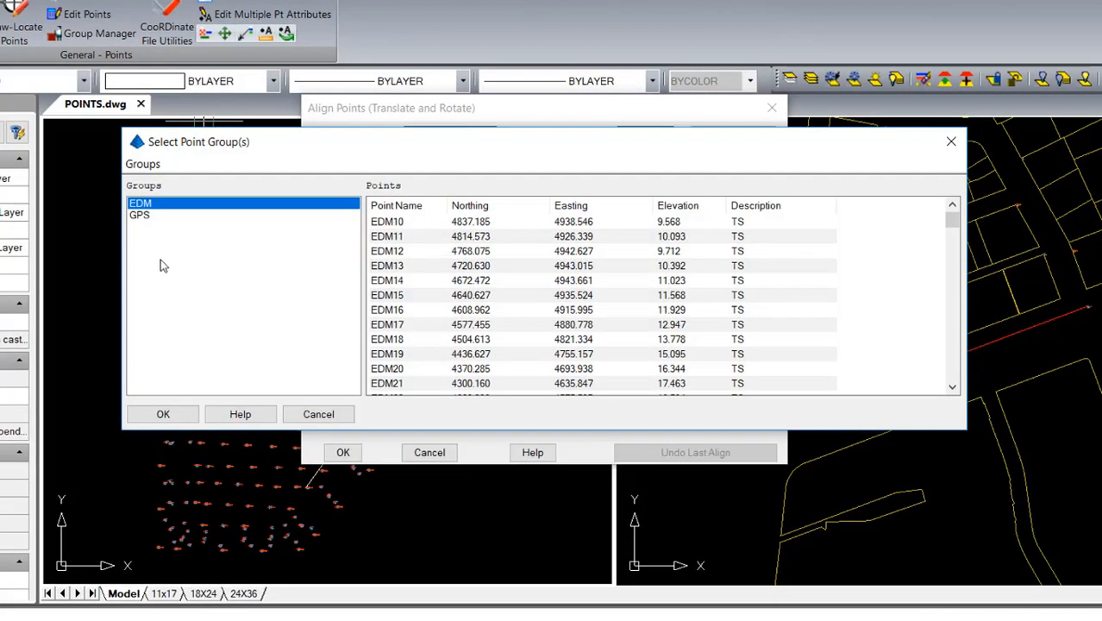
pyautogui.click(140, 215)
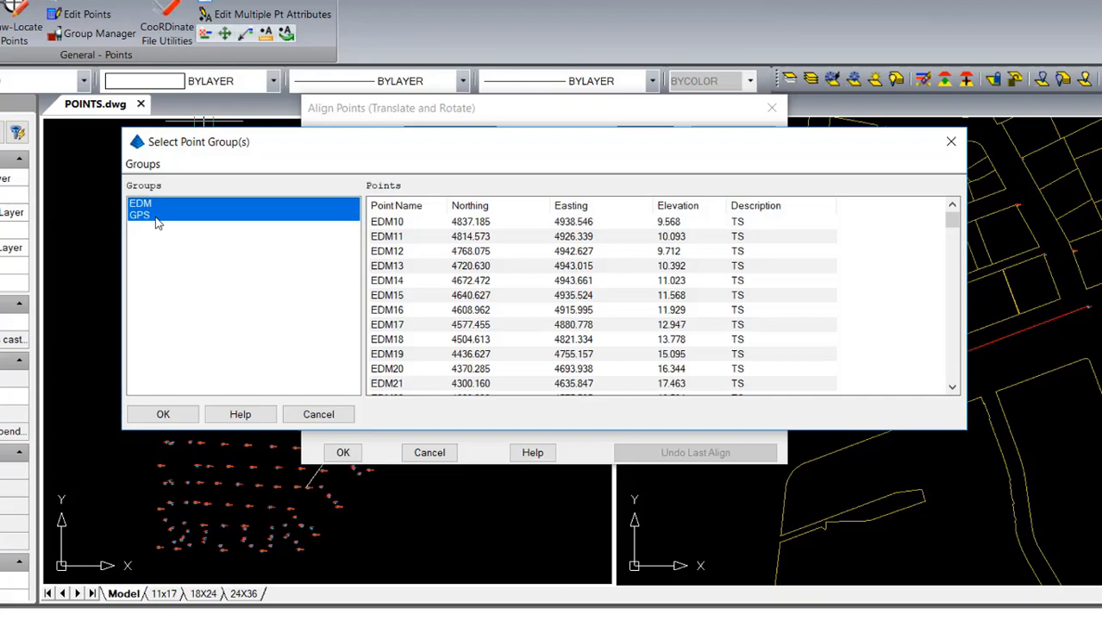
pyautogui.moveTo(165, 229)
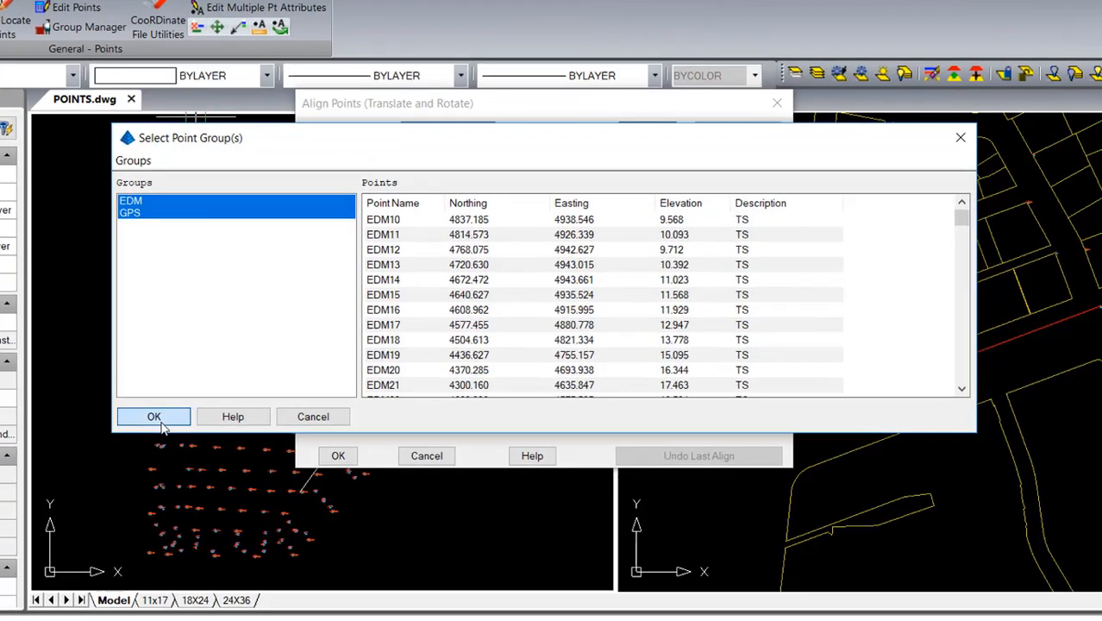
pyautogui.click(154, 416)
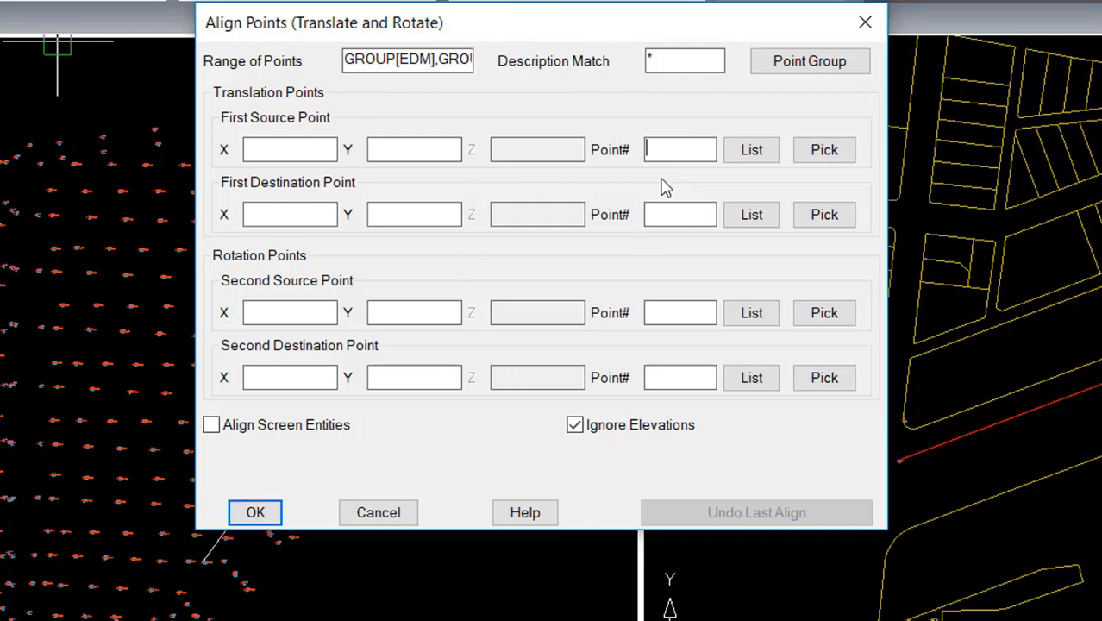
# - Align GPS40 to point 1 and GPS156 to point 2, including screen entities
pyautogui.write('GPS40')
pyautogui.click(680, 213)
pyautogui.write('1')
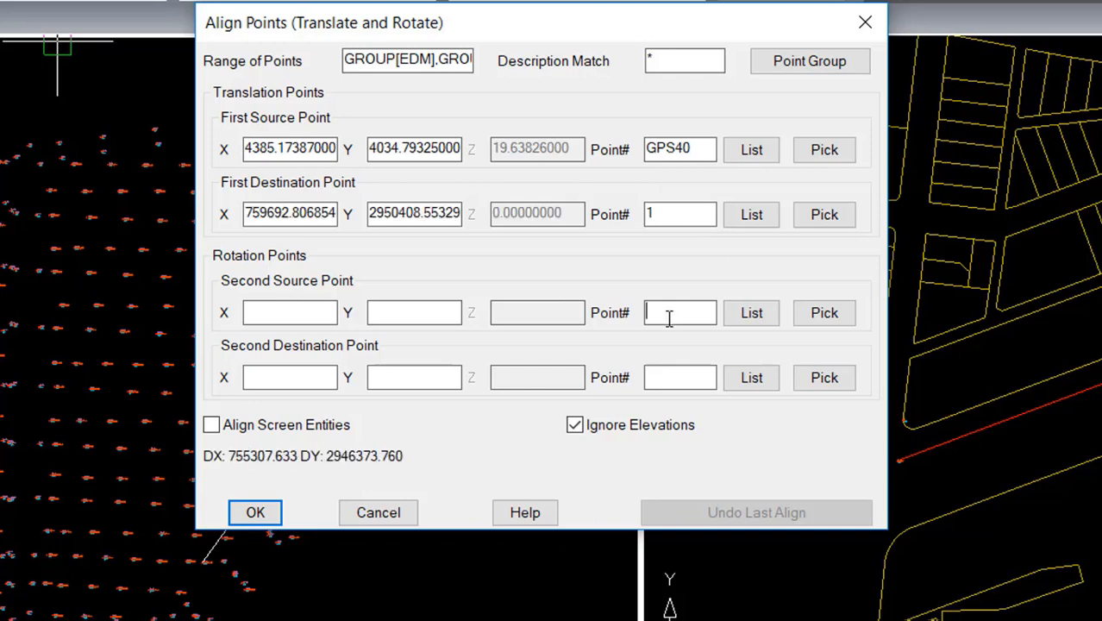
pyautogui.write('GPS156')
pyautogui.click(680, 378)
pyautogui.write('2')
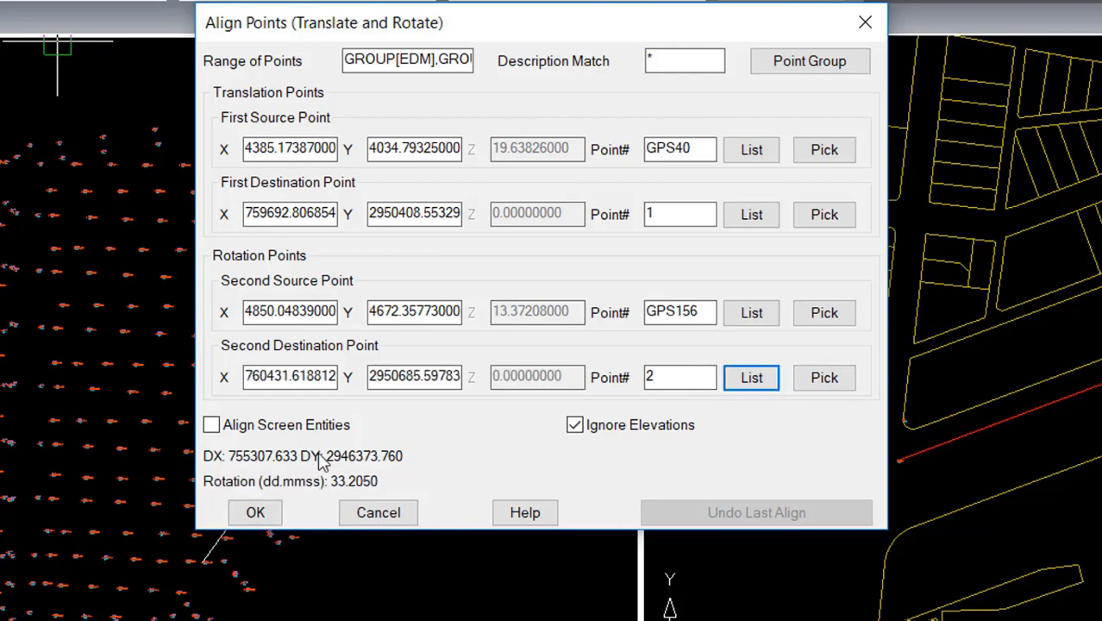
pyautogui.moveTo(263, 473)
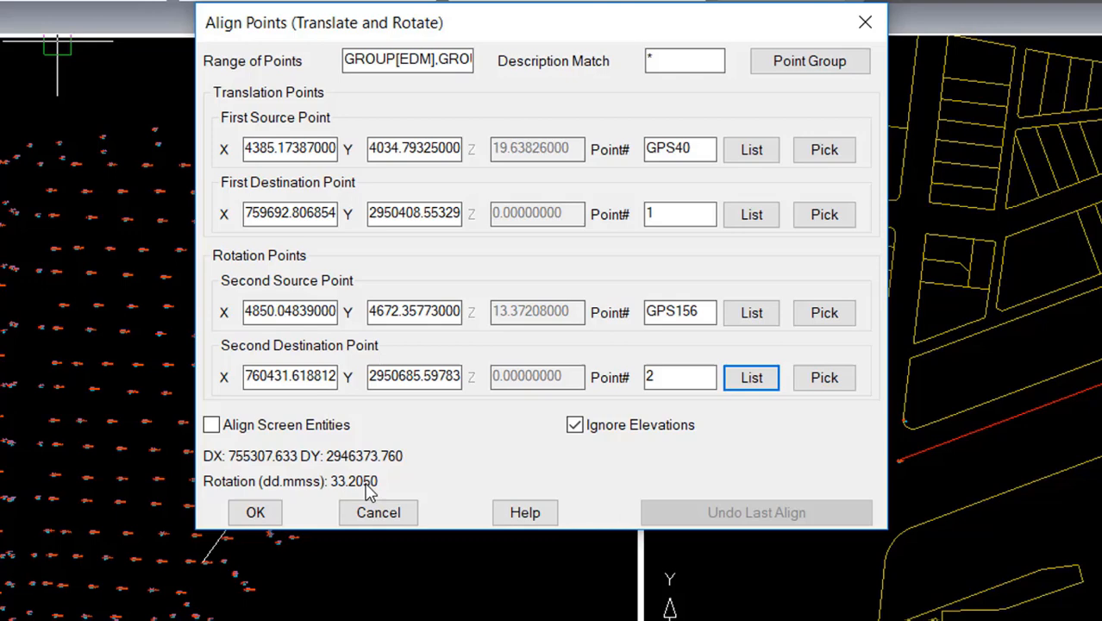
pyautogui.moveTo(585, 450)
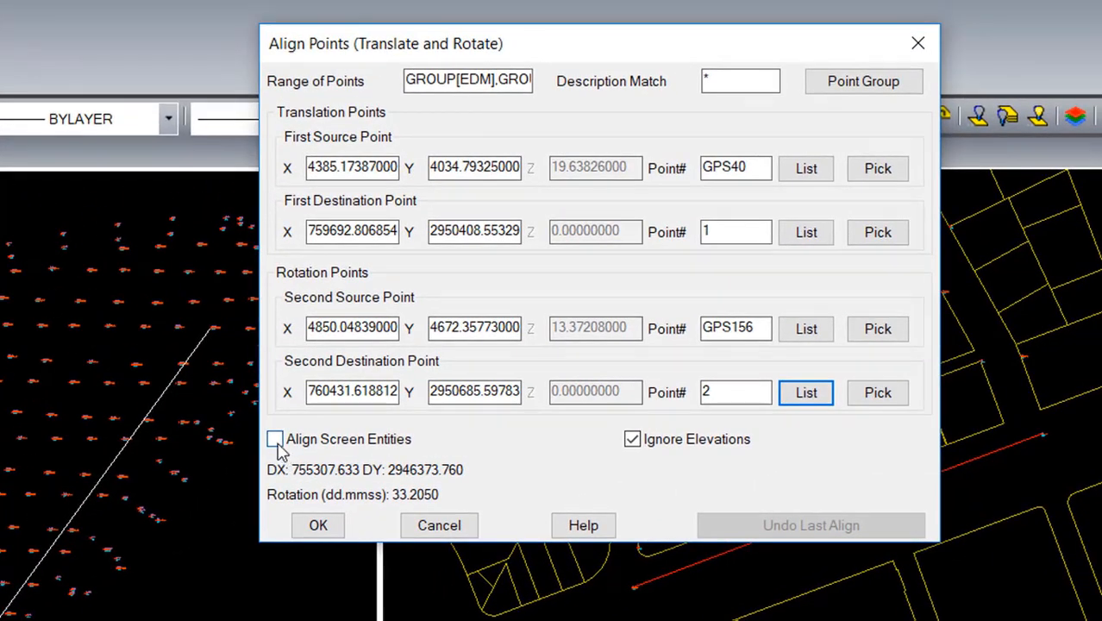
pyautogui.click(275, 439)
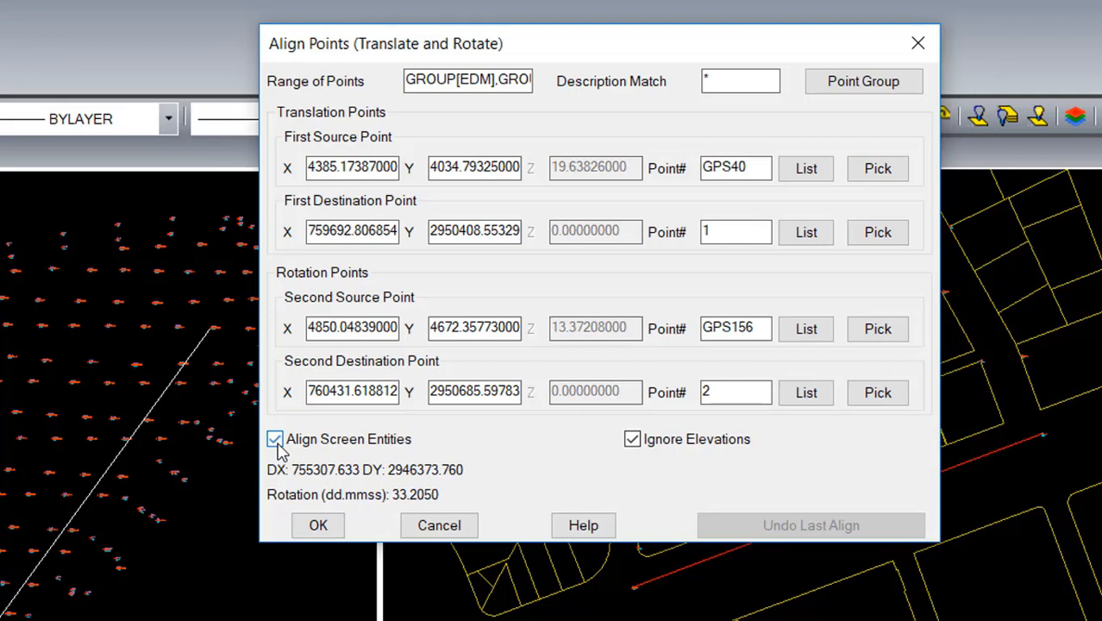
pyautogui.click(274, 439)
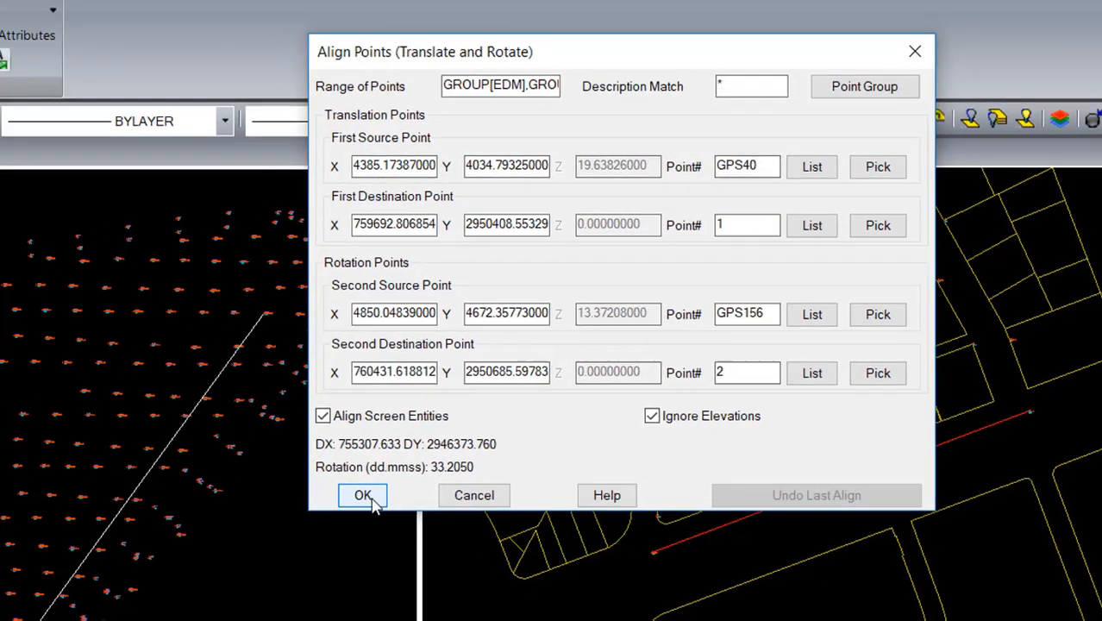
pyautogui.click(363, 495)
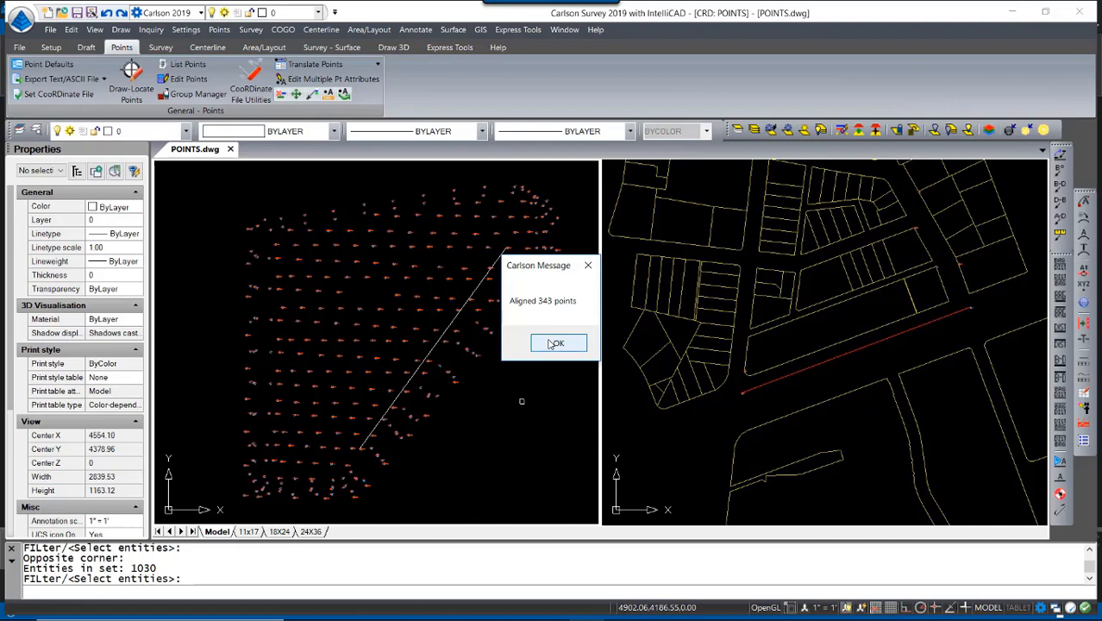
# - Dismiss the 'Aligned 343 points' message and view the points over the parcel
pyautogui.click(558, 343)
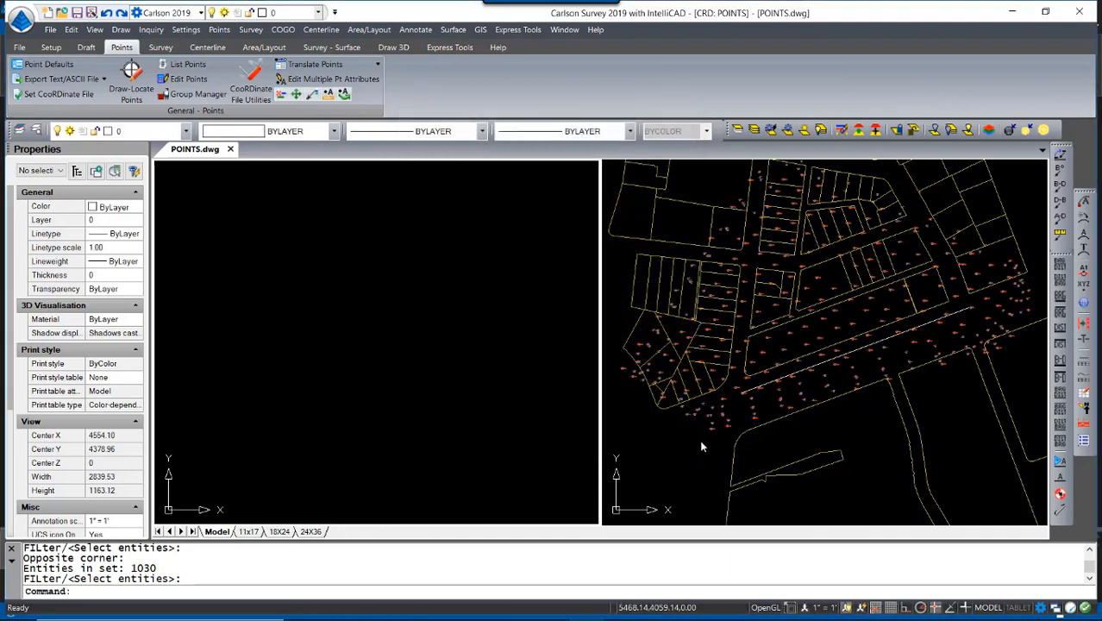
pyautogui.moveTo(900, 353)
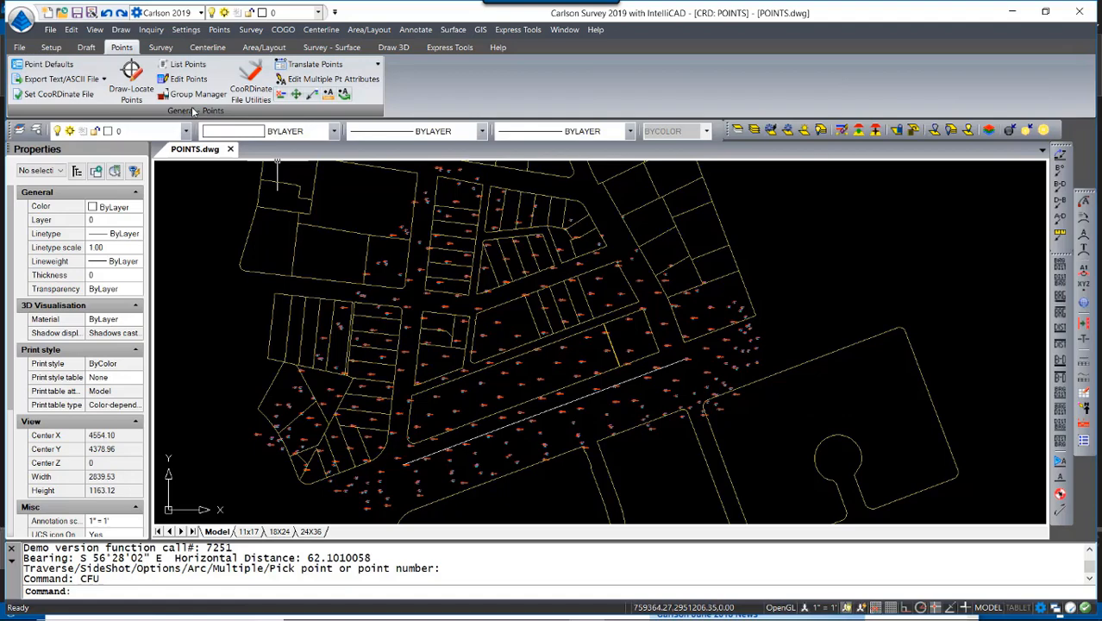
# - Confirm Maintain CRD History File is checked in Carlson General Settings
pyautogui.click(50, 46)
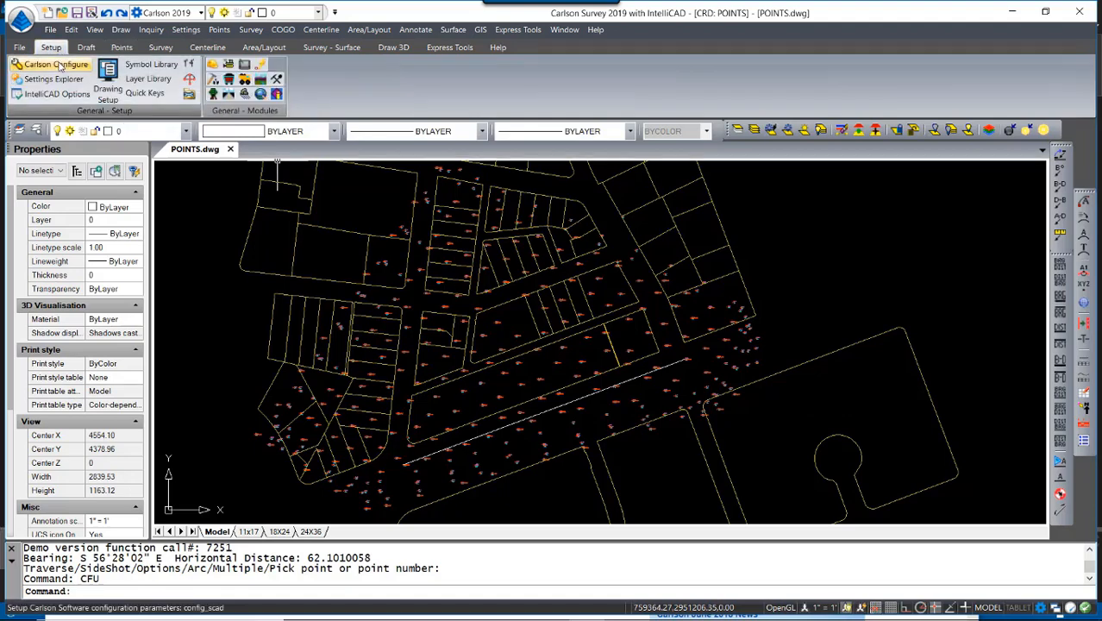
pyautogui.click(55, 64)
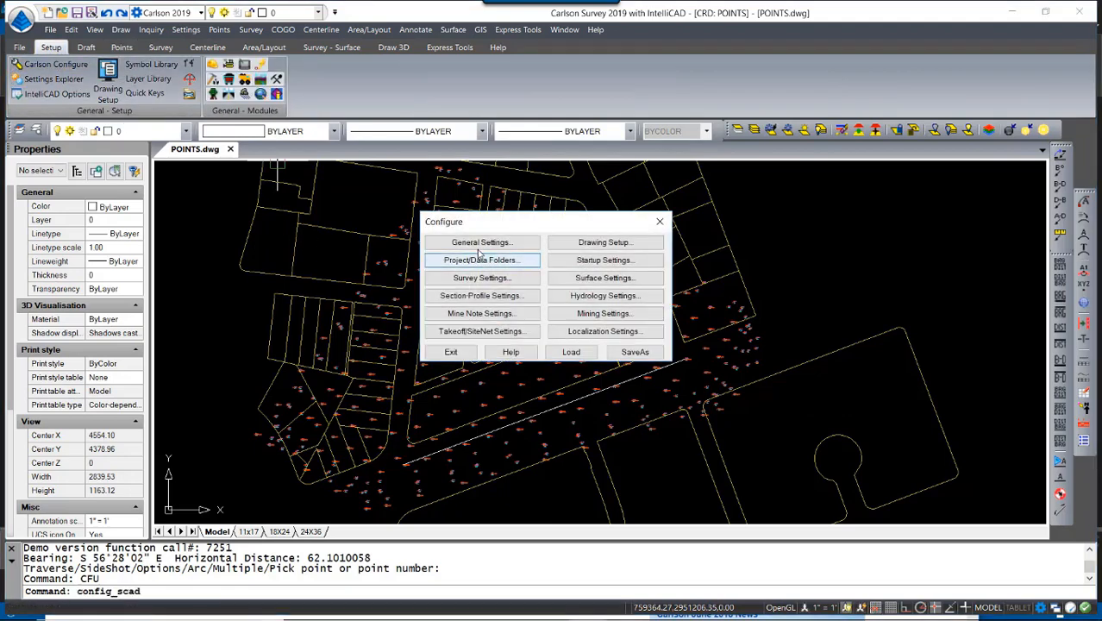
pyautogui.click(481, 243)
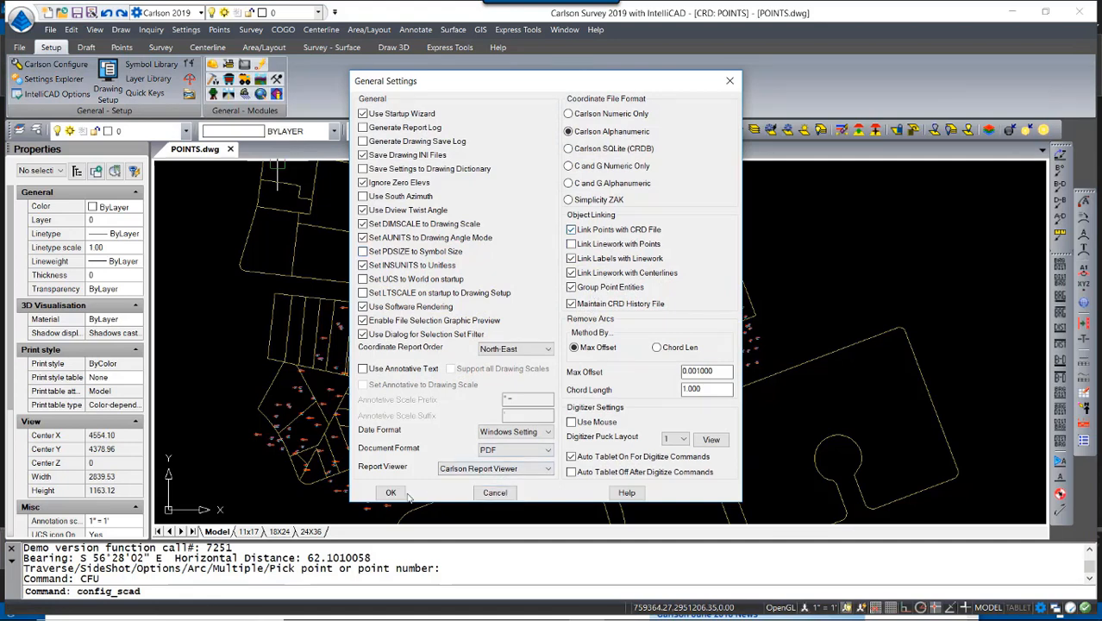
pyautogui.click(391, 492)
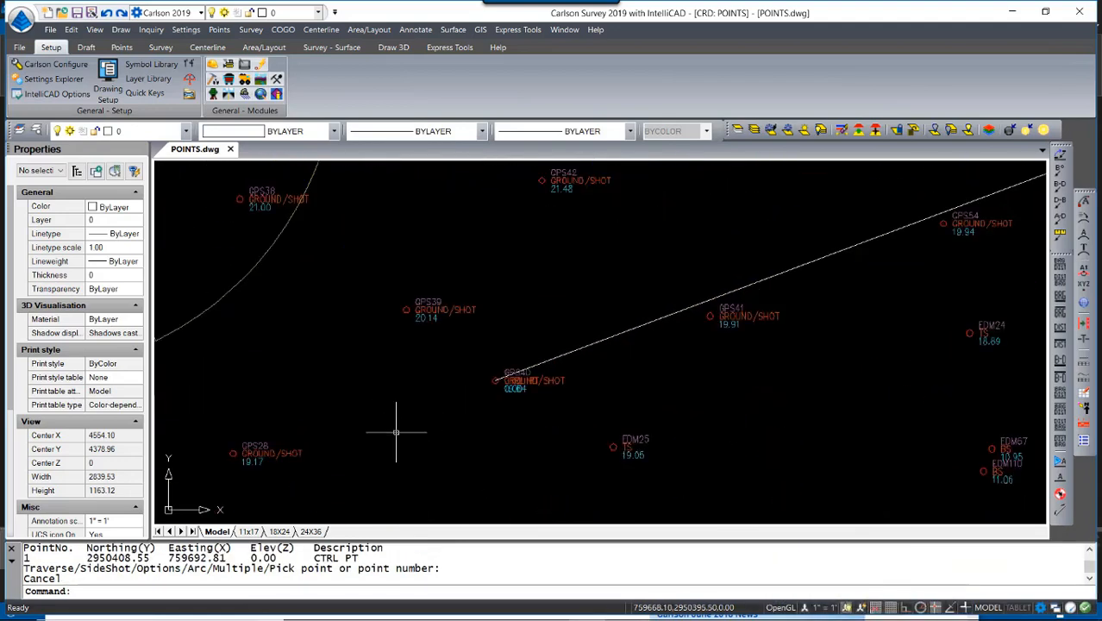
pyautogui.moveTo(332, 396)
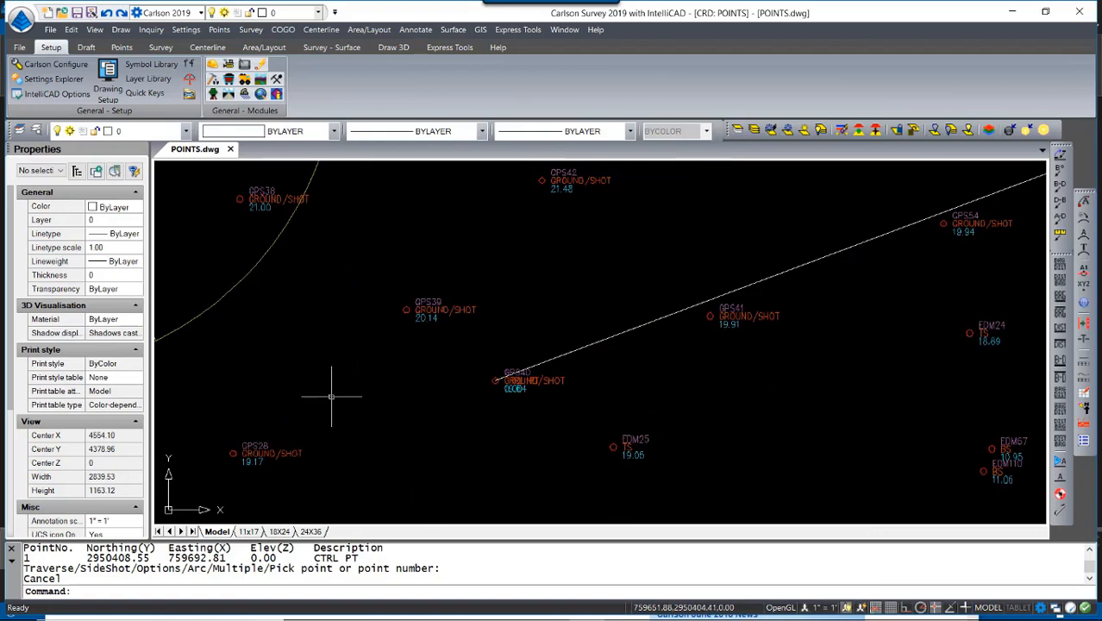
# - Inverse from point 1 to a GPS point: N 51°36'30" W, distance 28.38
pyautogui.click(283, 29)
pyautogui.write('1')
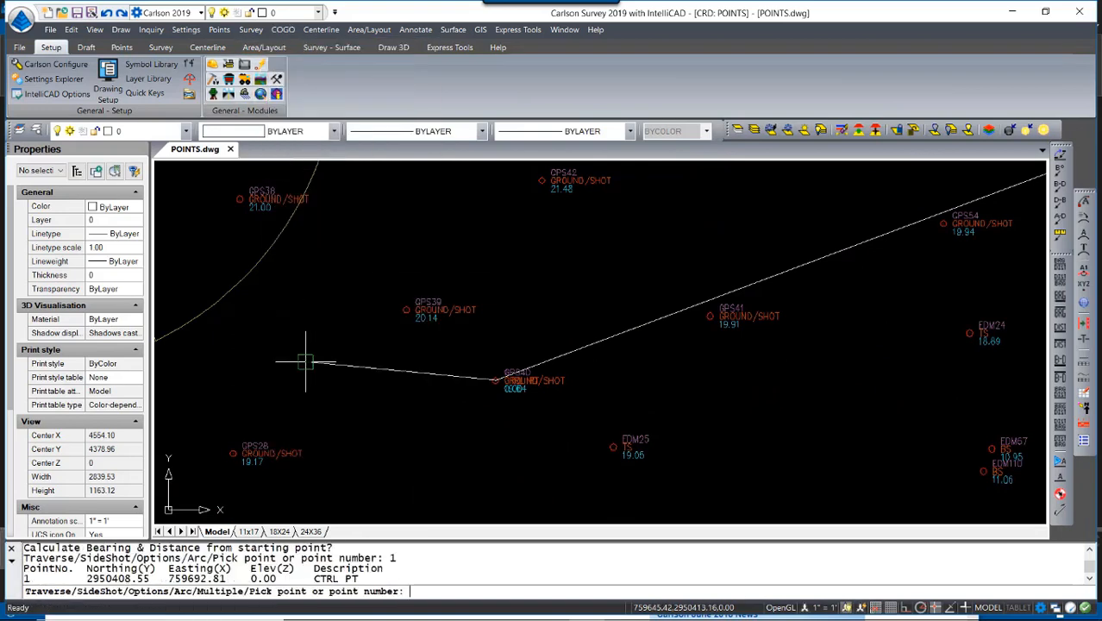
pyautogui.write('gps')
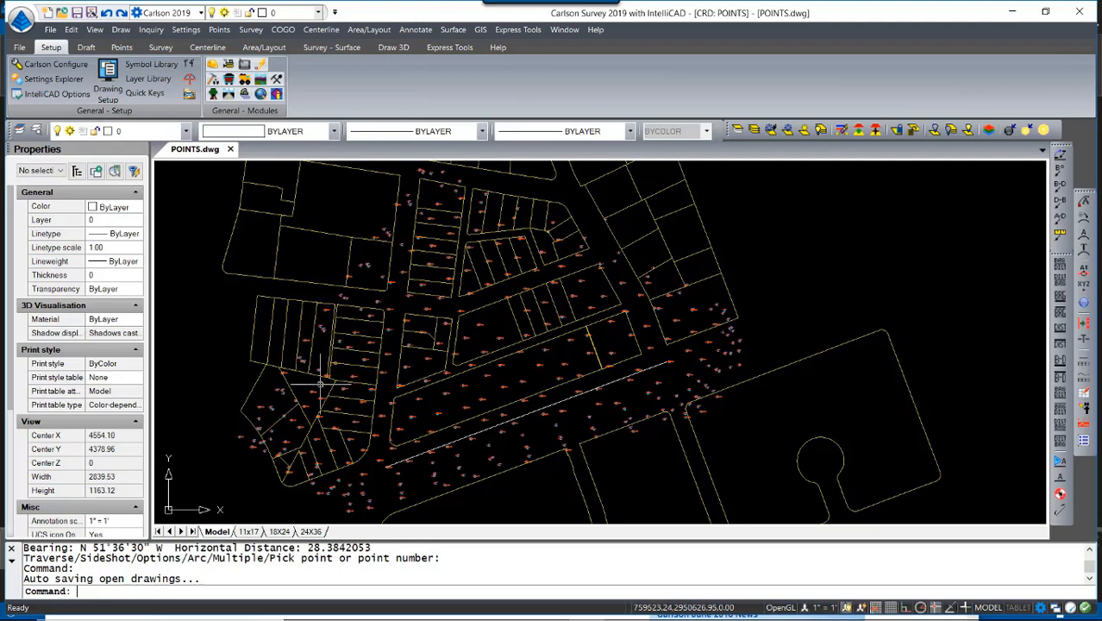
pyautogui.moveTo(251, 288)
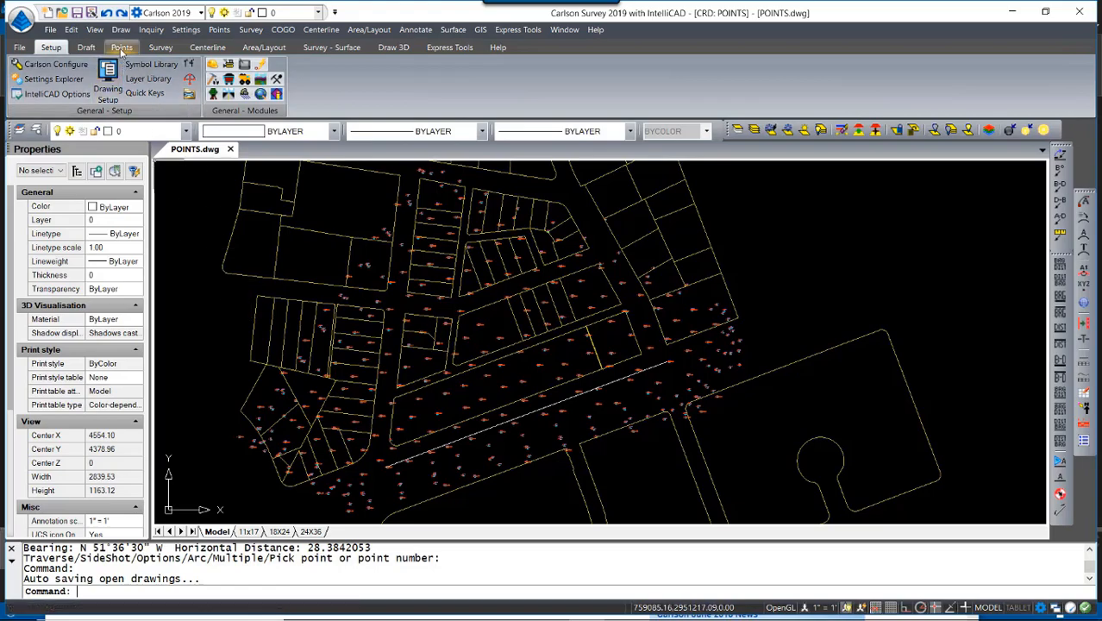
# - Start Update CRD File from Drawing, keeping Update Point Descriptions checked
pyautogui.click(122, 47)
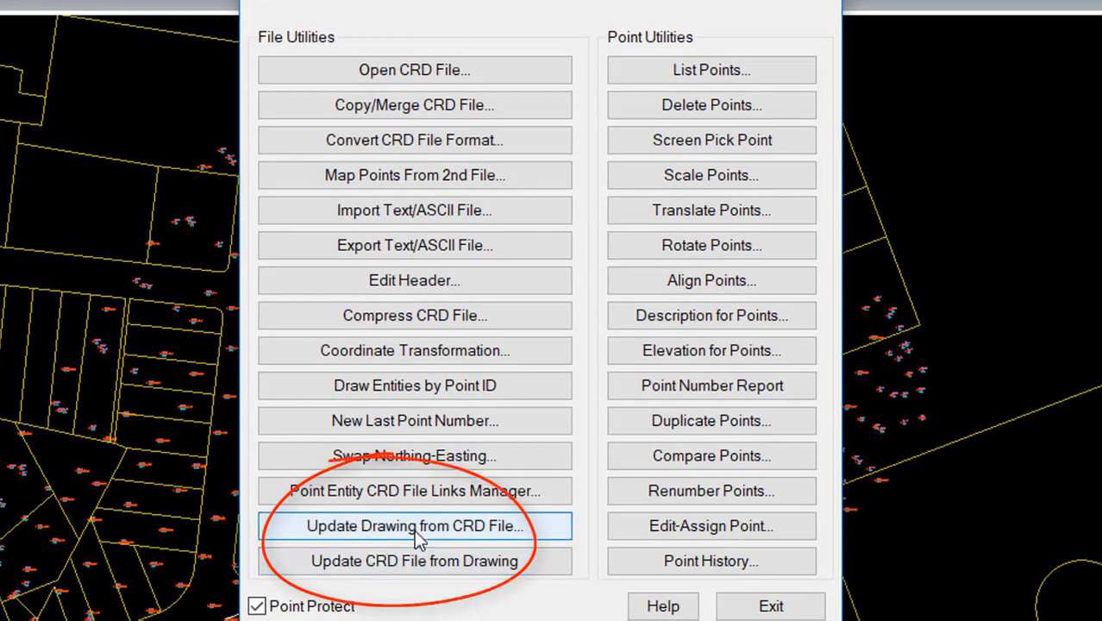
pyautogui.moveTo(416, 559)
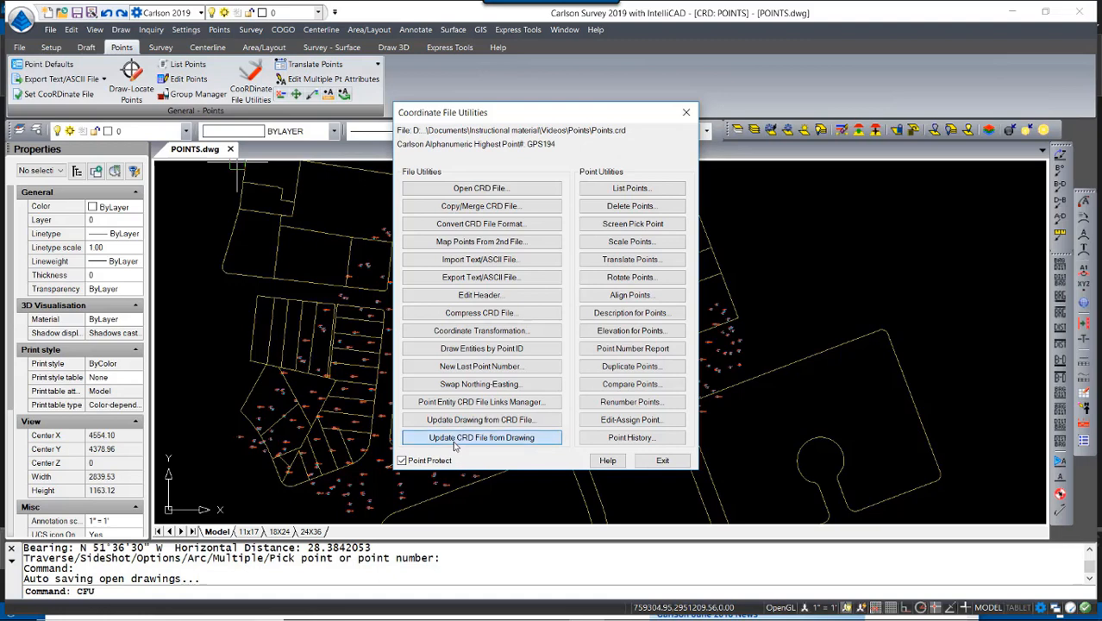
pyautogui.click(481, 437)
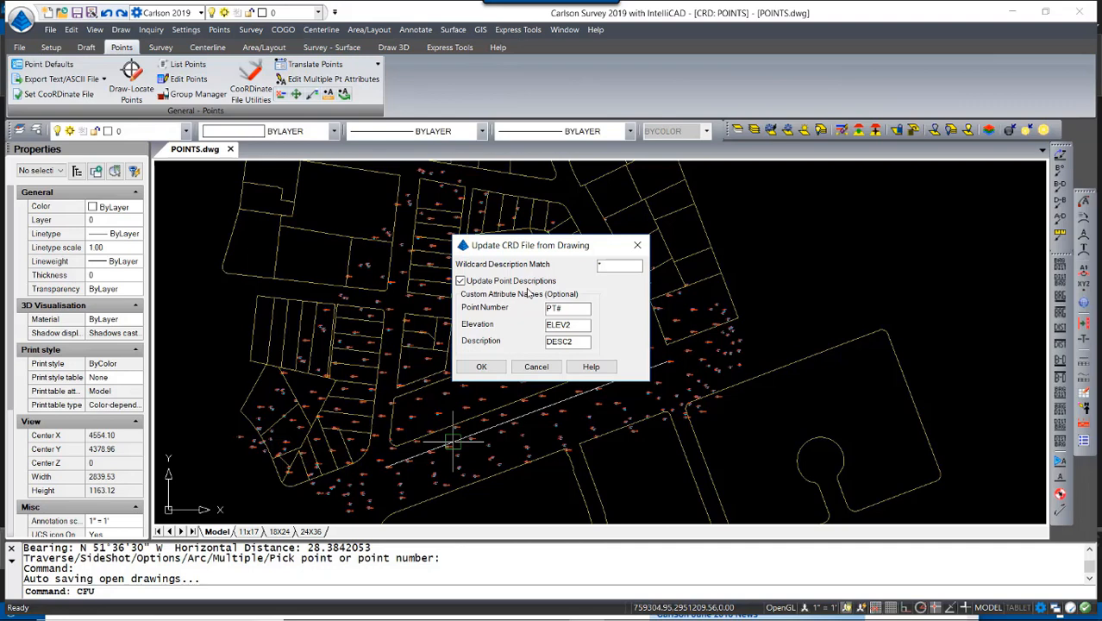
pyautogui.click(482, 366)
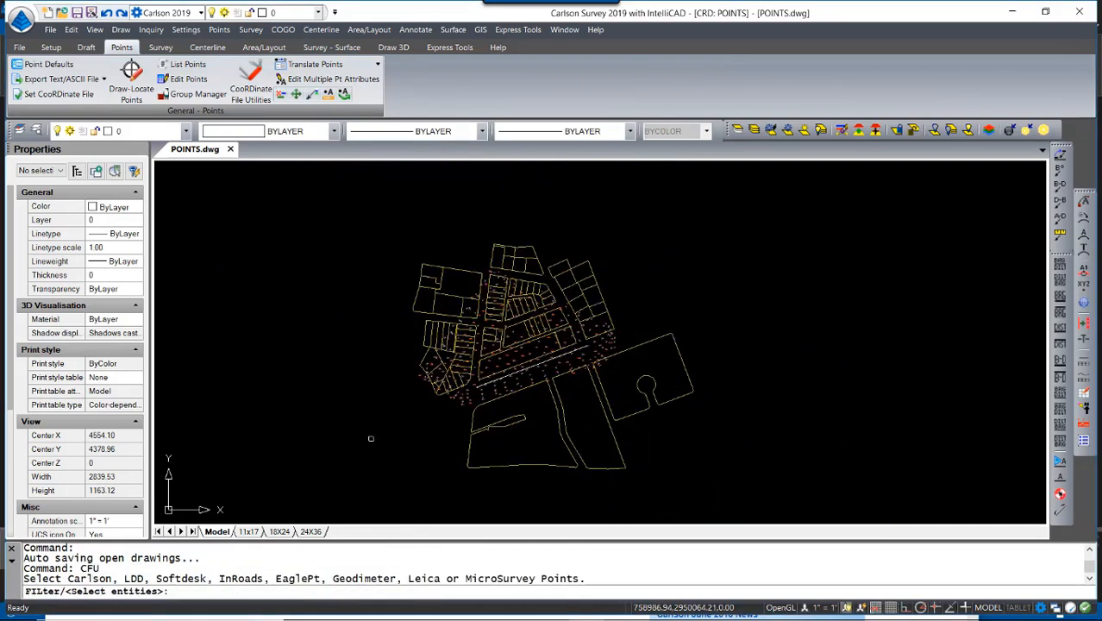
# - Select ALL drawing entities so the 350 points update POINTS.crd
pyautogui.write('all')
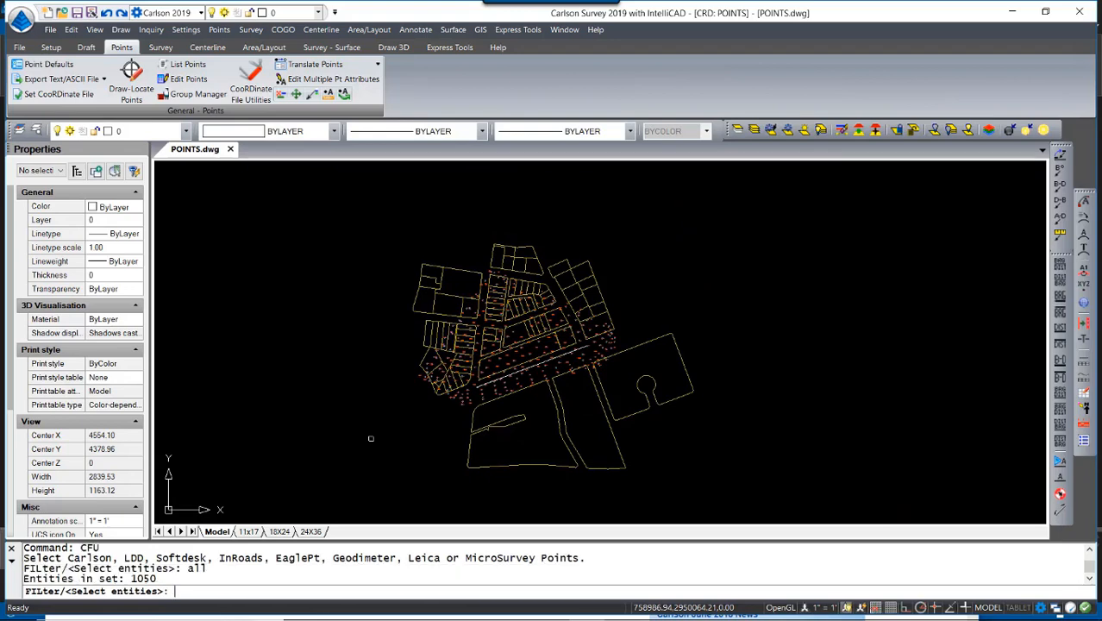
pyautogui.click(250, 89)
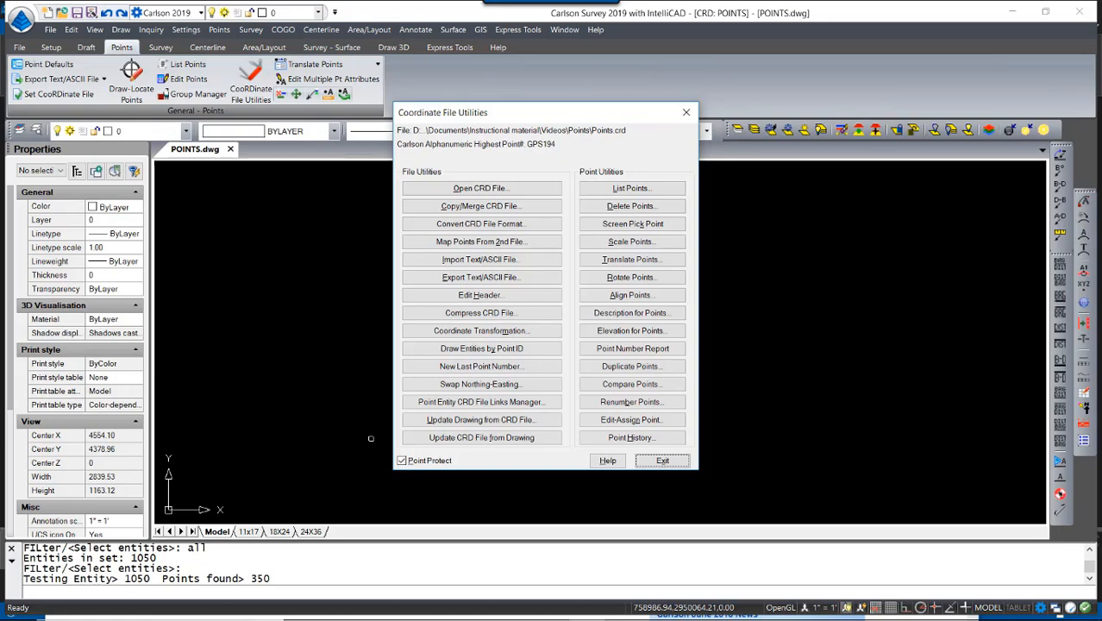
pyautogui.moveTo(430, 490)
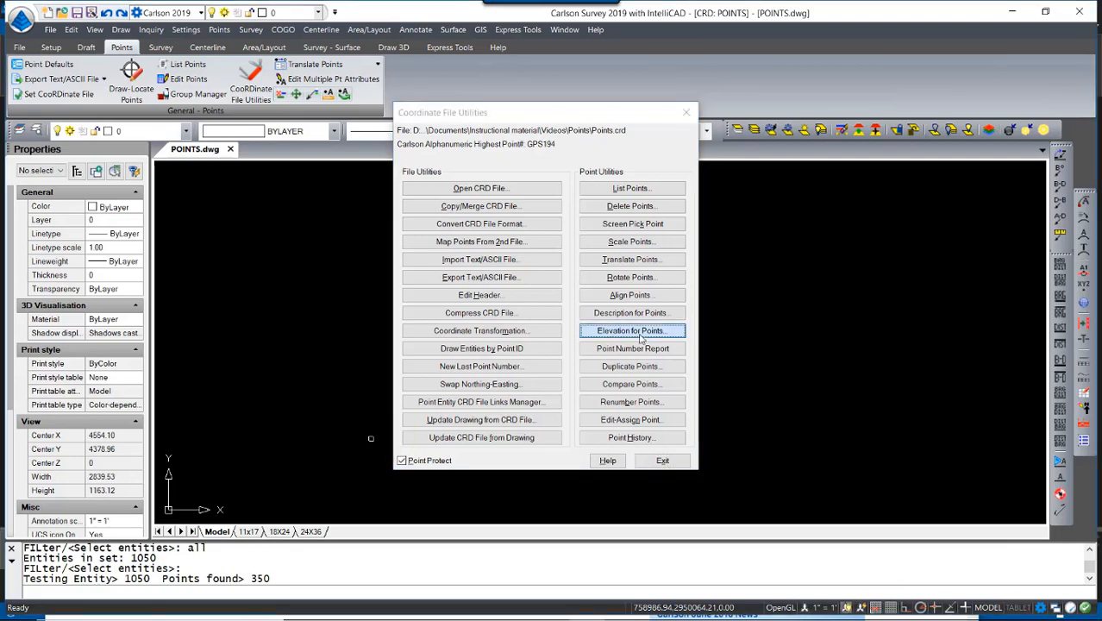
# - Shift elevations of points 1-GPS194 by a differential Delta Z of 12.32
pyautogui.click(631, 330)
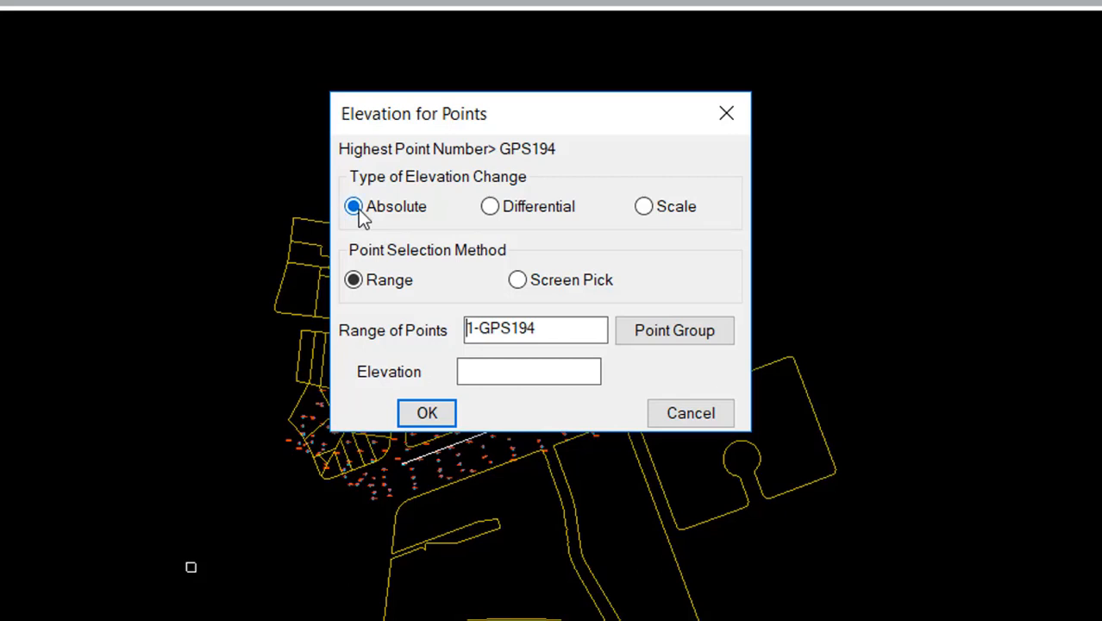
pyautogui.moveTo(490, 206)
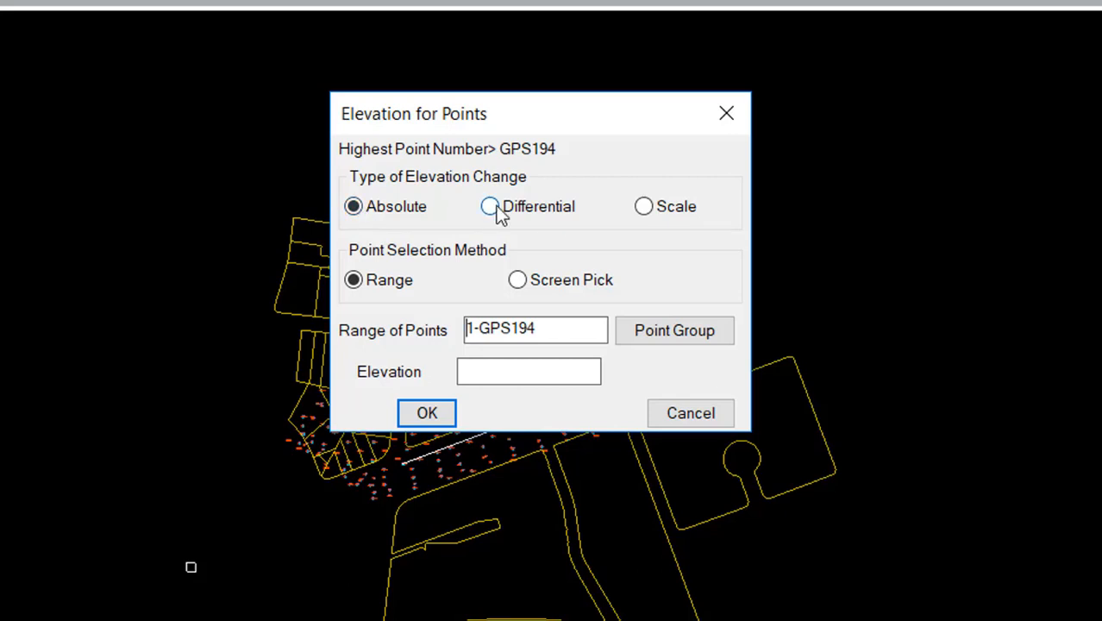
pyautogui.click(644, 206)
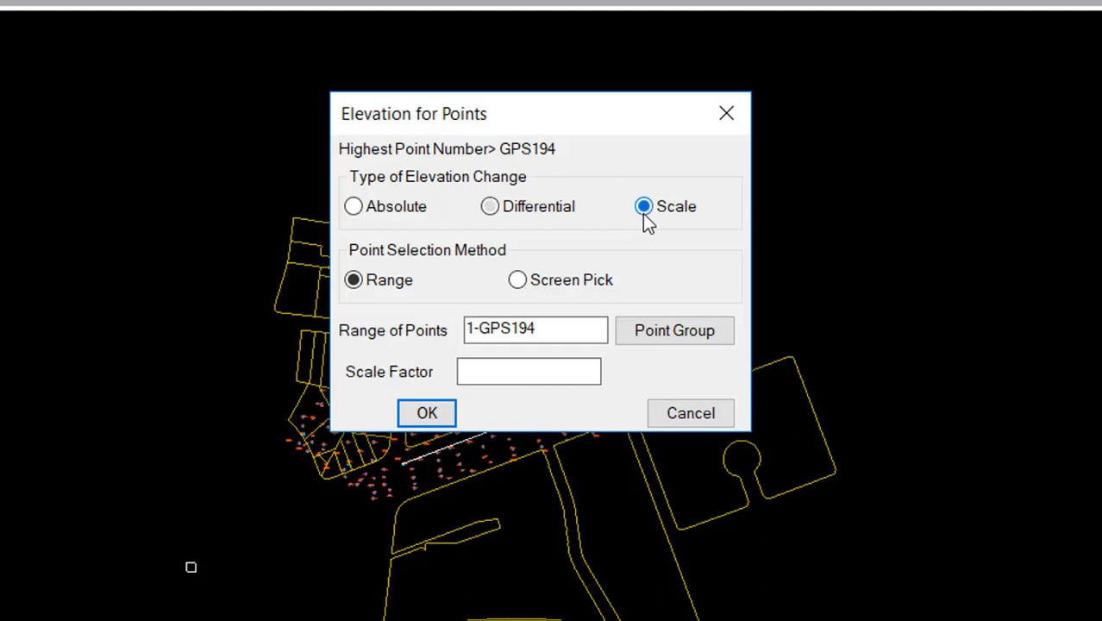
pyautogui.click(489, 206)
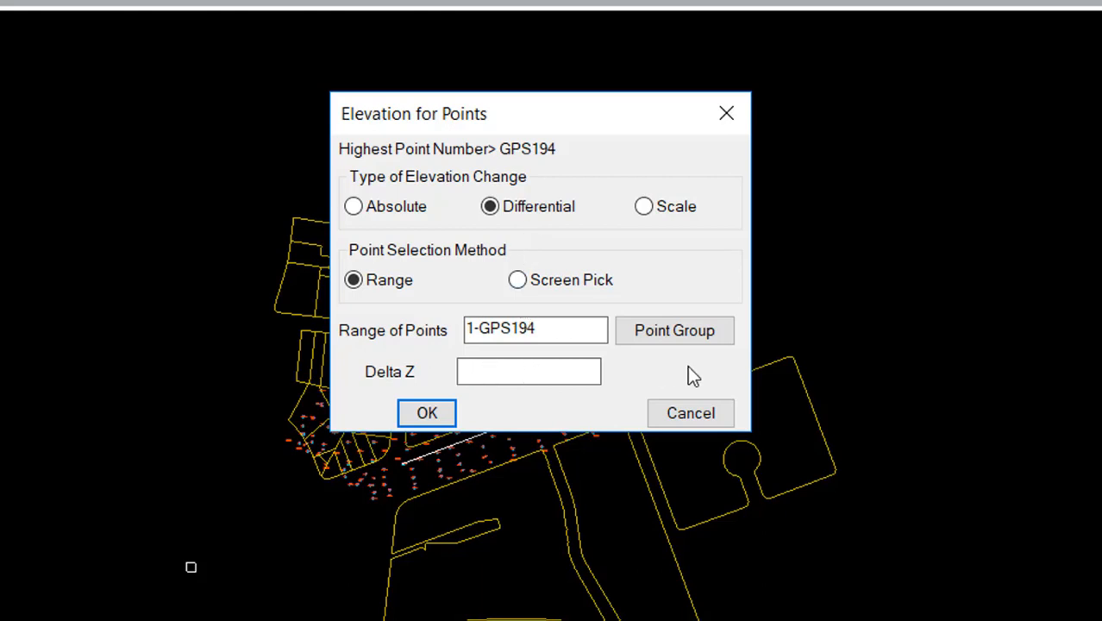
pyautogui.write('12')
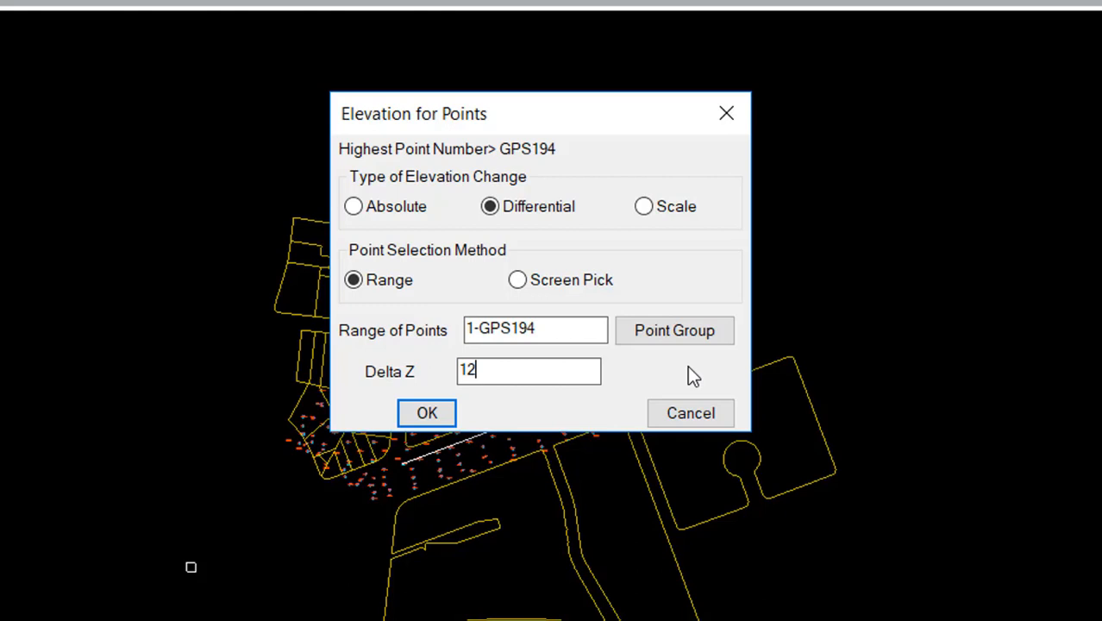
pyautogui.write('.32')
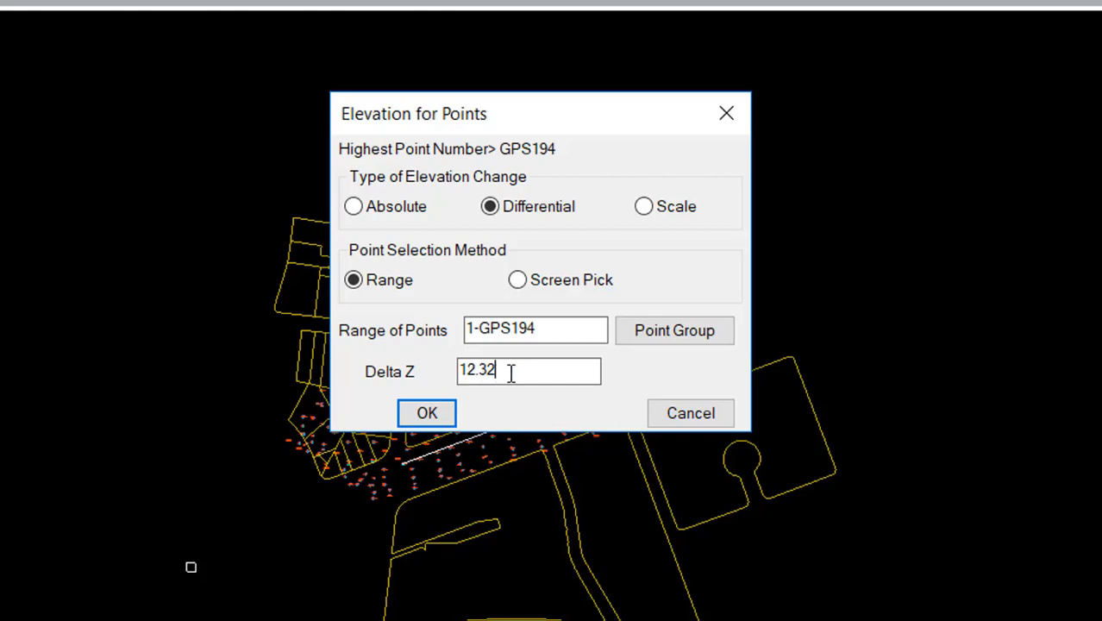
pyautogui.click(426, 412)
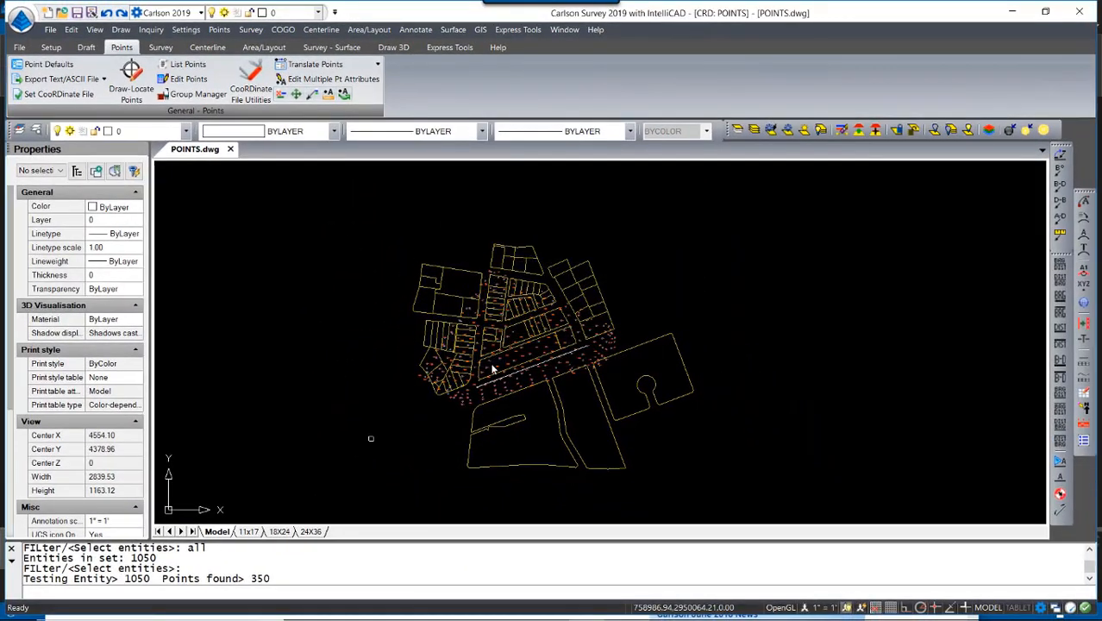
pyautogui.click(491, 368)
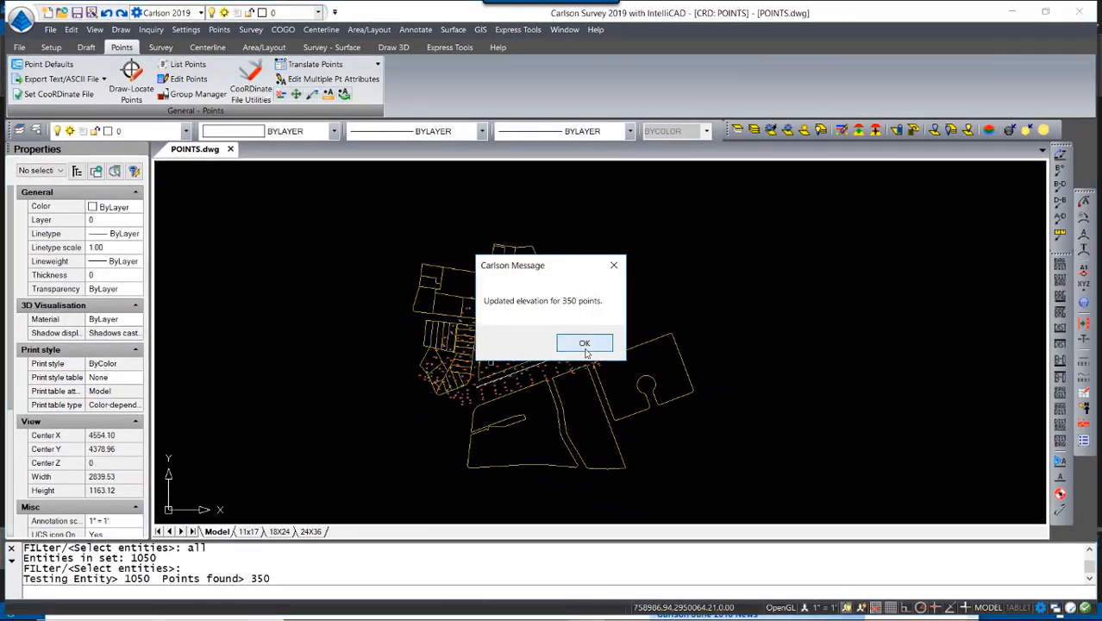
# - Acknowledge the message reporting elevations updated for 350 points
pyautogui.click(584, 343)
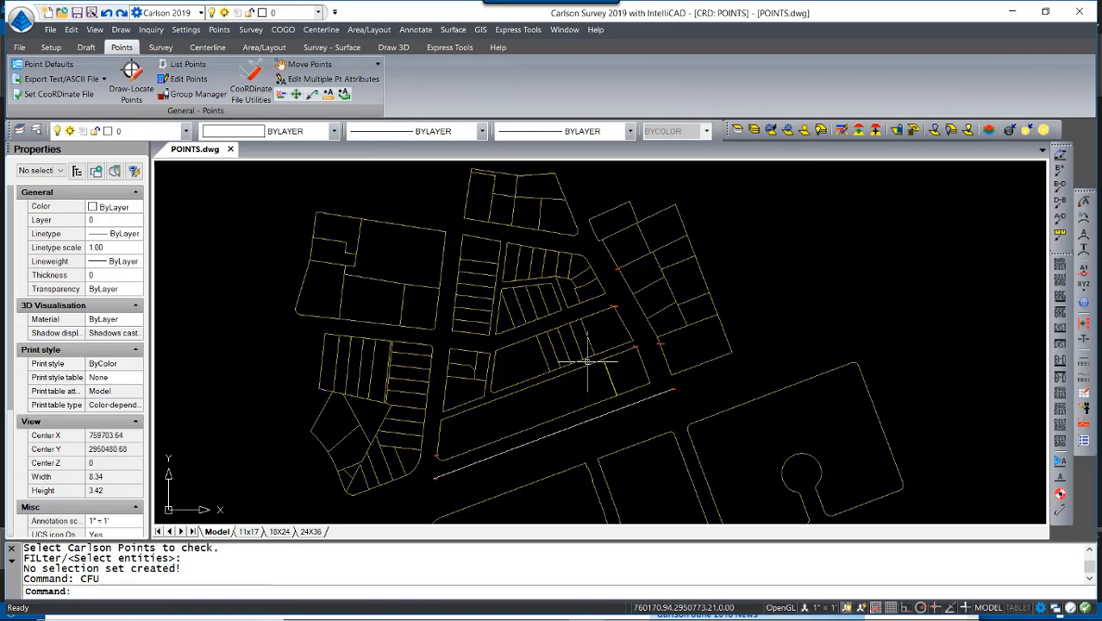
pyautogui.moveTo(412, 496)
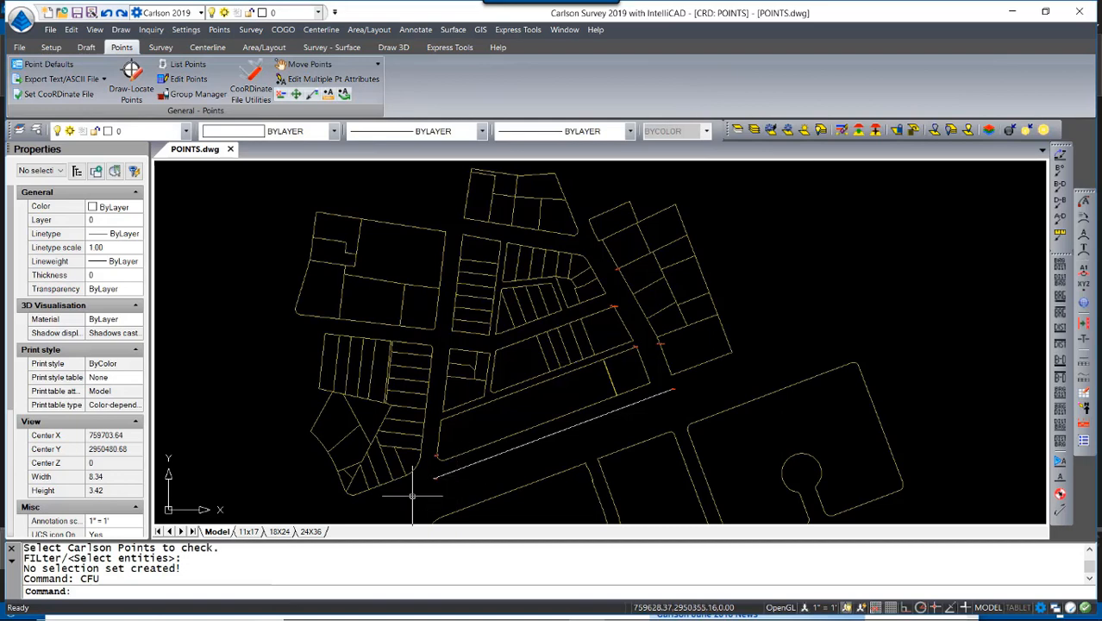
pyautogui.moveTo(421, 483)
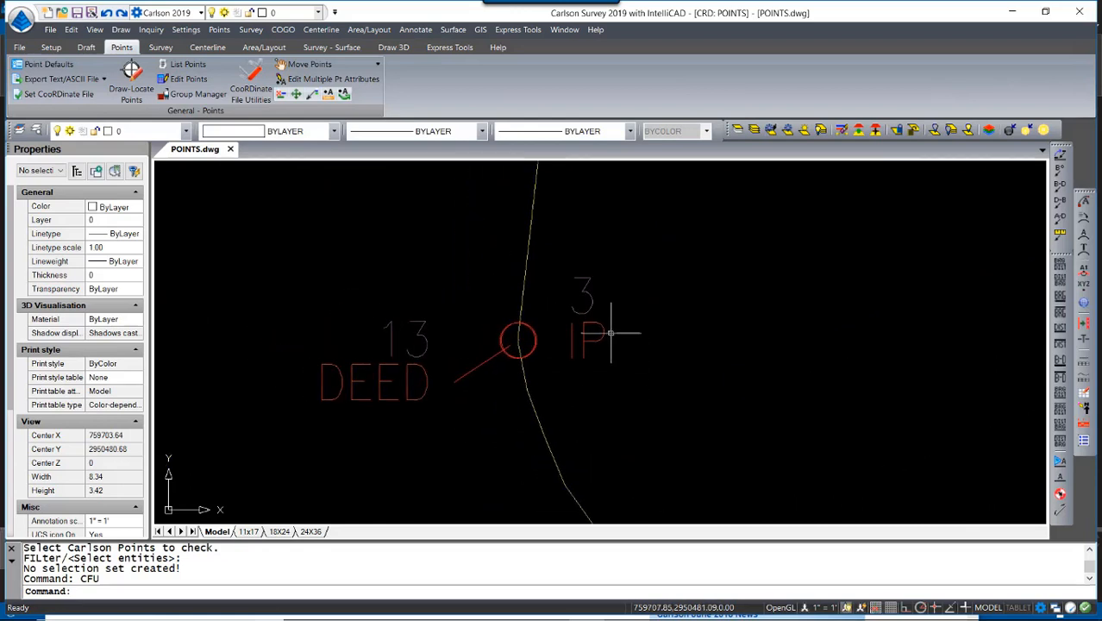
pyautogui.moveTo(436, 430)
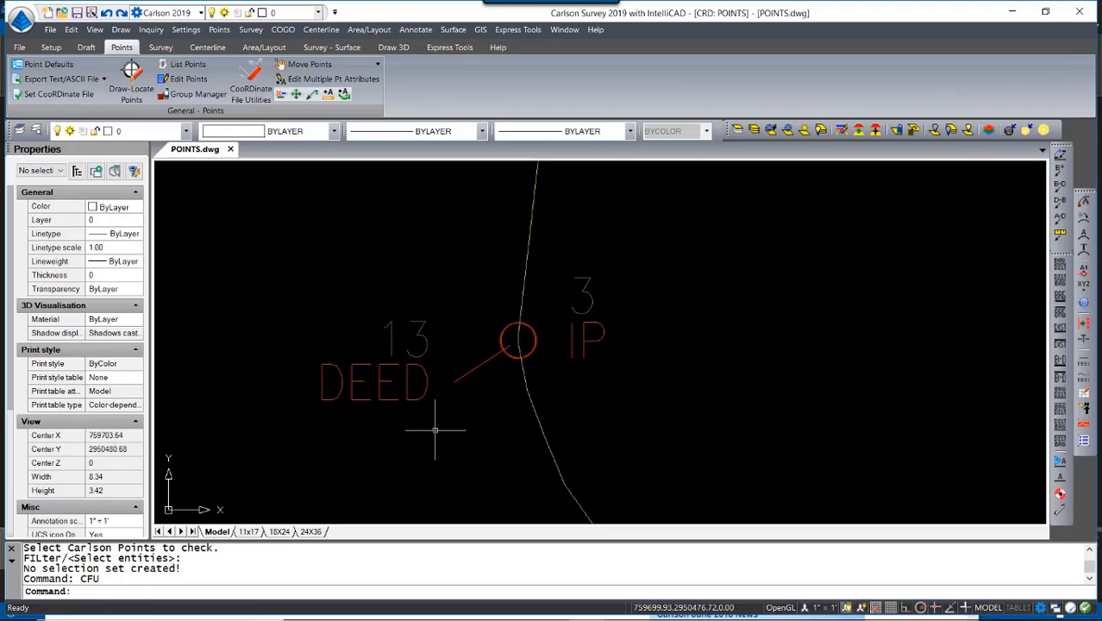
pyautogui.moveTo(426, 435)
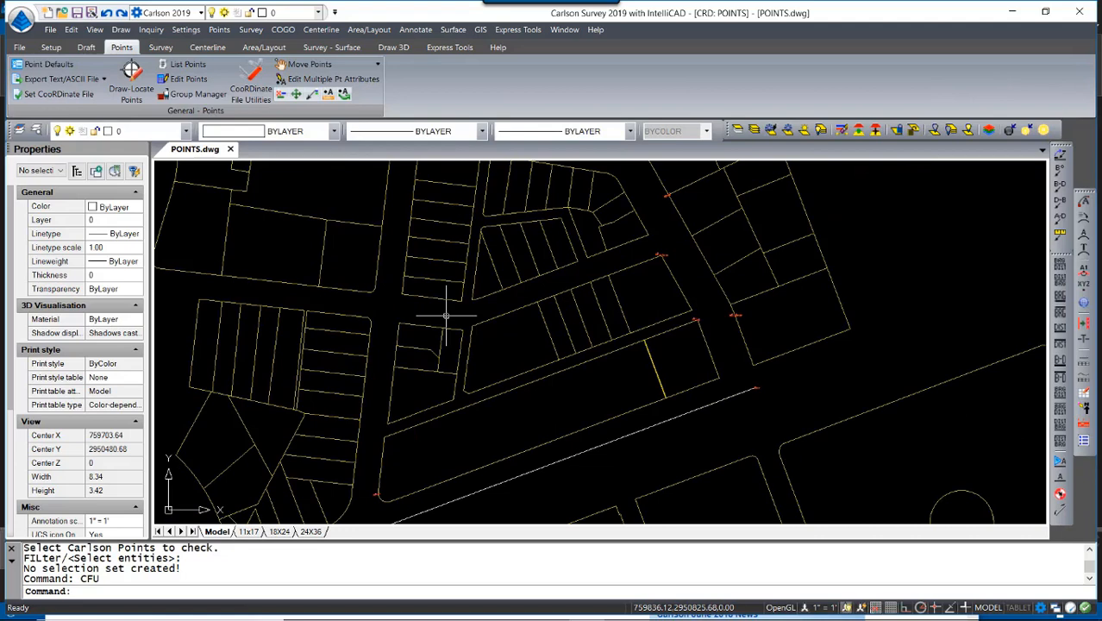
pyautogui.moveTo(251, 86)
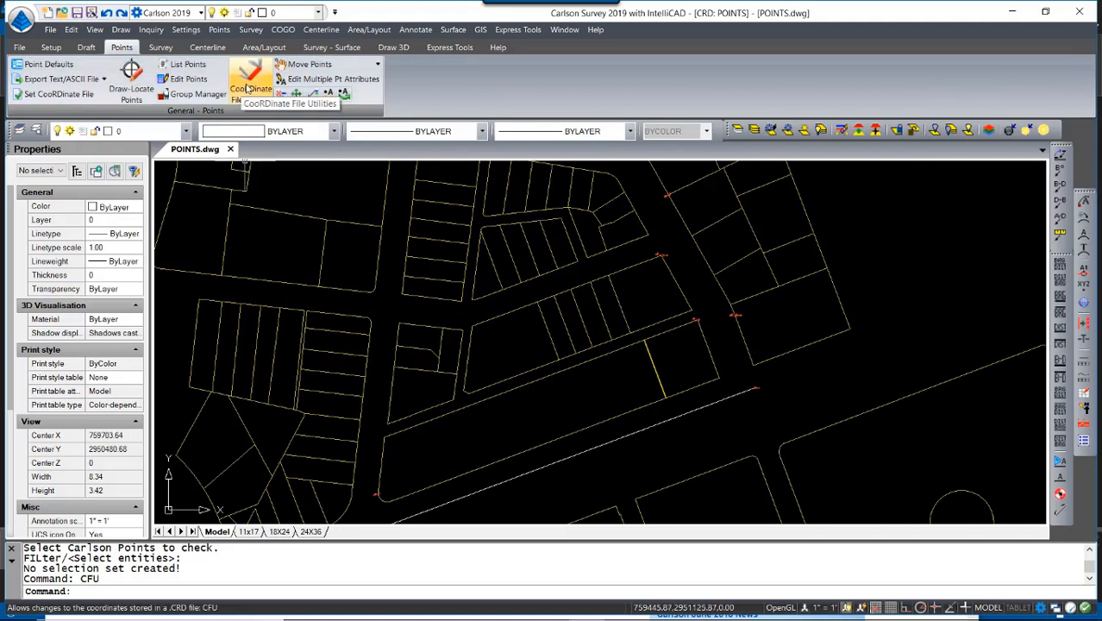
# - Choose Compare Points using the Current Coordinate File and DeltaX-DeltaY
pyautogui.click(251, 89)
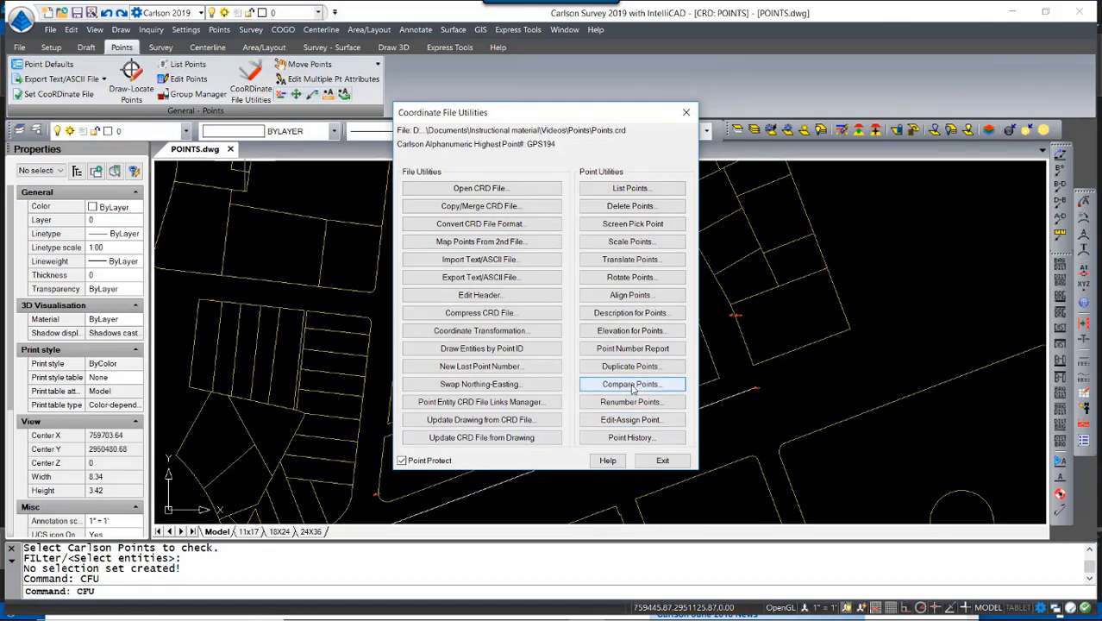
pyautogui.click(632, 384)
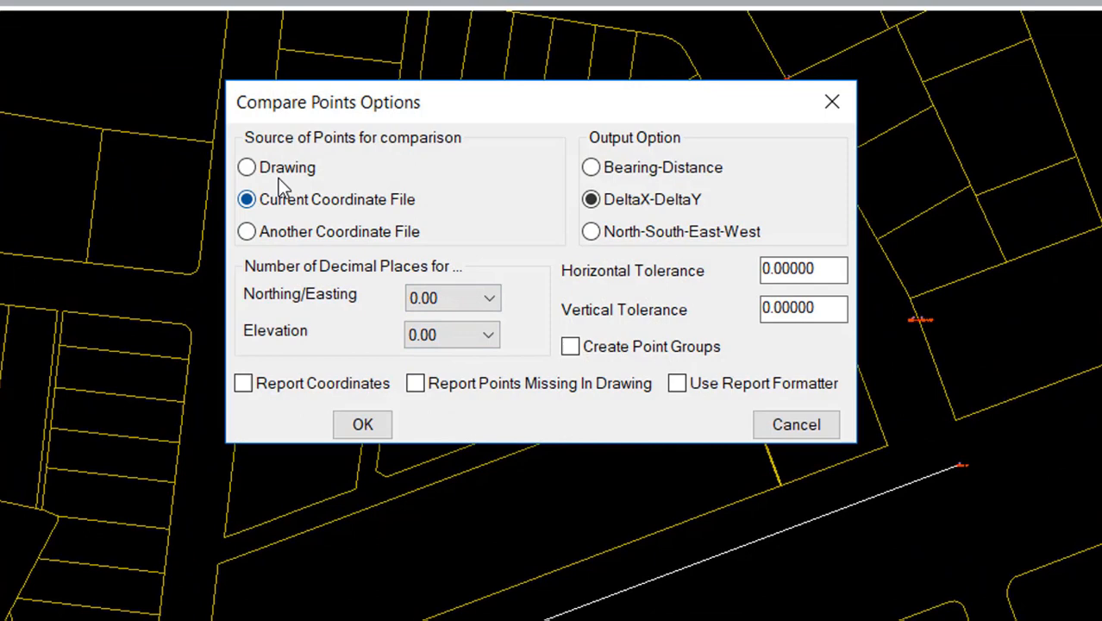
pyautogui.click(246, 168)
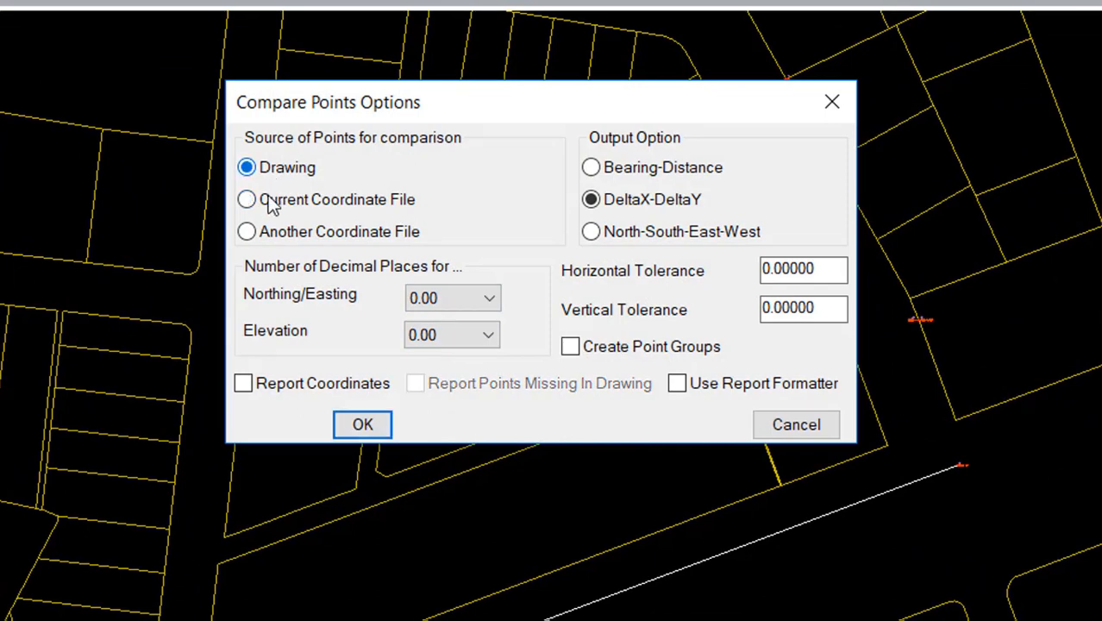
pyautogui.click(247, 199)
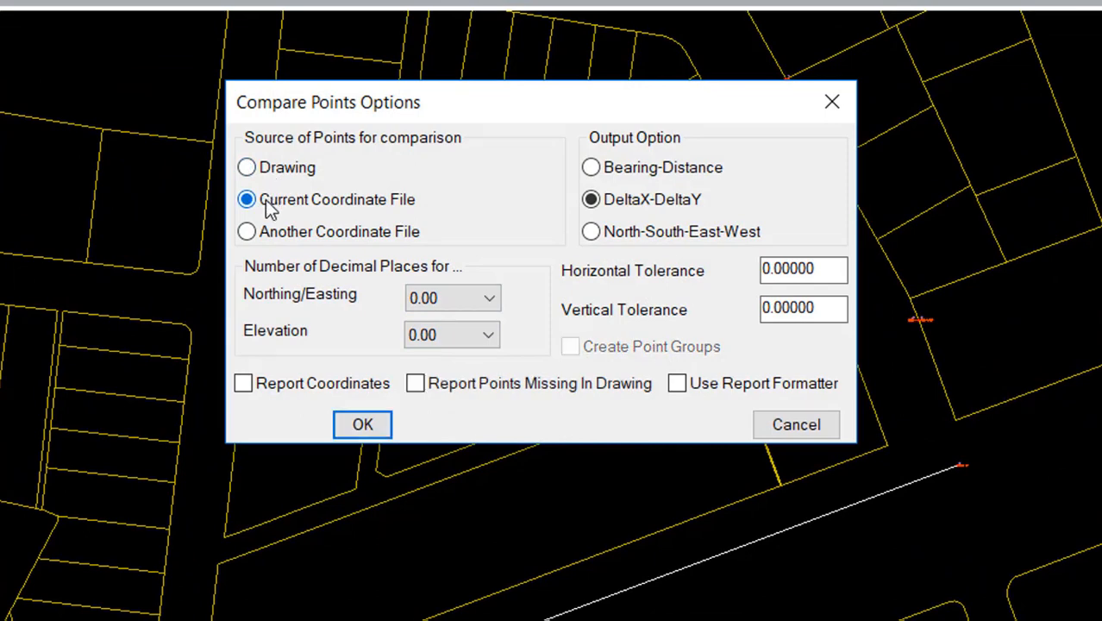
pyautogui.moveTo(255, 241)
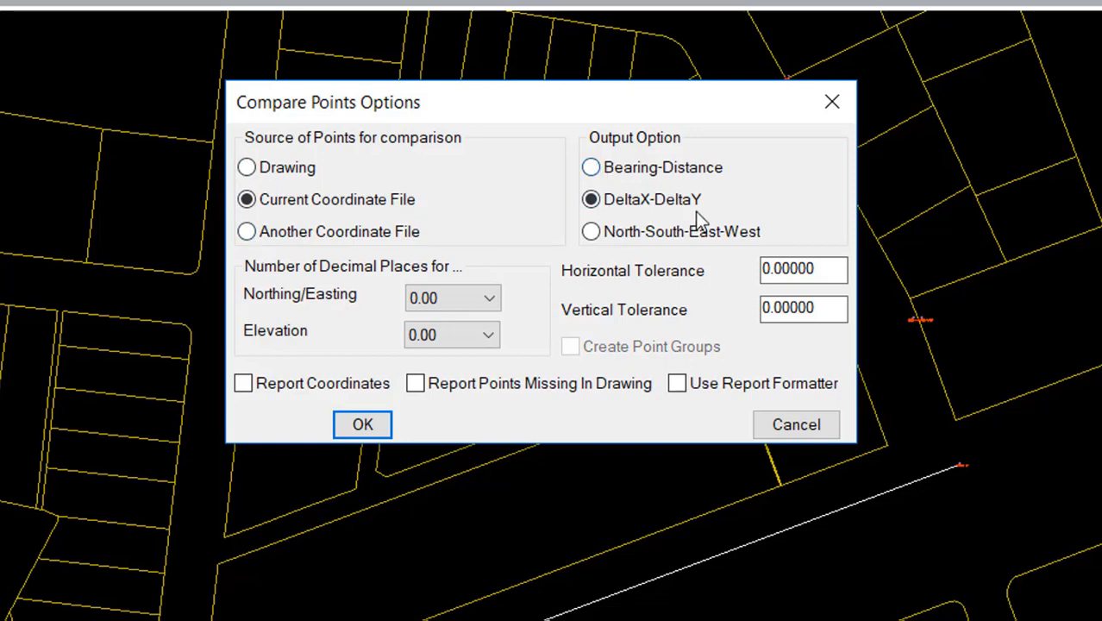
pyautogui.moveTo(592, 295)
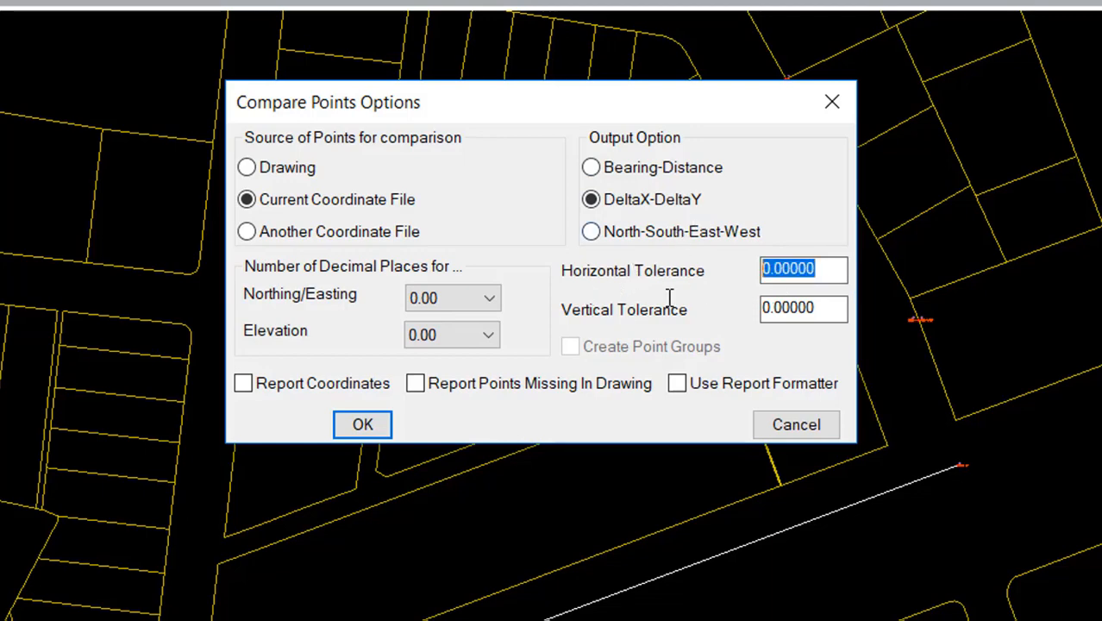
pyautogui.moveTo(676, 303)
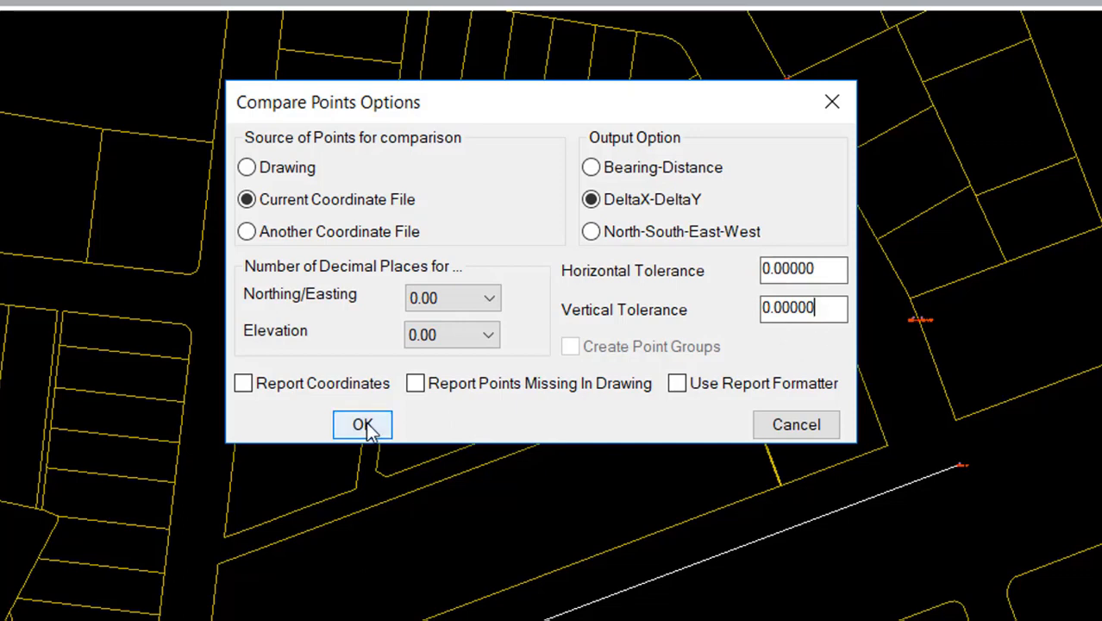
pyautogui.click(362, 425)
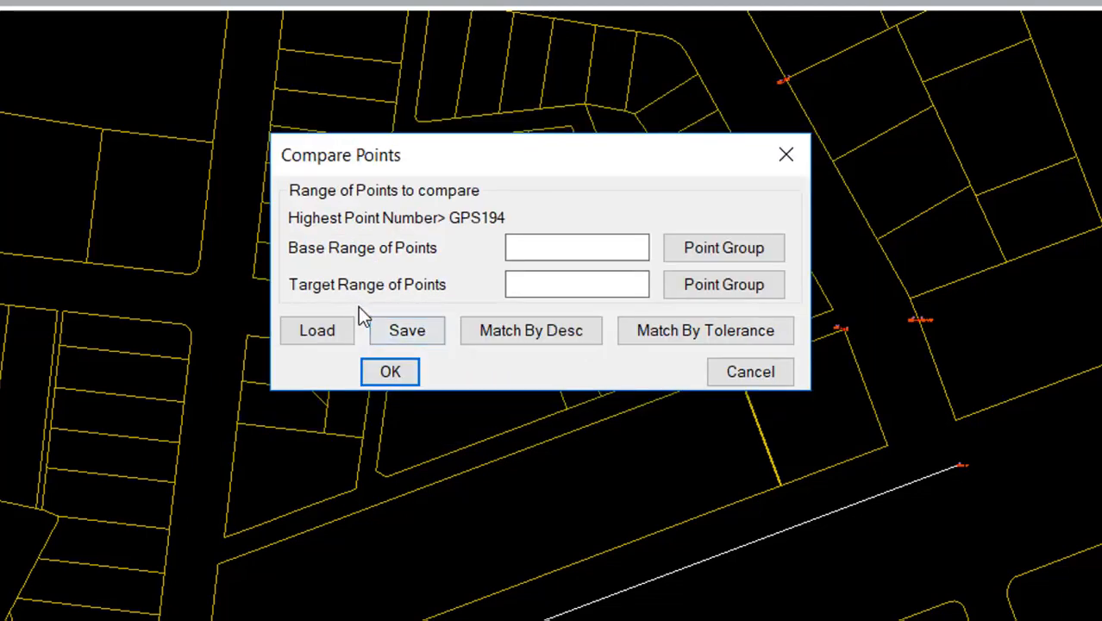
pyautogui.moveTo(367, 431)
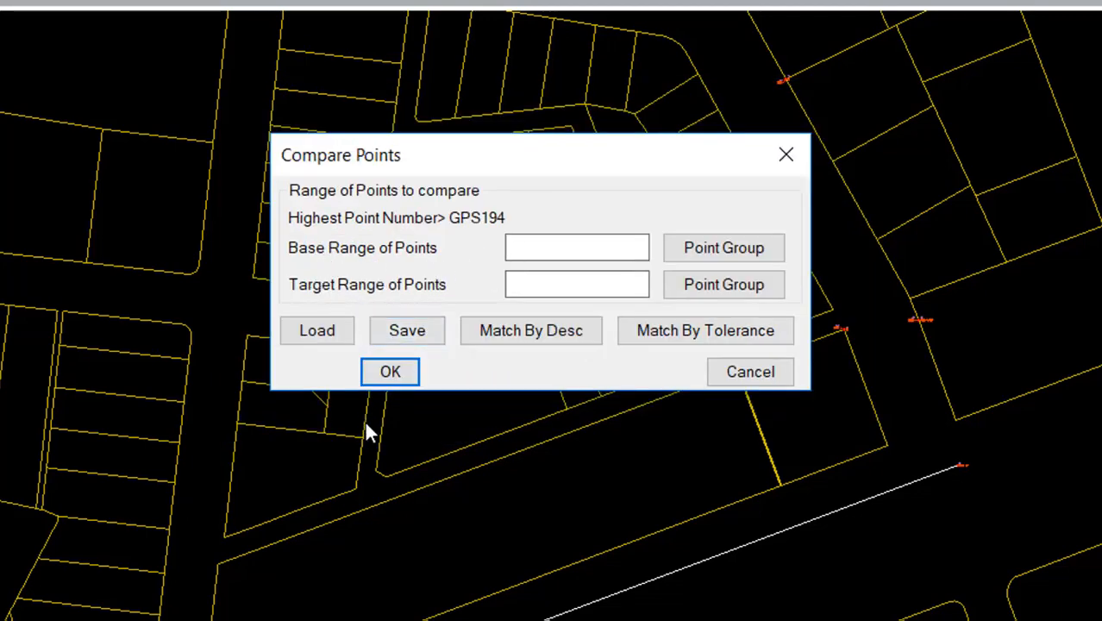
# - Compare base range 3-7 against target range 13-17
pyautogui.write('3')
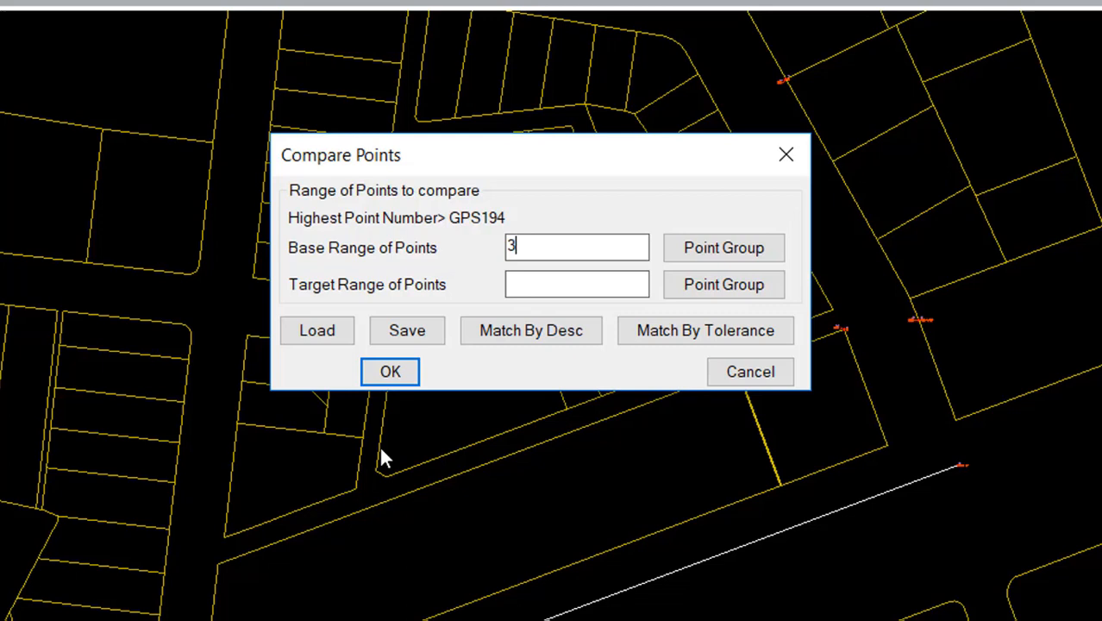
pyautogui.write('-7')
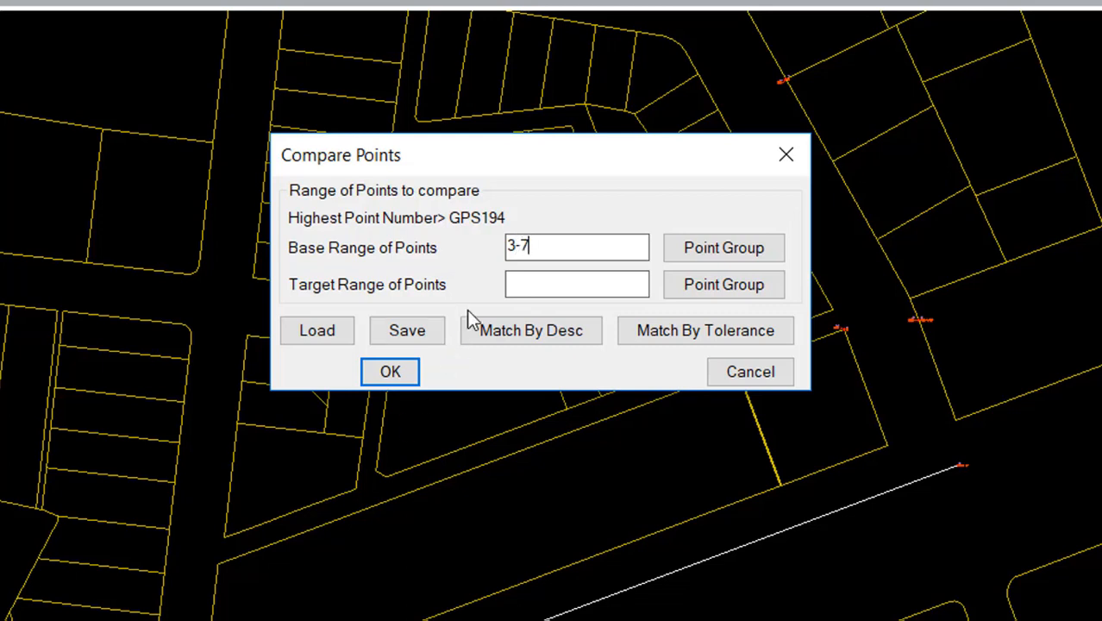
pyautogui.moveTo(598, 470)
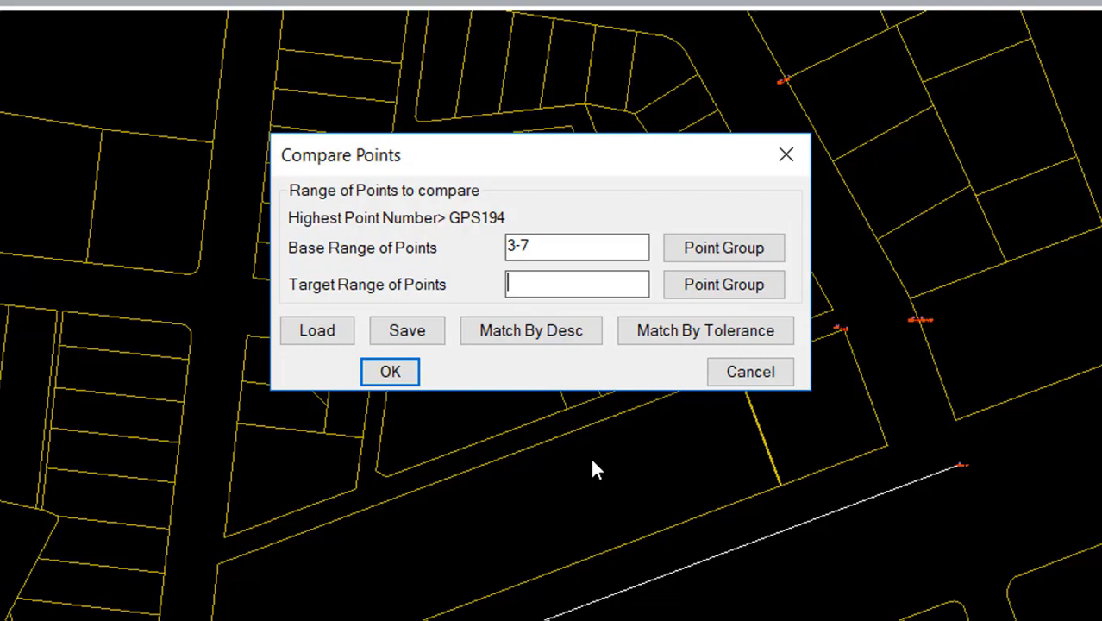
pyautogui.write('13-')
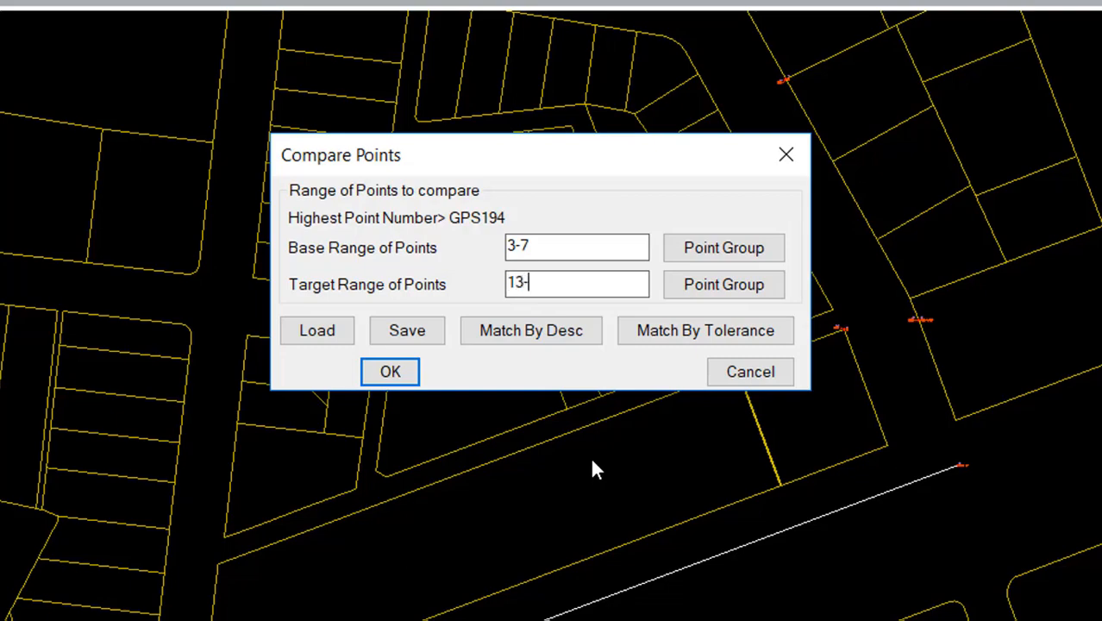
pyautogui.write('17')
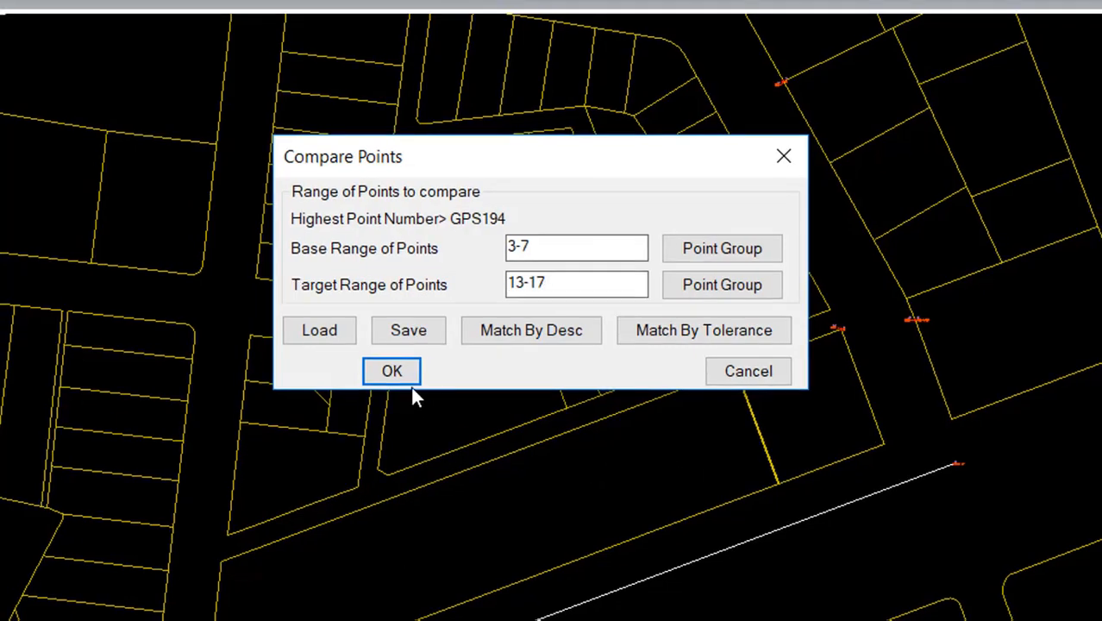
pyautogui.click(391, 371)
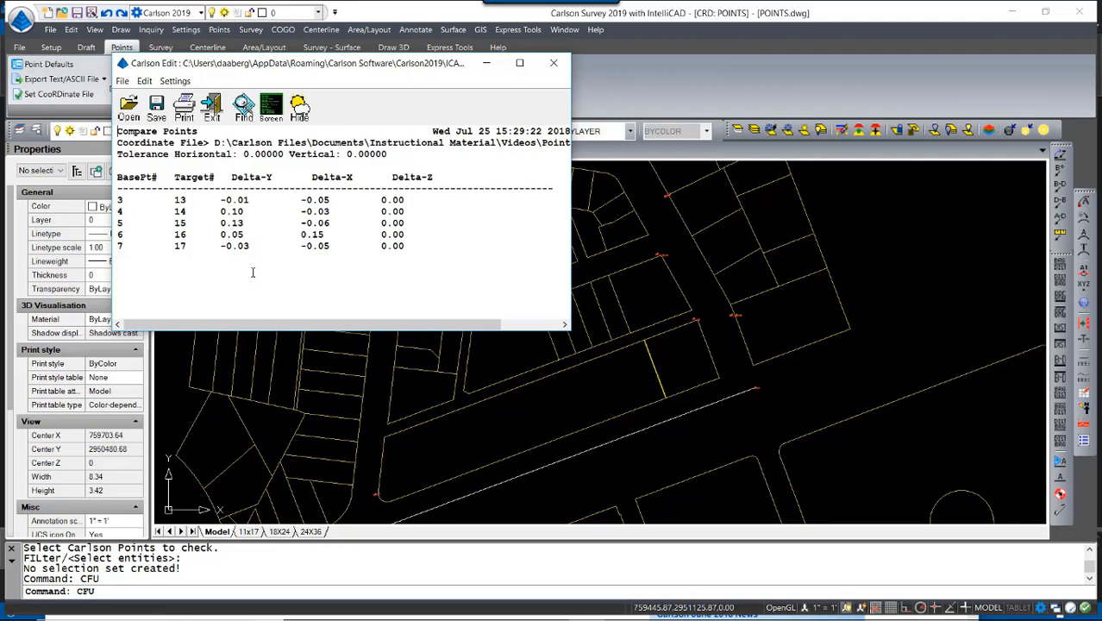
pyautogui.moveTo(470, 97)
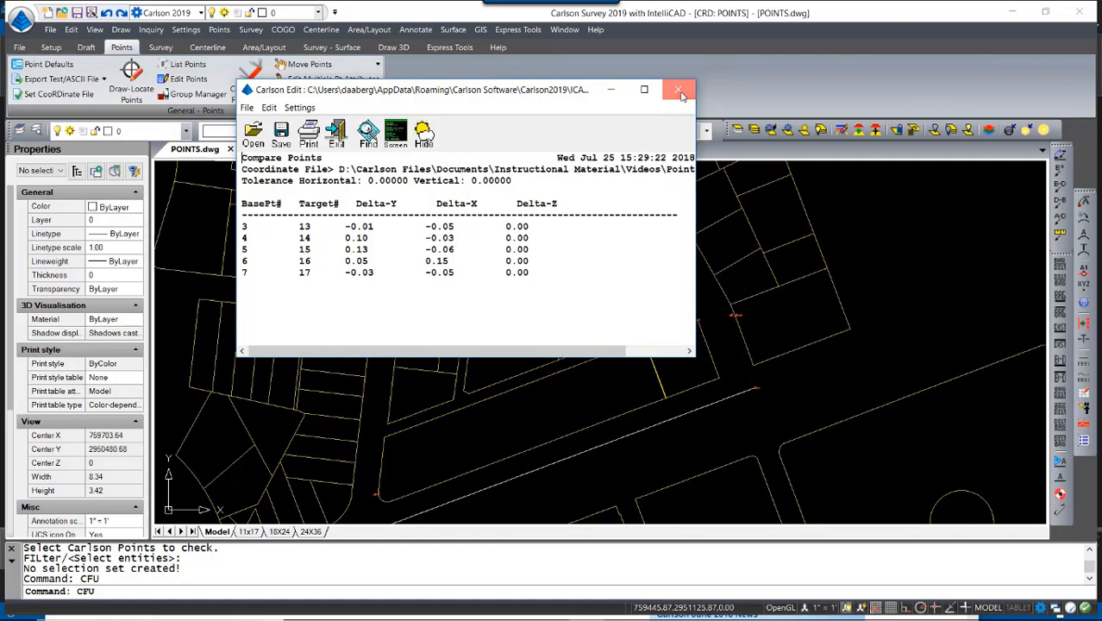
# - Close the 3-7 versus 13-17 delta report and bring up the point history
pyautogui.click(679, 89)
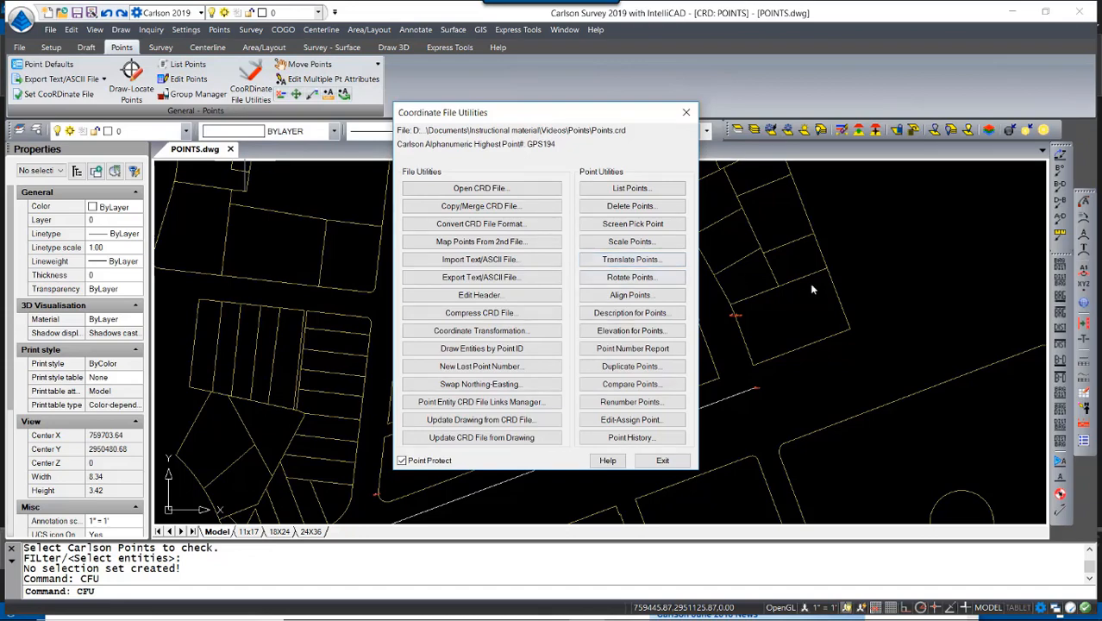
pyautogui.click(663, 460)
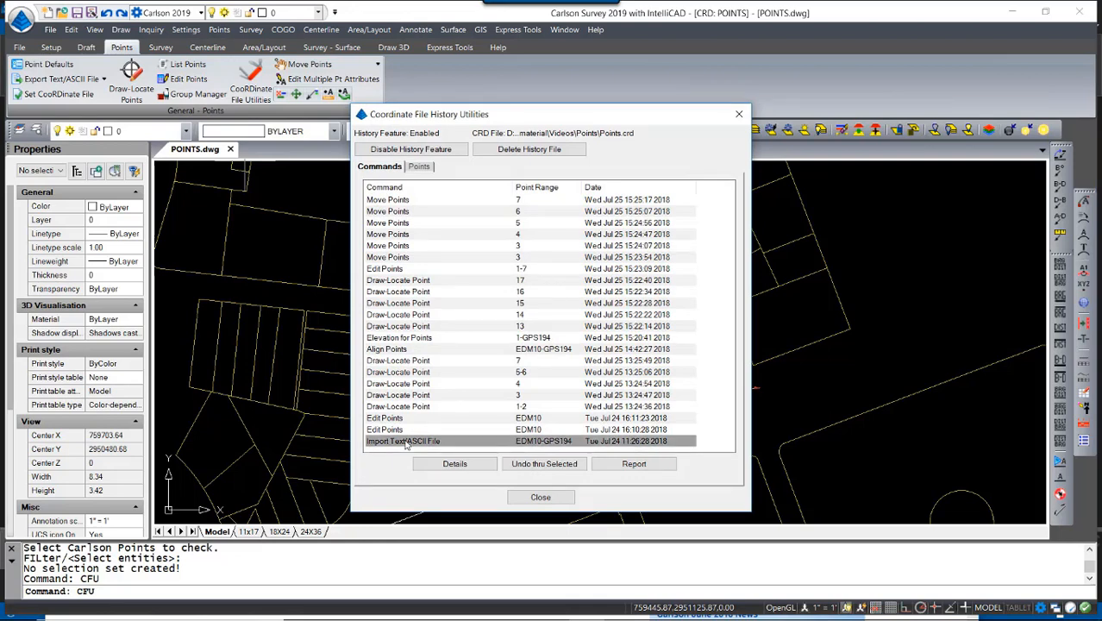
pyautogui.moveTo(397, 437)
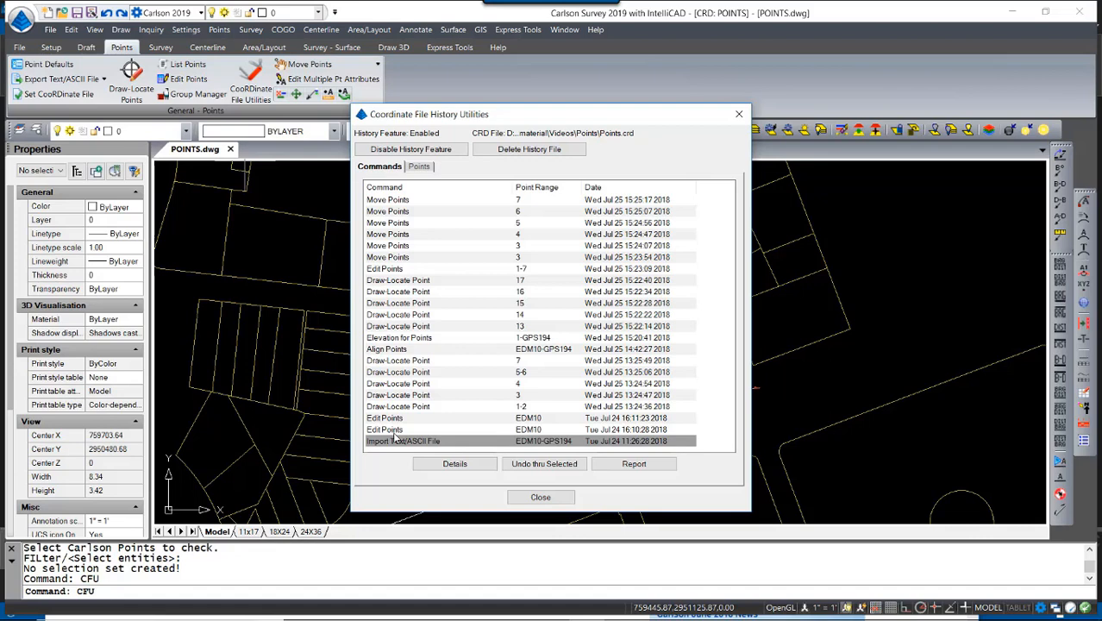
# - Pick the Draw-Locate Point entry, browse the Points tab history, then close it
pyautogui.click(398, 407)
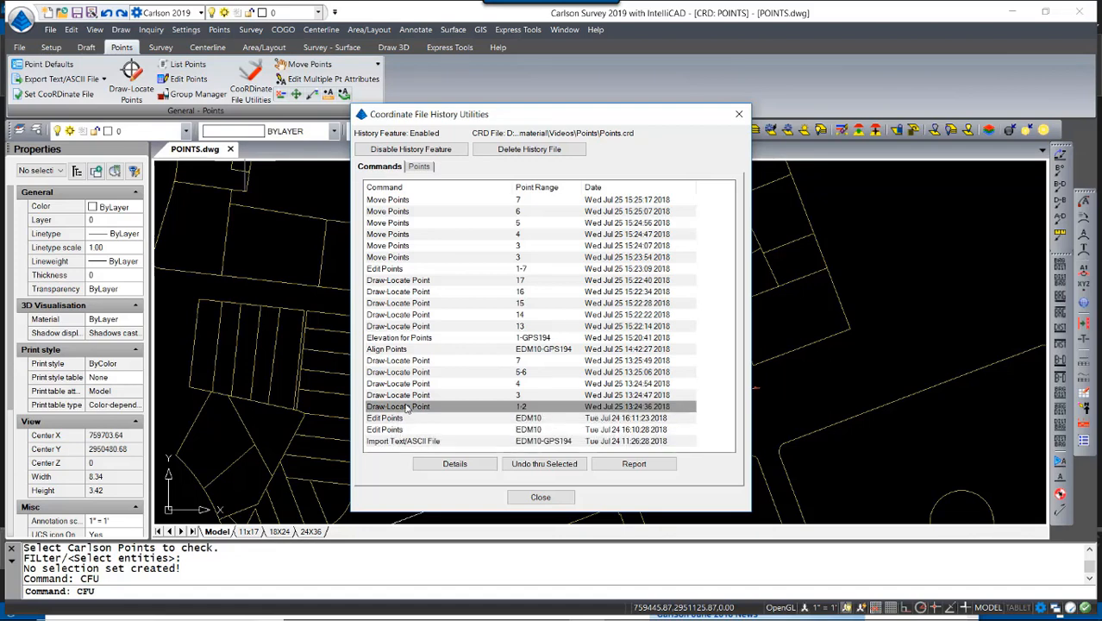
pyautogui.click(420, 166)
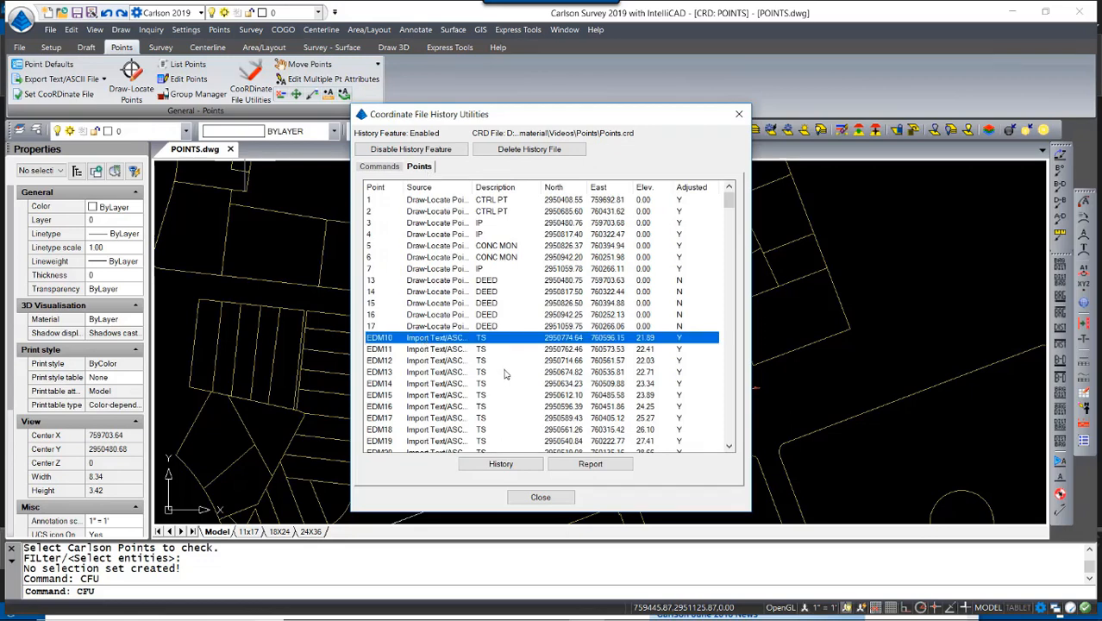
pyautogui.scroll(-3)
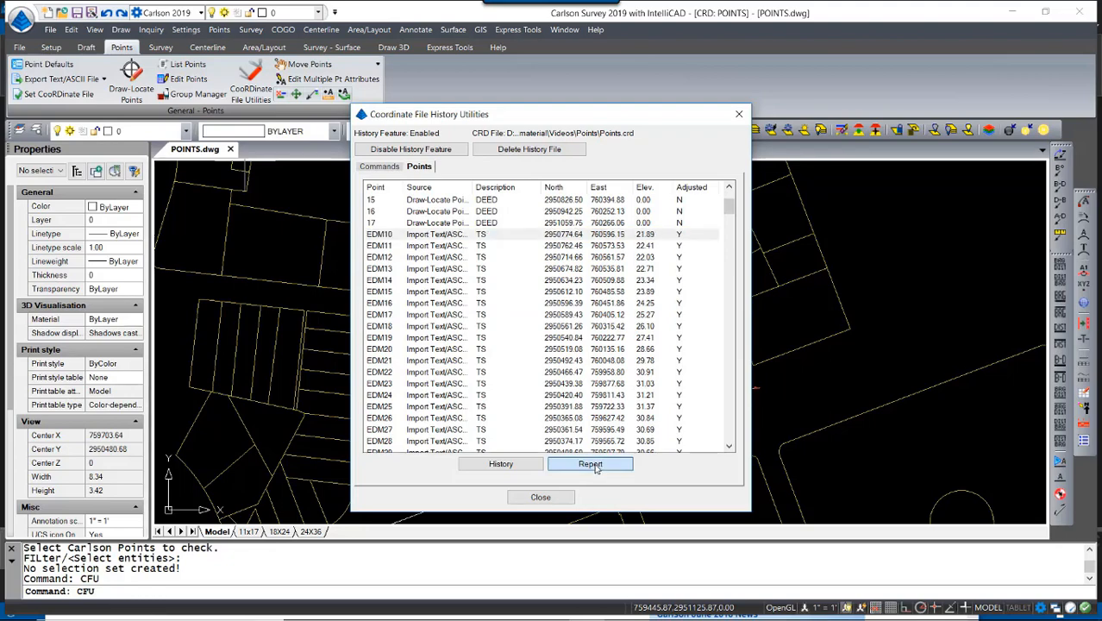
pyautogui.click(590, 463)
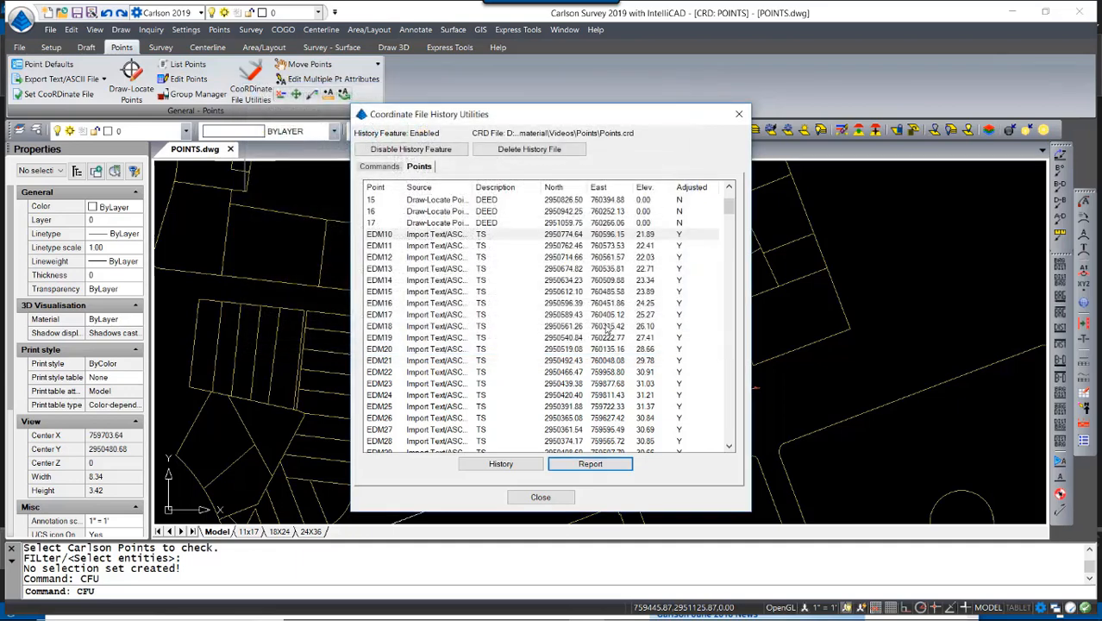
pyautogui.click(539, 497)
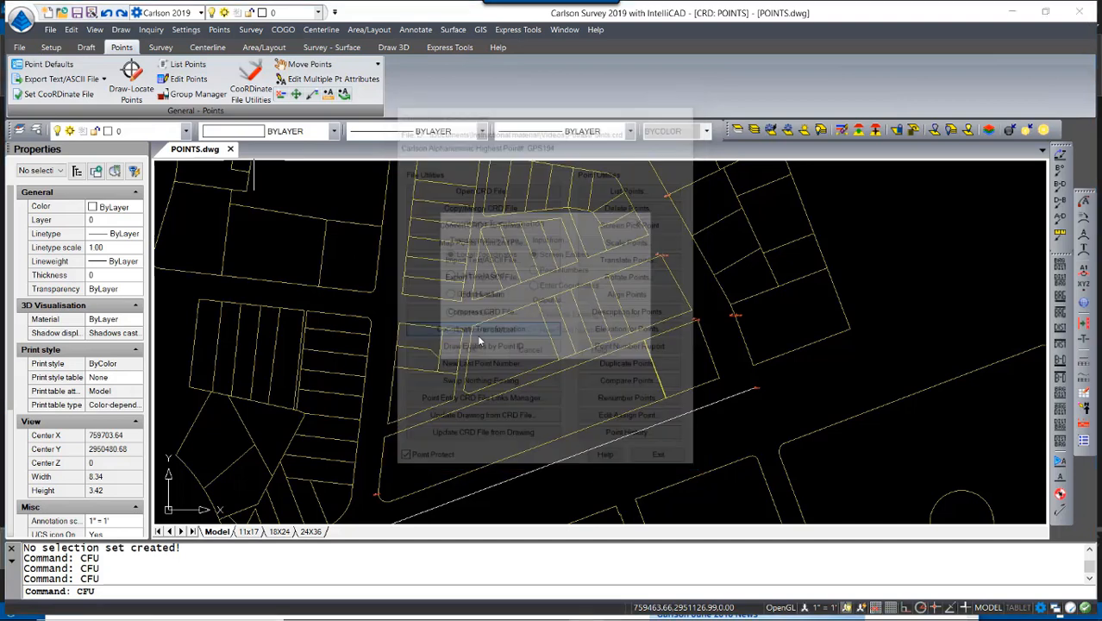
# - Set Grid to Grid transformation, input from Point Numbers, output to New Point Numbers
pyautogui.click(481, 328)
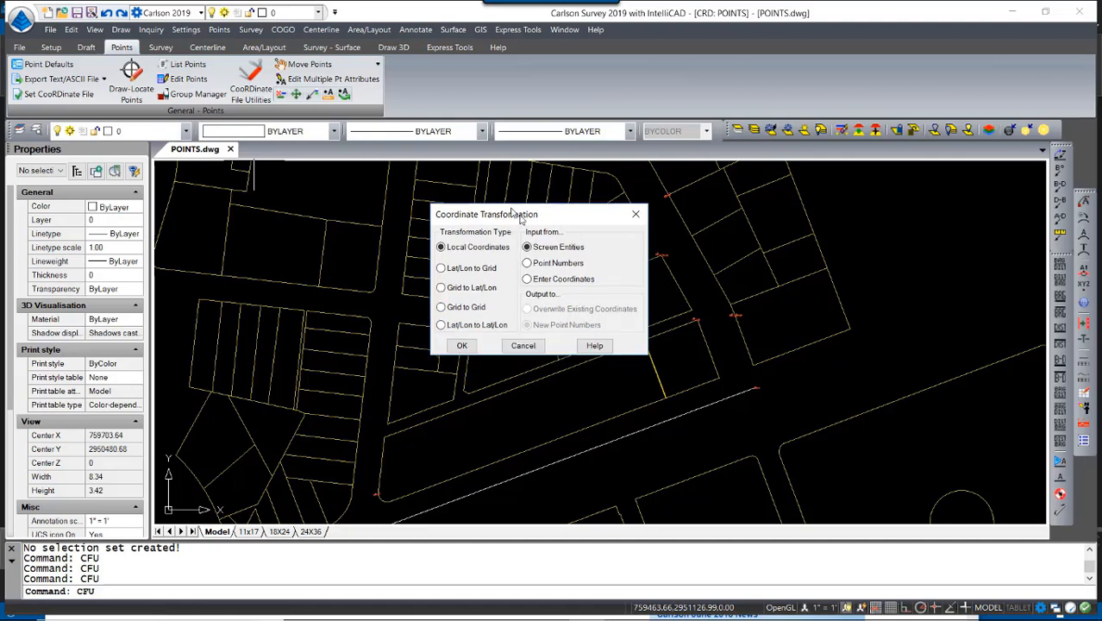
pyautogui.moveTo(511, 213); pyautogui.dragTo(462, 197)
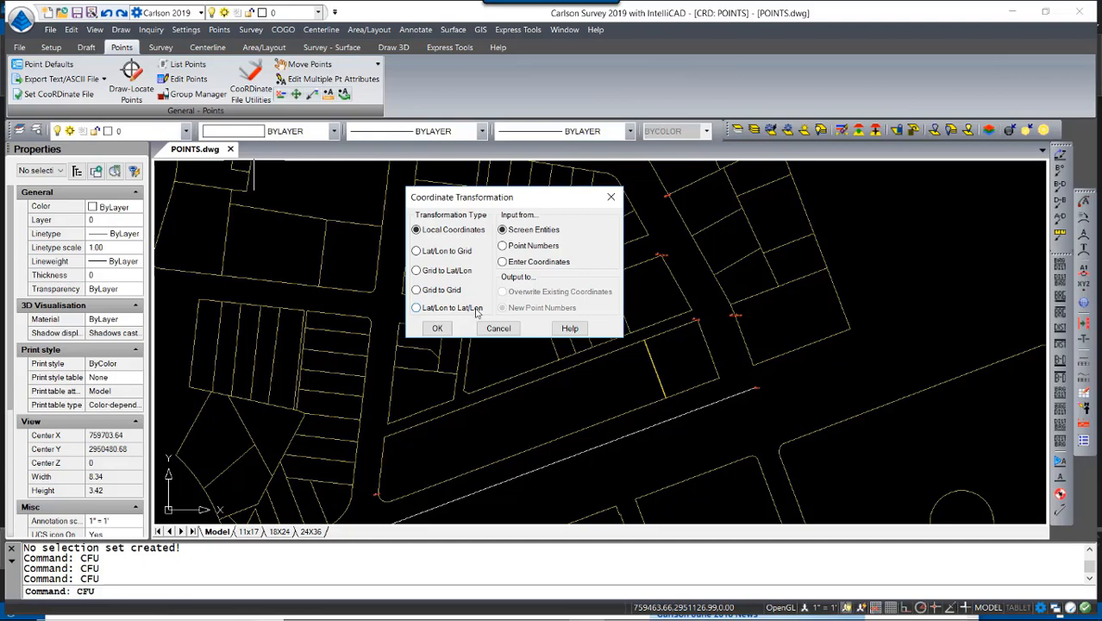
pyautogui.click(416, 290)
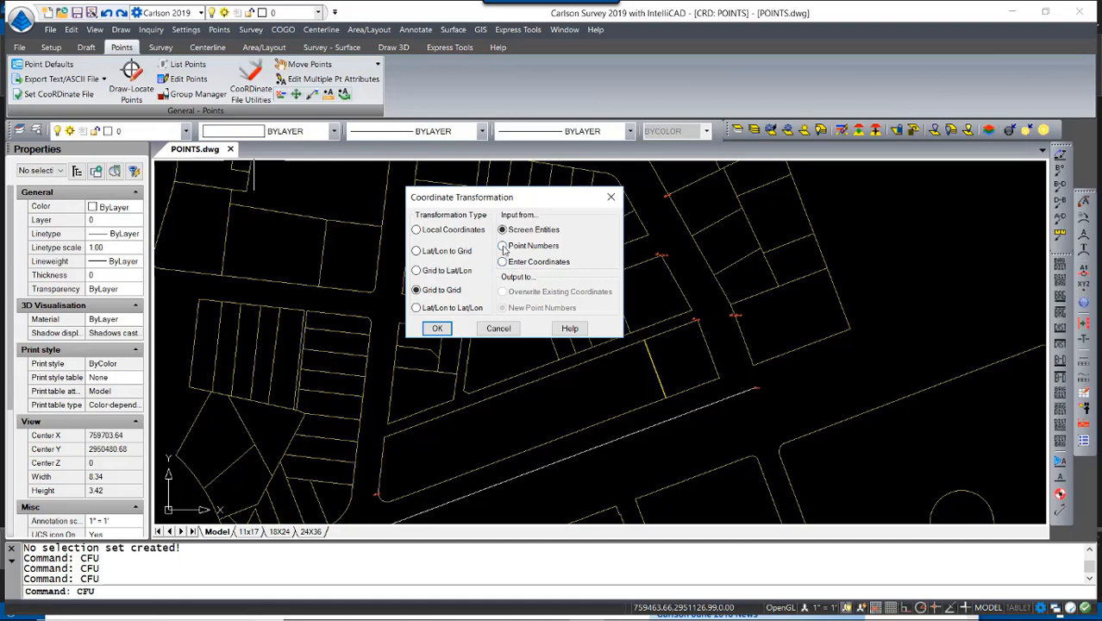
pyautogui.click(502, 246)
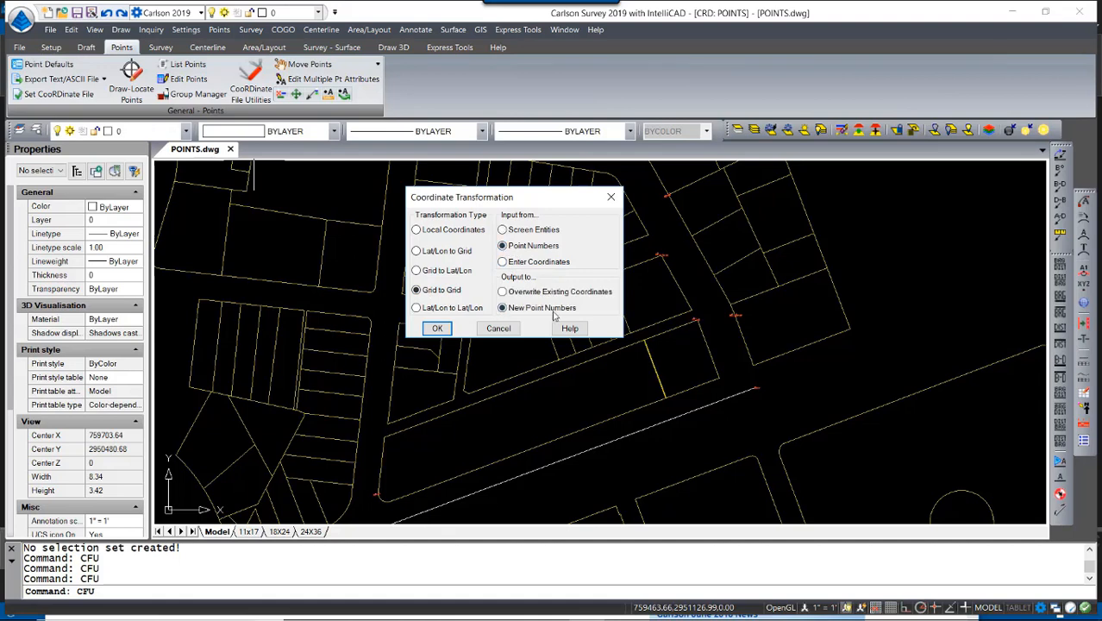
pyautogui.click(503, 307)
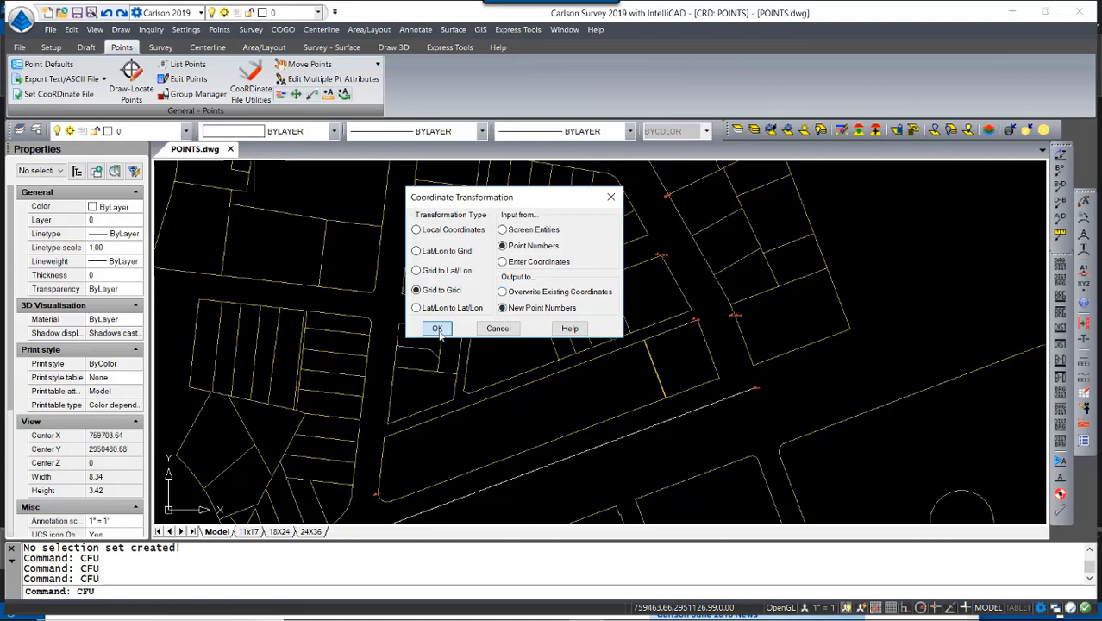
# - Use State Plane 83 with MA Mainland zones, converting US Feet to Metric
pyautogui.click(437, 328)
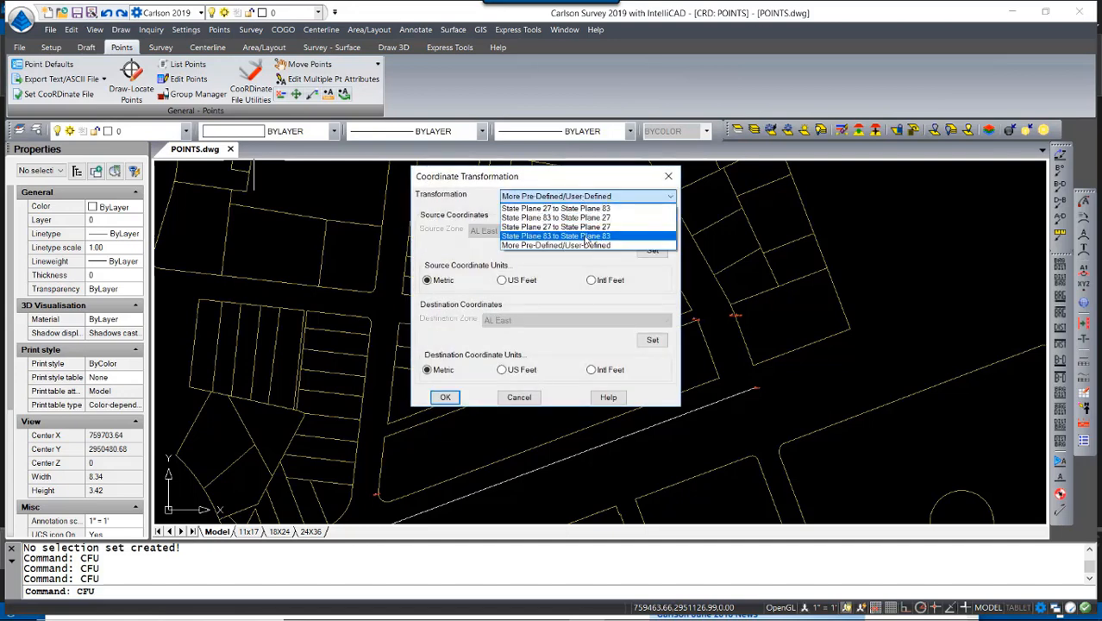
pyautogui.click(554, 235)
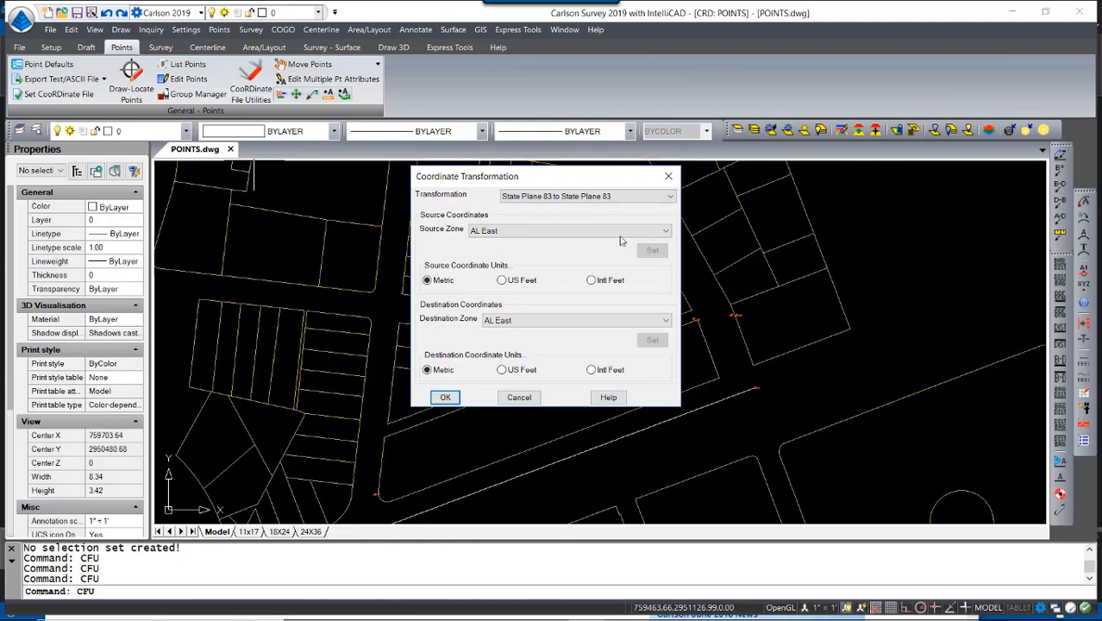
pyautogui.click(665, 231)
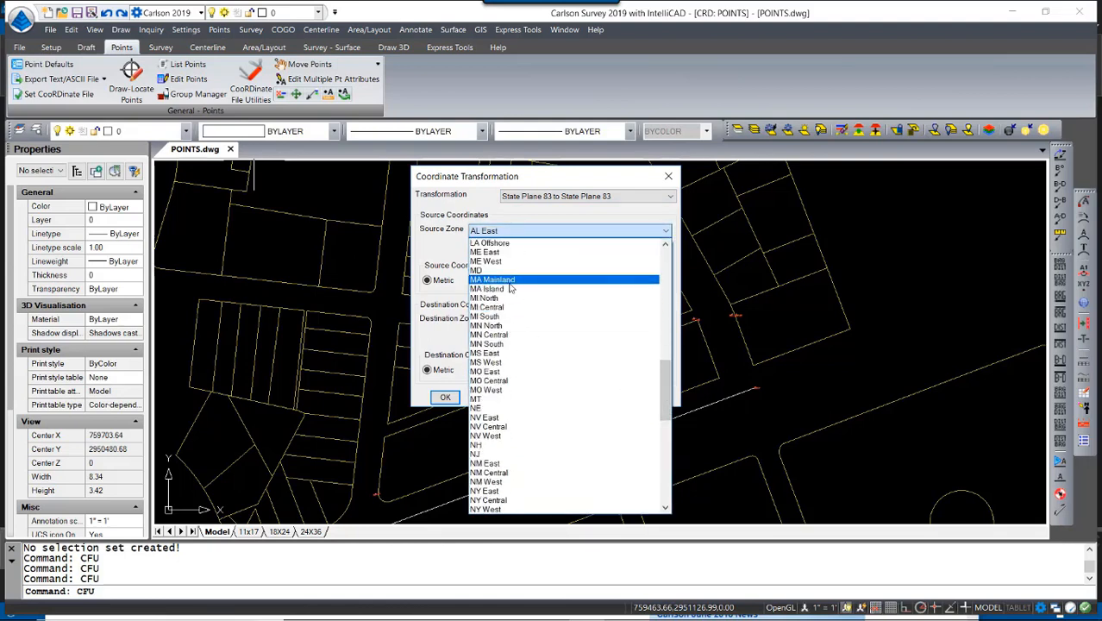
pyautogui.click(493, 279)
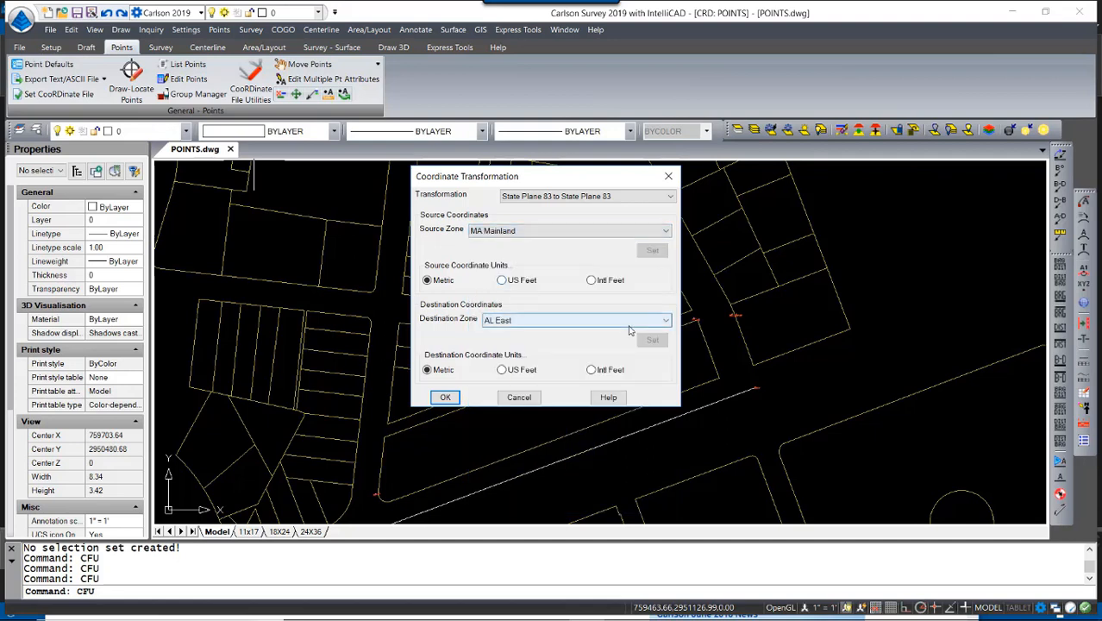
pyautogui.click(501, 279)
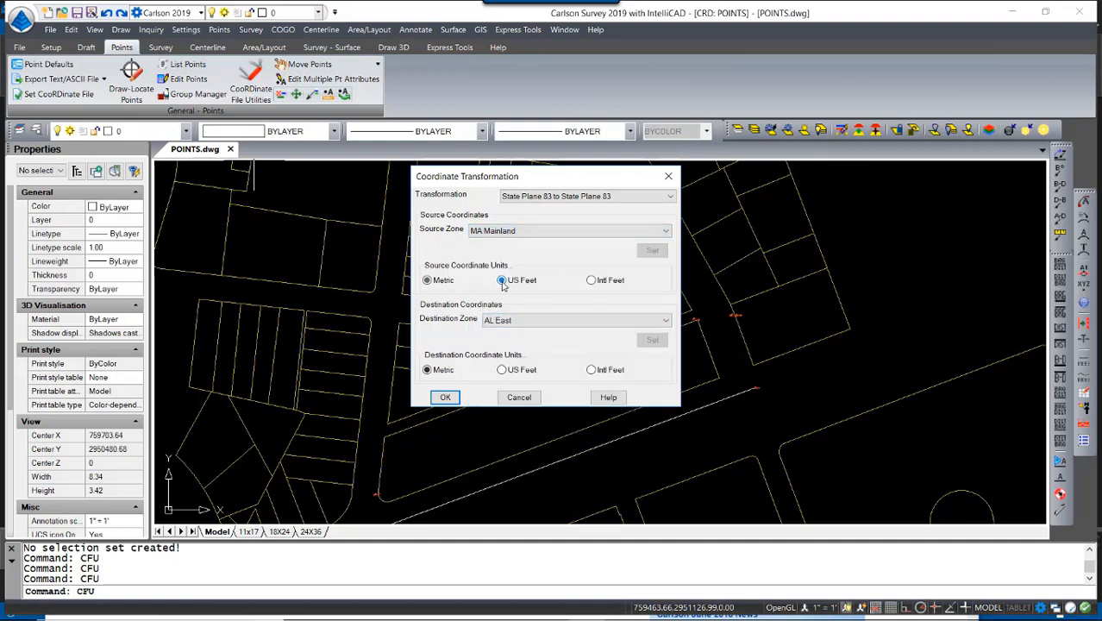
pyautogui.click(501, 279)
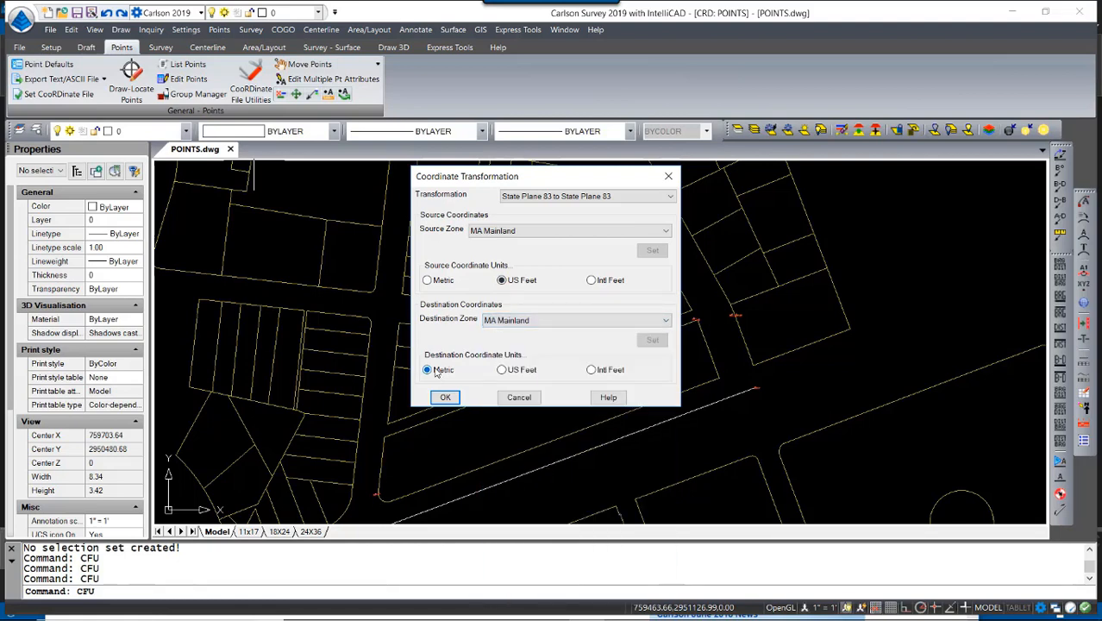
pyautogui.click(445, 397)
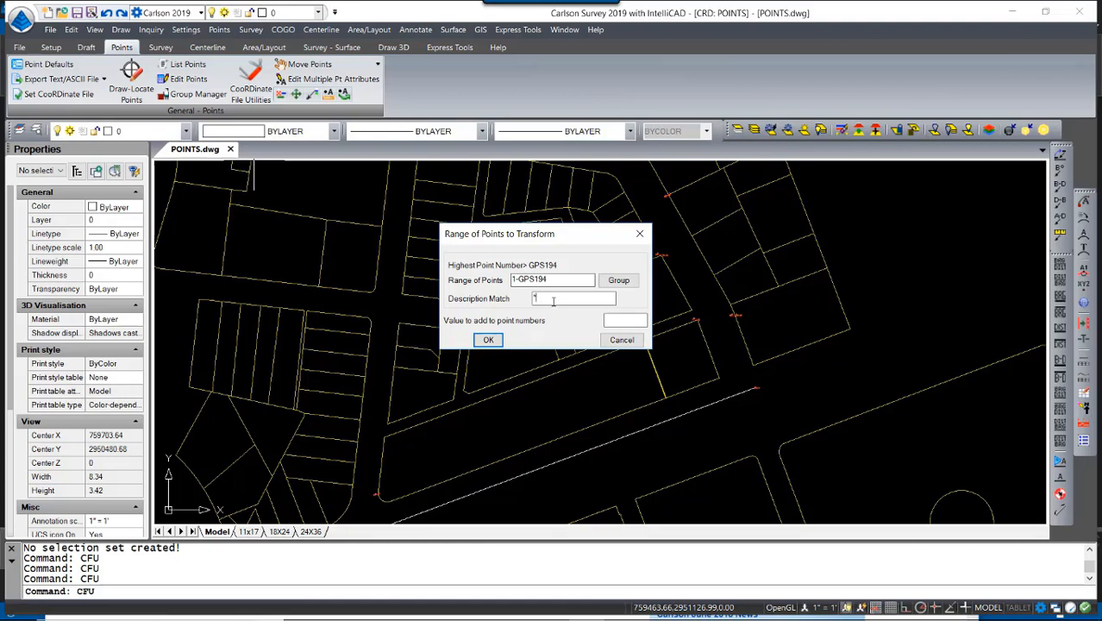
pyautogui.moveTo(555, 301)
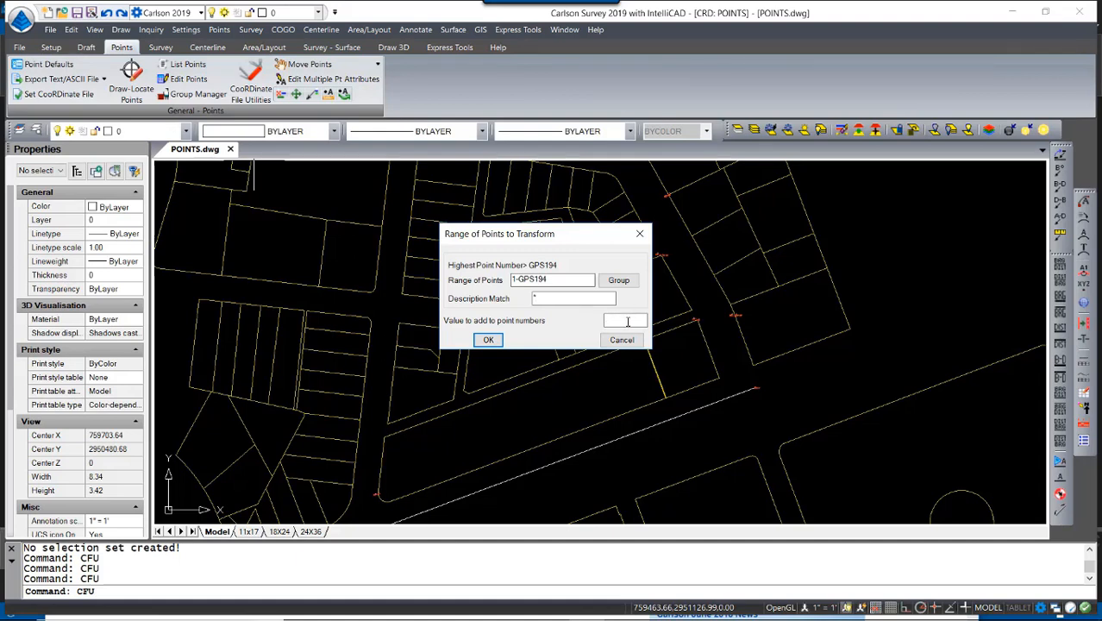
# - Add 3000 to the numbers of points 1 through GPS194 and apply the transformation
pyautogui.write('3')
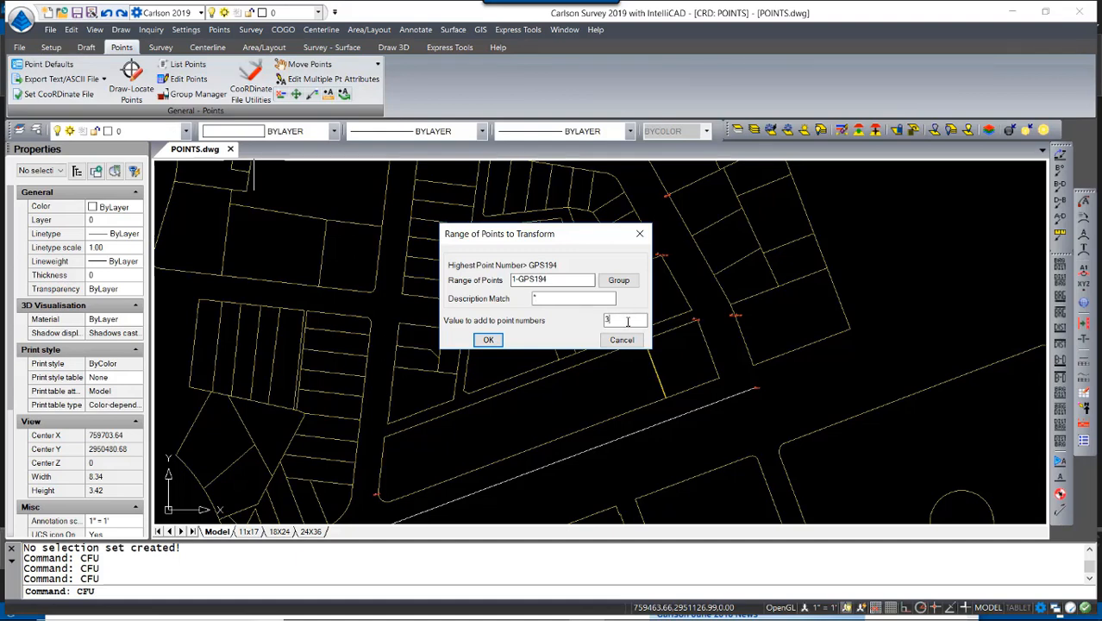
pyautogui.write('000')
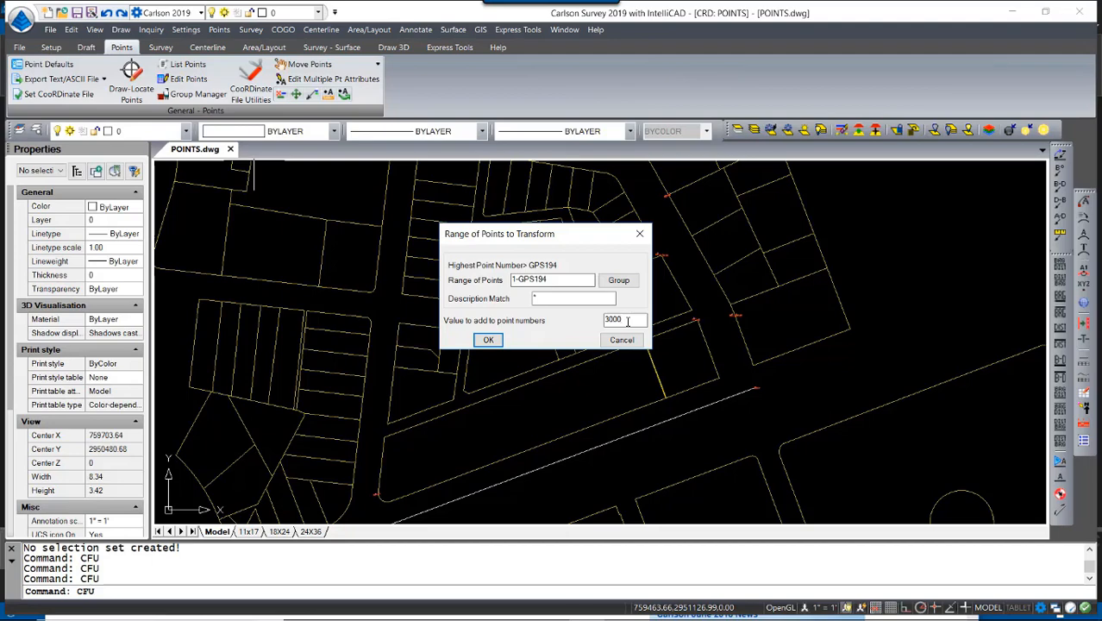
pyautogui.click(488, 339)
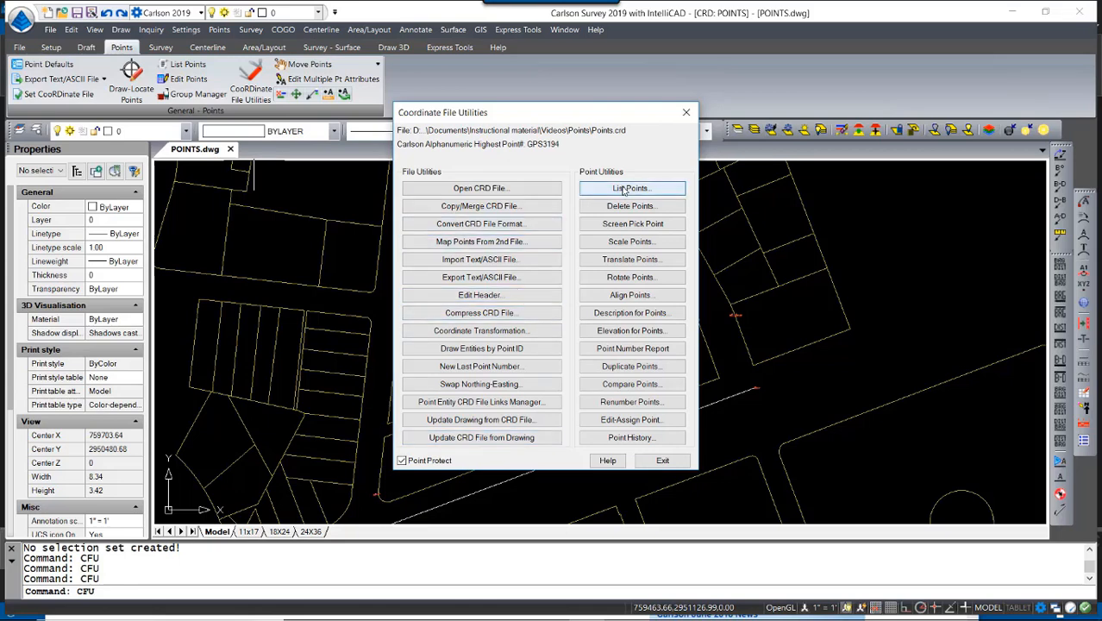
# - List the coordinate file points and choose the Spread View report format
pyautogui.click(630, 189)
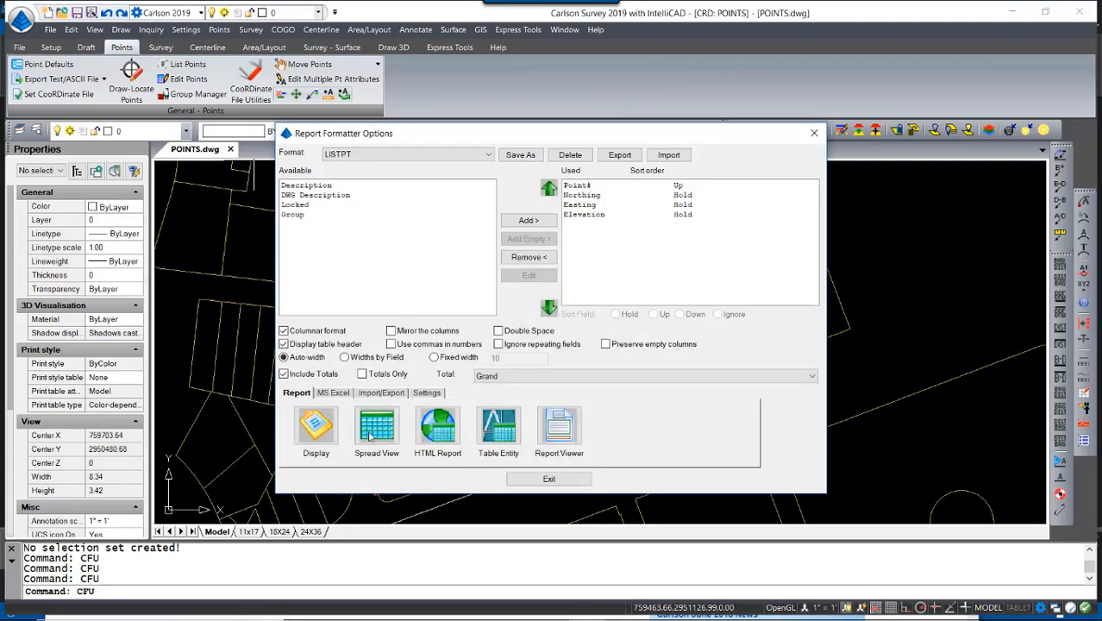
pyautogui.click(316, 427)
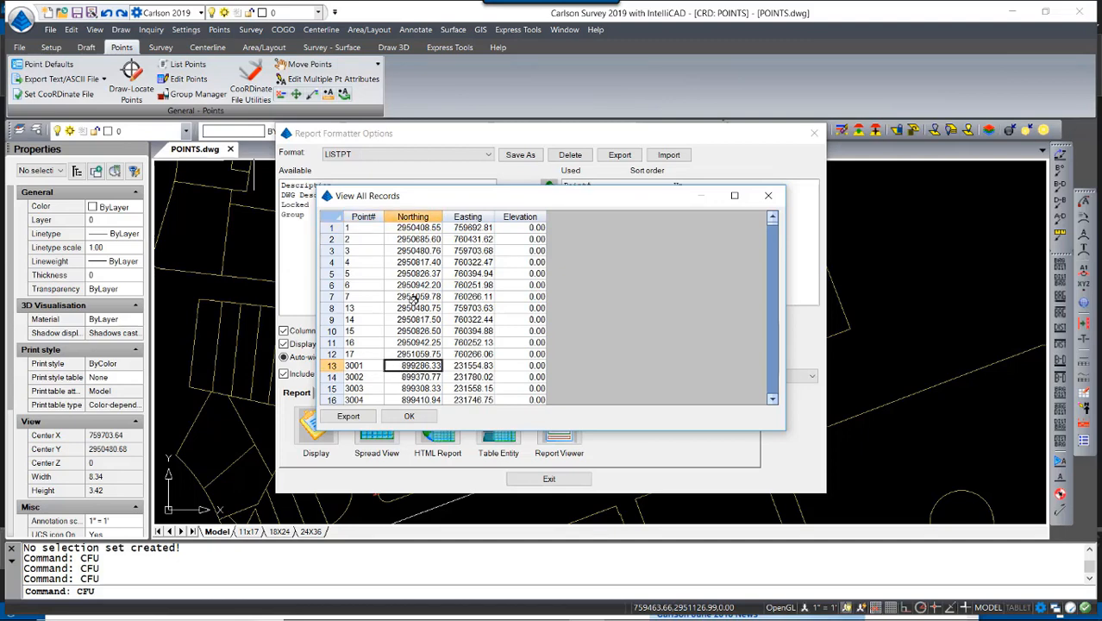
# - Scroll the records spreadsheet to check the transformed EDM3010–EDM3023 metric copies
pyautogui.scroll(-3)
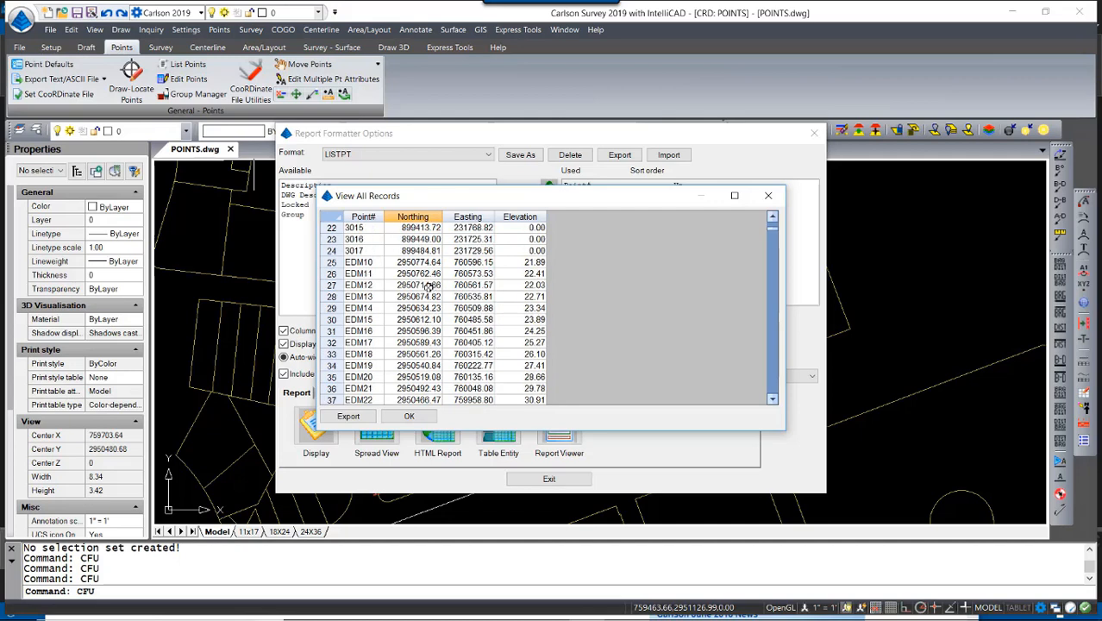
pyautogui.scroll(-3)
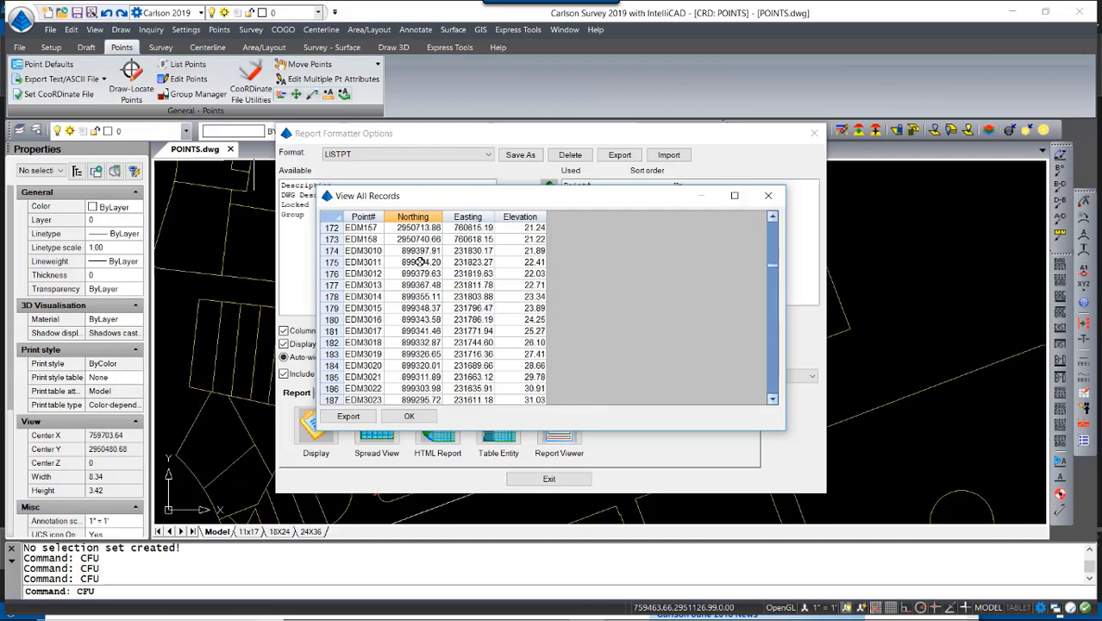